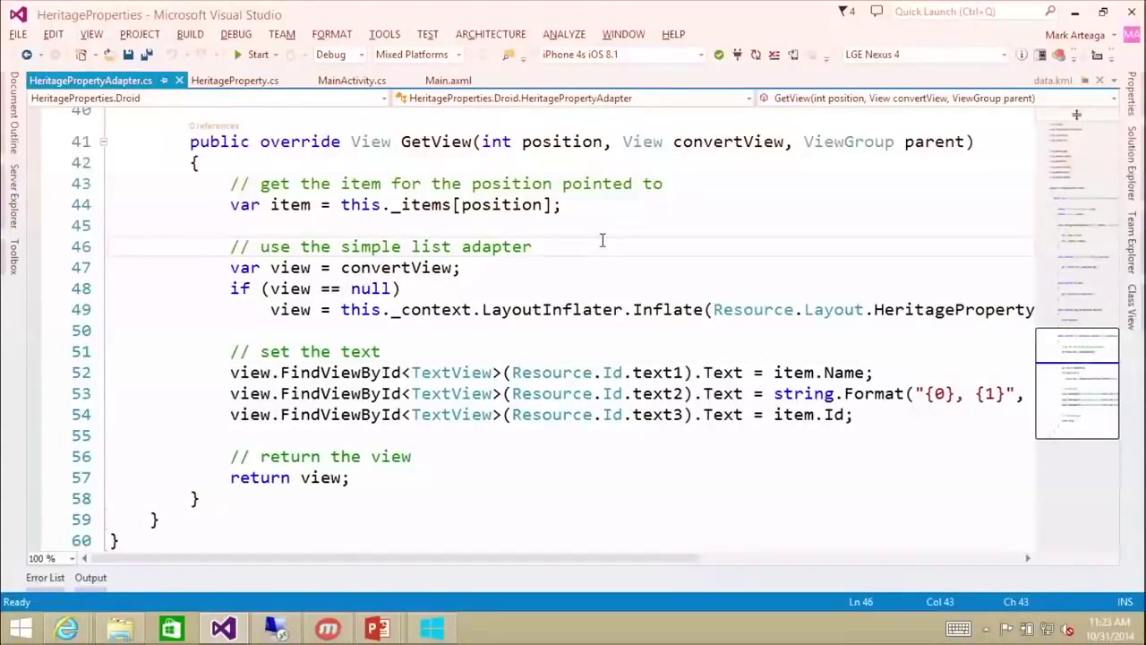
{"action": "mouse_move", "coordinate": [587, 276]}
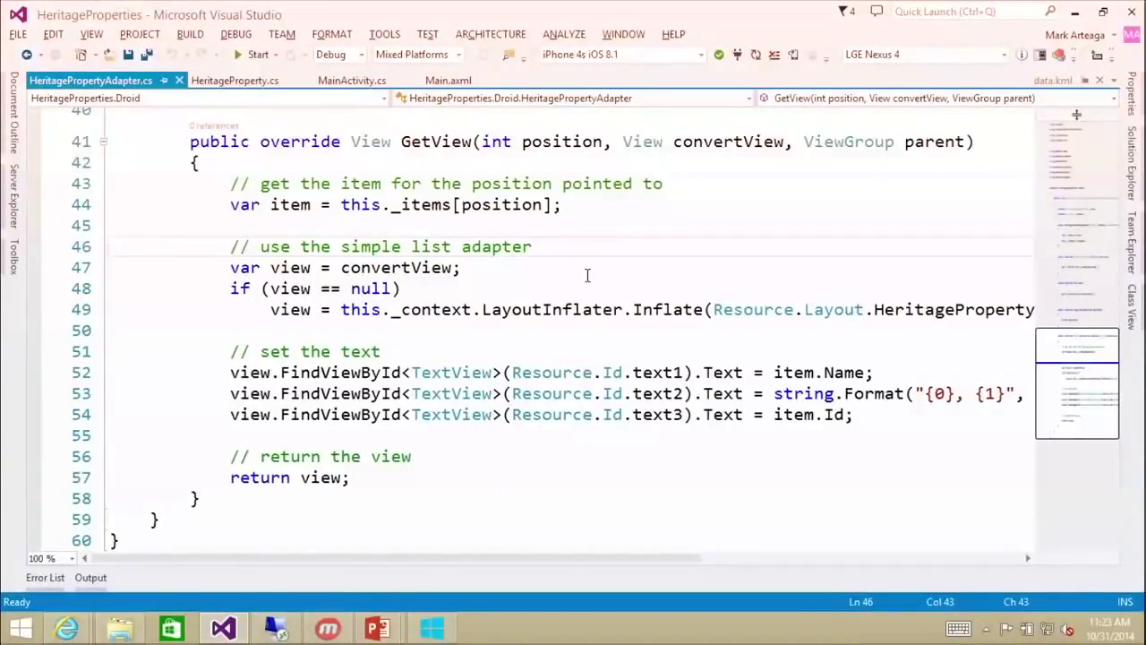
{"action": "mouse_move", "coordinate": [583, 276]}
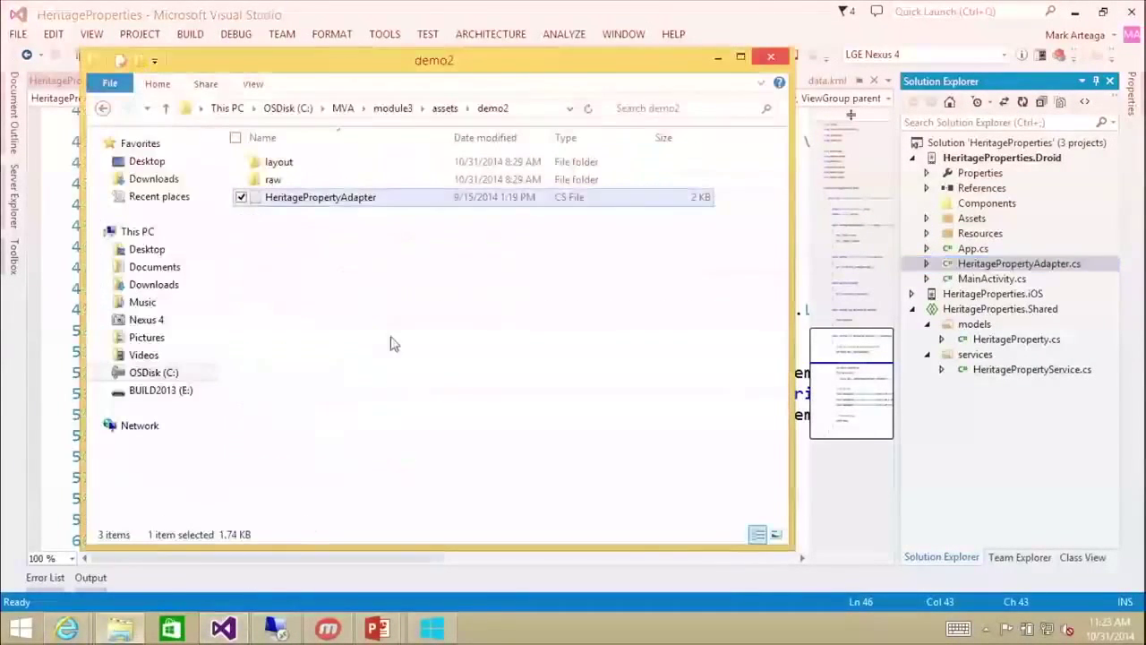
- Copy demo2's layout and raw folders into Resources, confirming the layout folder replacement
{"action": "left_click", "coordinate": [164, 108]}
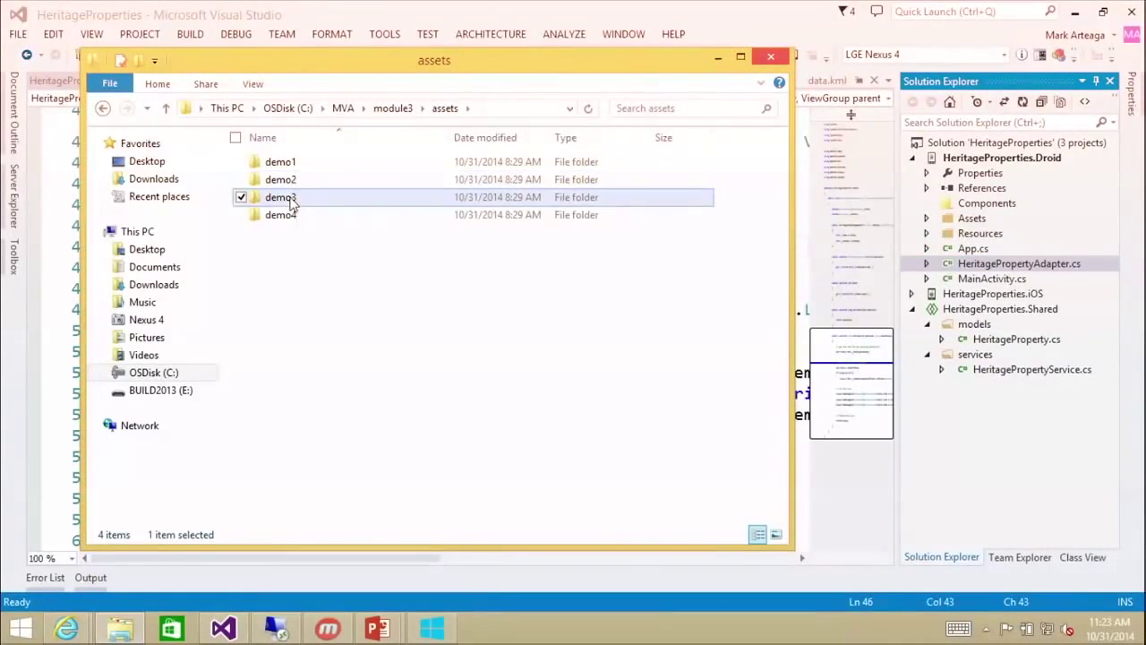
{"action": "double_click", "coordinate": [279, 197]}
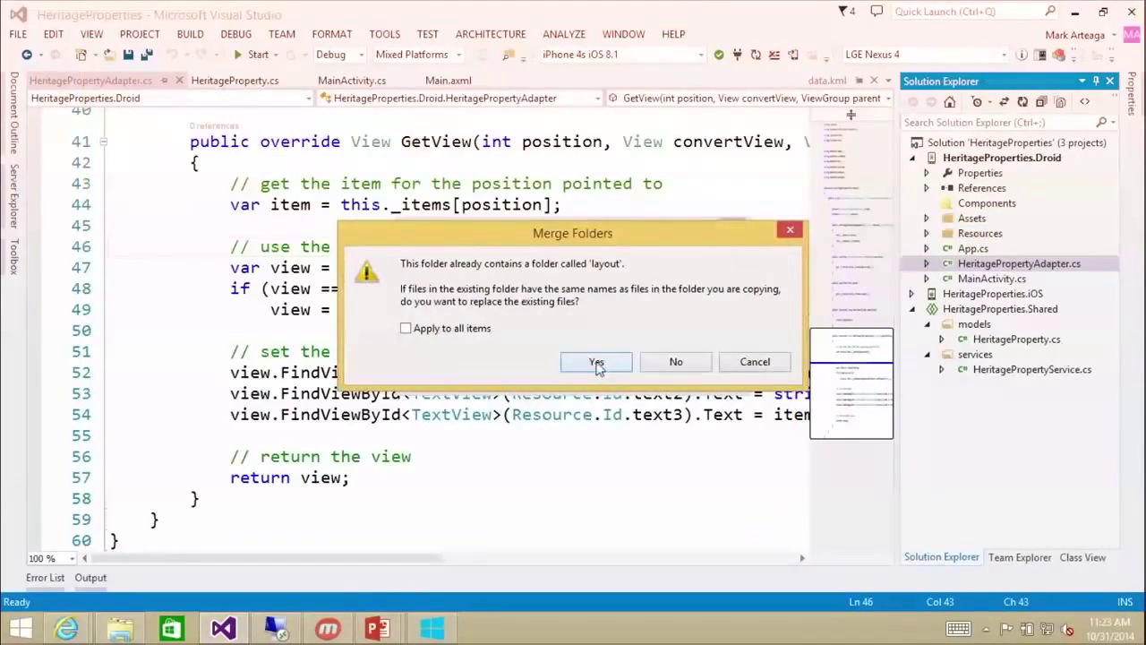
{"action": "left_click", "coordinate": [596, 361]}
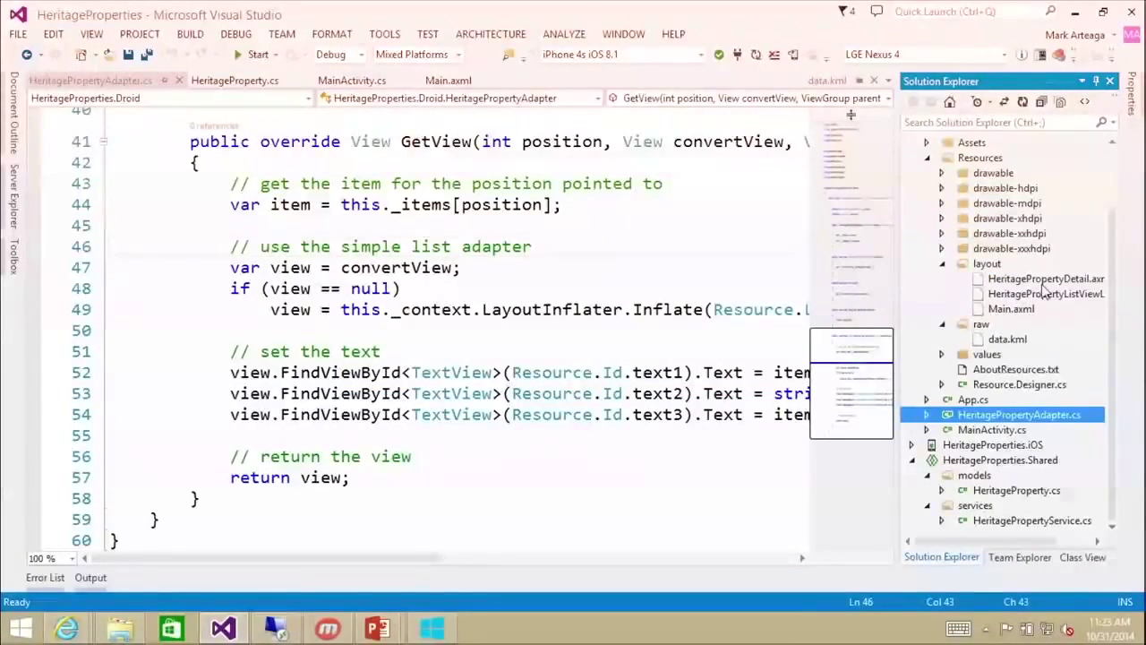
- Open HeritagePropertyDetail.axml in the designer, showing ID, Lat and Lon labels above a WebView
{"action": "double_click", "coordinate": [1046, 279]}
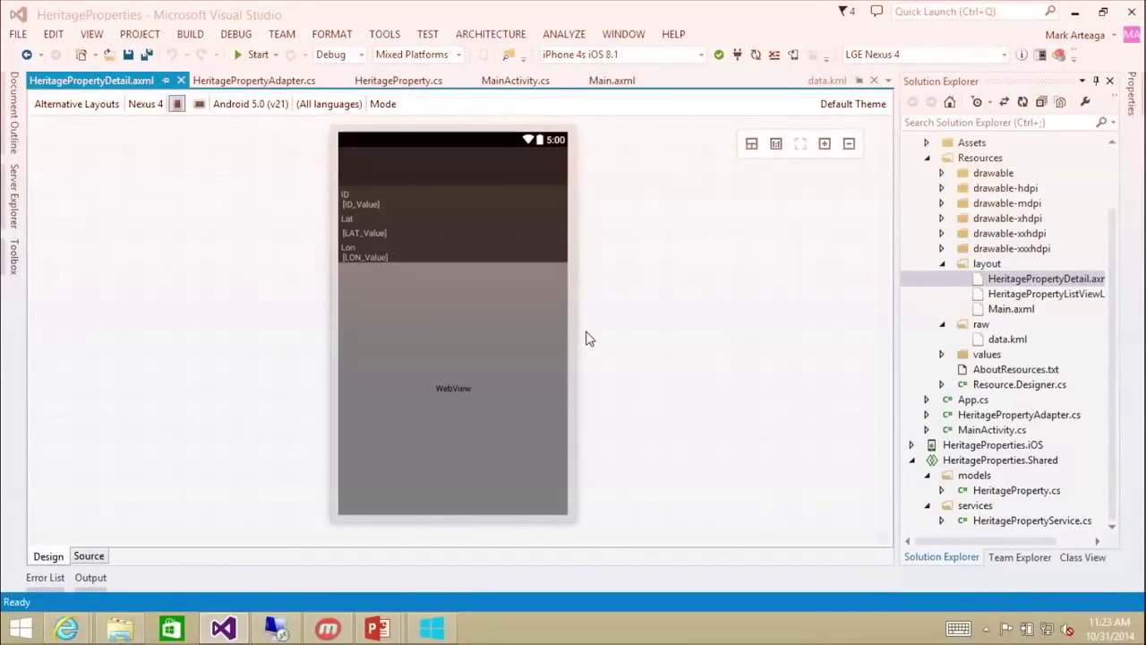
{"action": "mouse_move", "coordinate": [423, 312]}
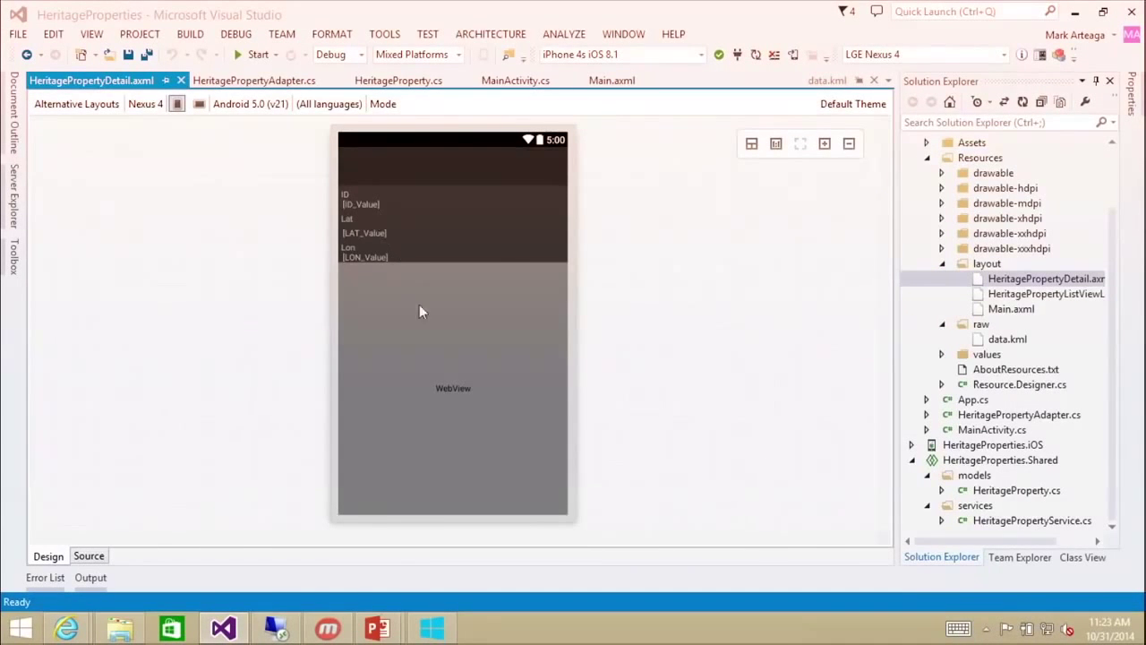
{"action": "mouse_move", "coordinate": [430, 336]}
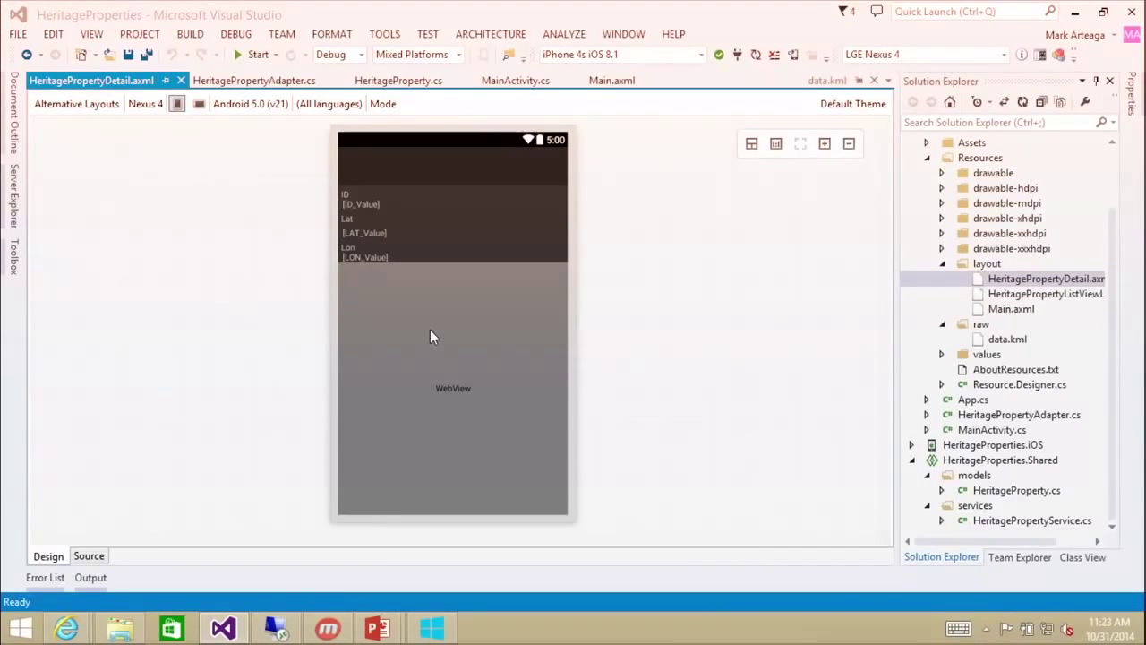
{"action": "mouse_move", "coordinate": [376, 217]}
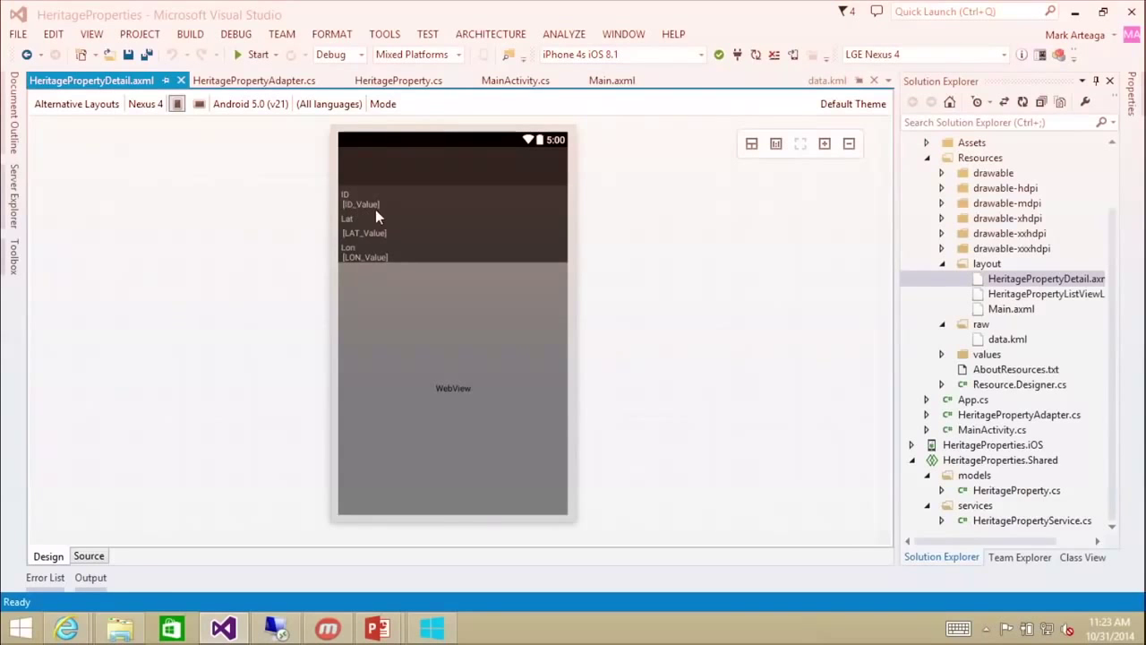
{"action": "mouse_move", "coordinate": [421, 398]}
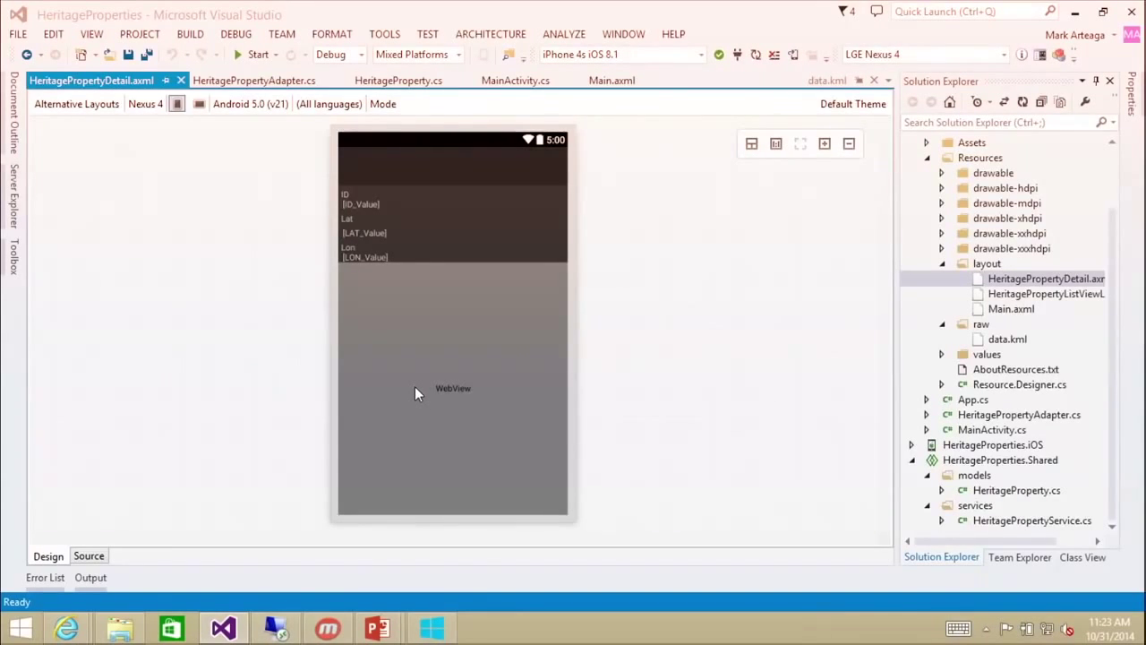
{"action": "mouse_move", "coordinate": [499, 405]}
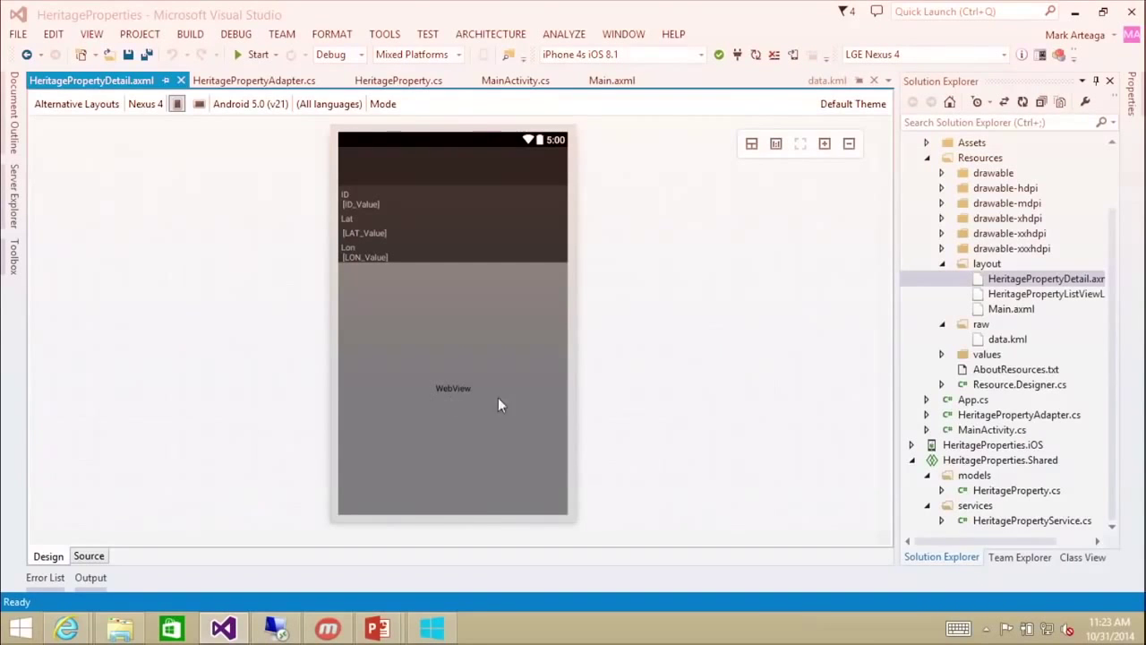
{"action": "left_click", "coordinate": [1046, 279]}
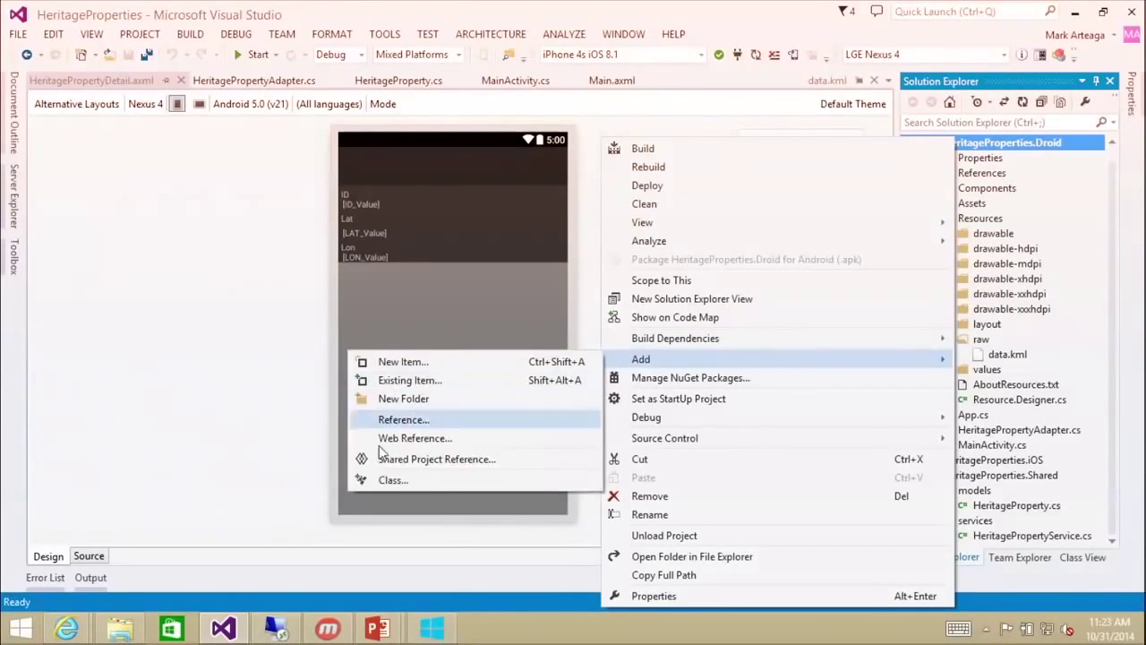
- Add a new HeritagePropertyDetails class file to the Droid project
{"action": "left_click", "coordinate": [403, 362]}
{"action": "type", "text": "HeritagePropertyDetails"}
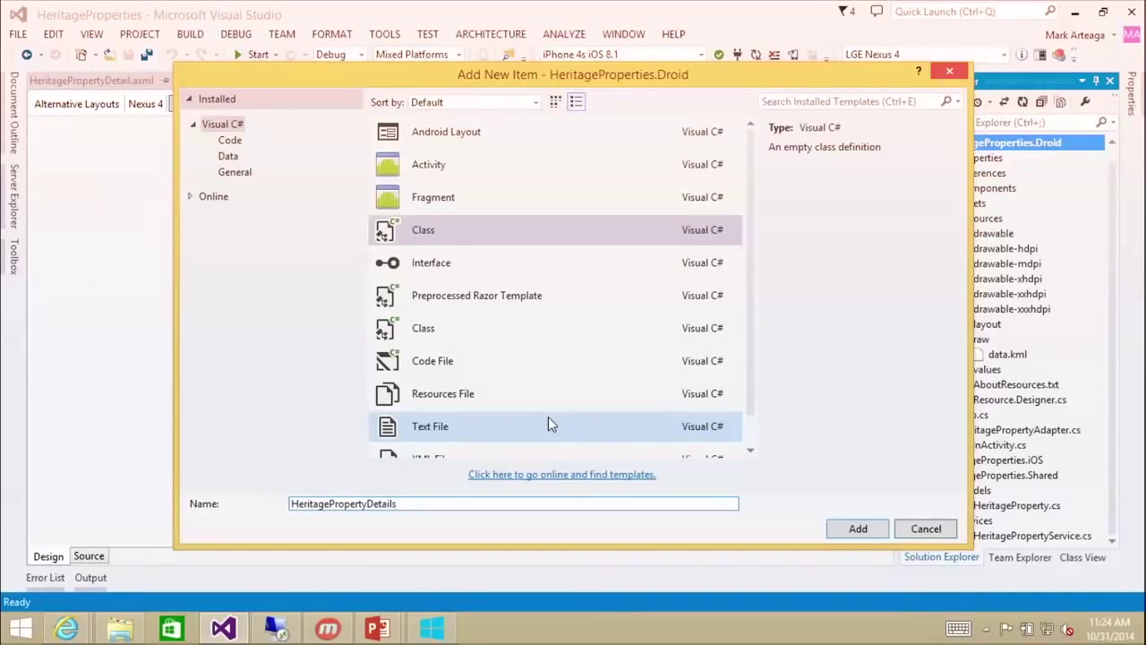
{"action": "left_click", "coordinate": [856, 528]}
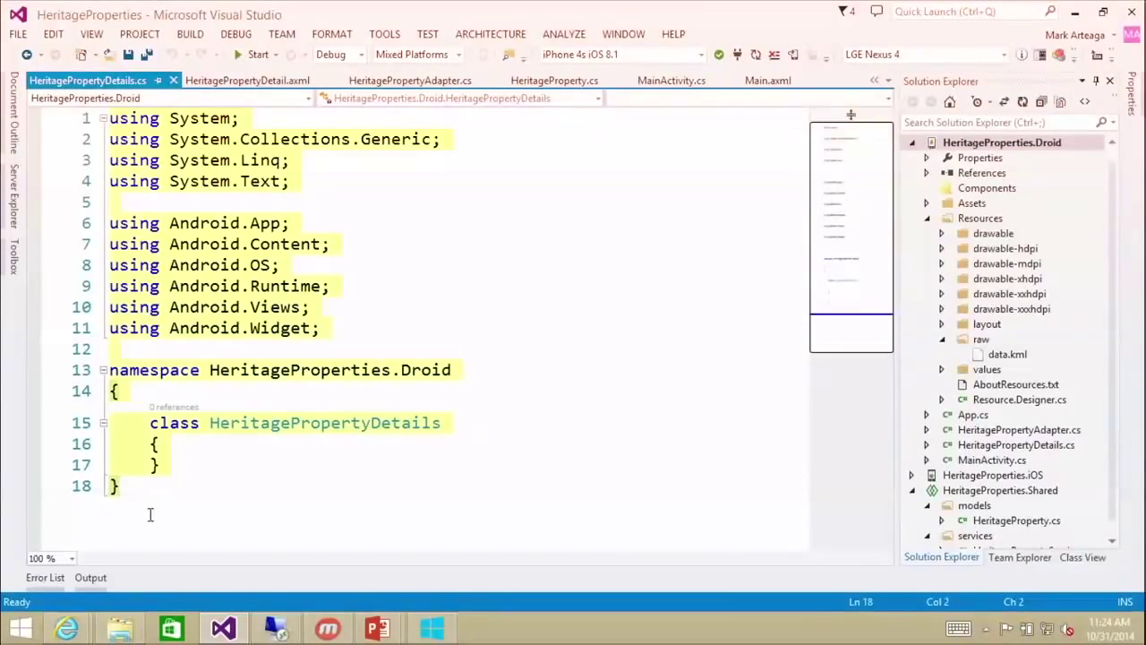
- Insert the m3 snippet making HeritagePropertyDetail an Activity and locate SelectedItem usages
{"action": "type", "text": "m3"}
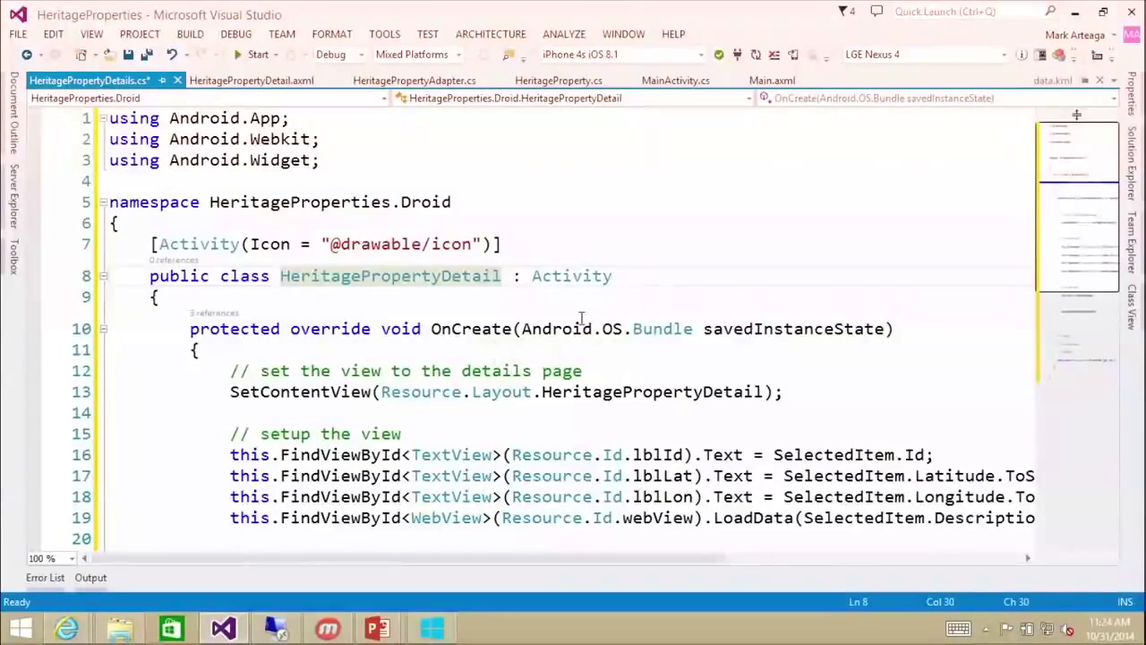
{"action": "scroll", "scroll_direction": "down", "scroll_amount": 3}
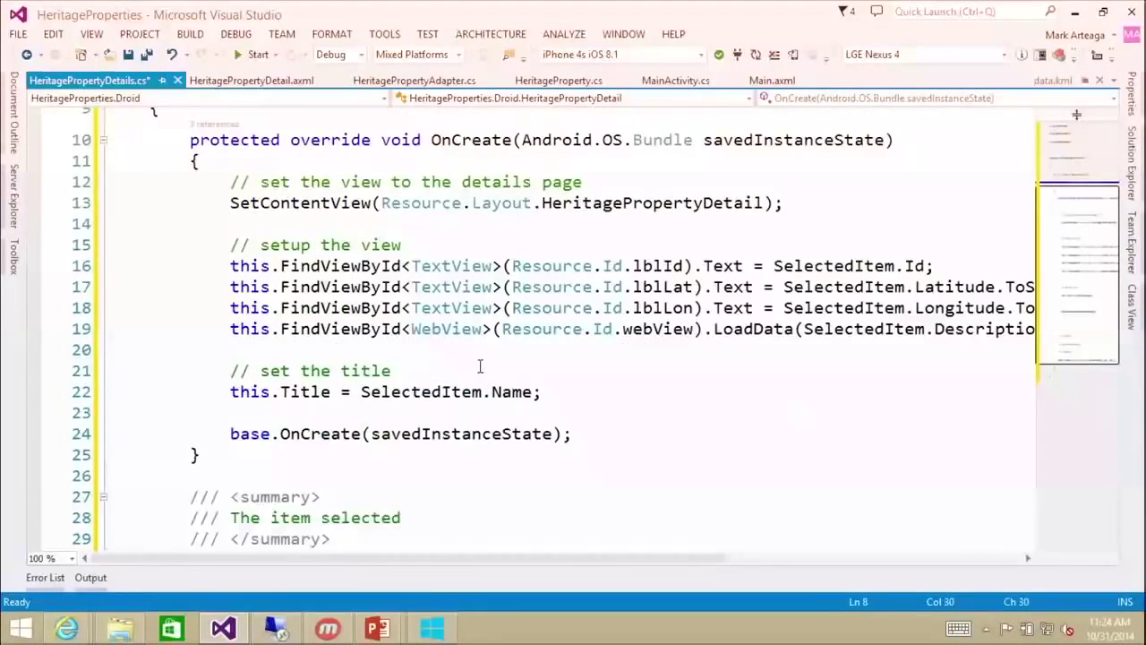
{"action": "double_click", "coordinate": [563, 444]}
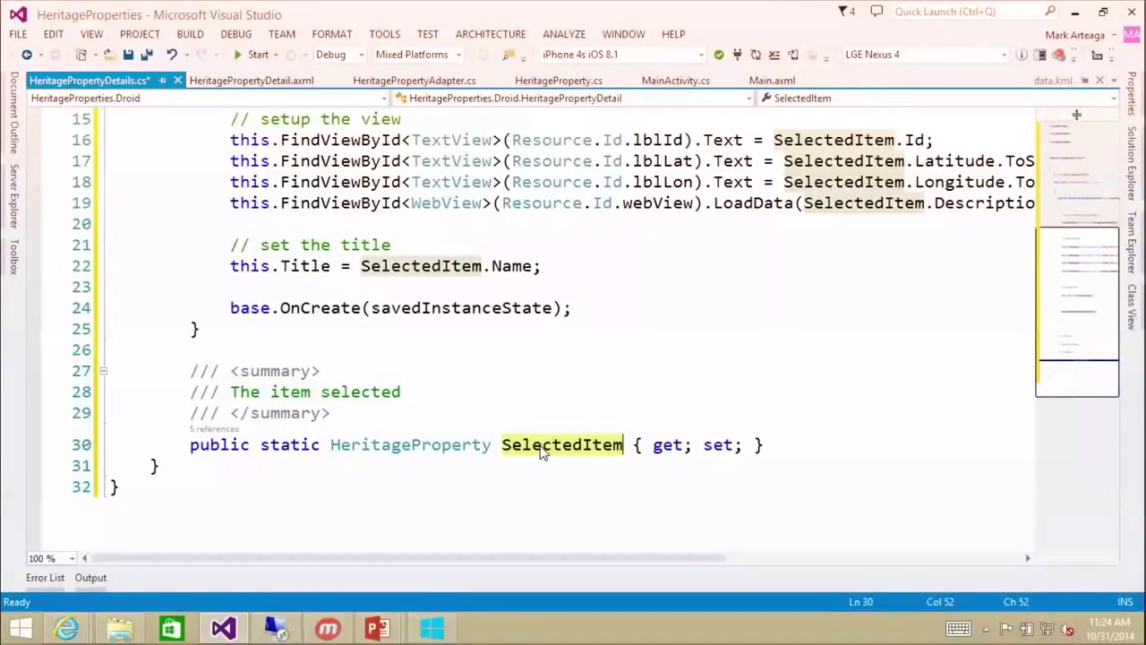
{"action": "scroll", "scroll_direction": "up", "scroll_amount": 3}
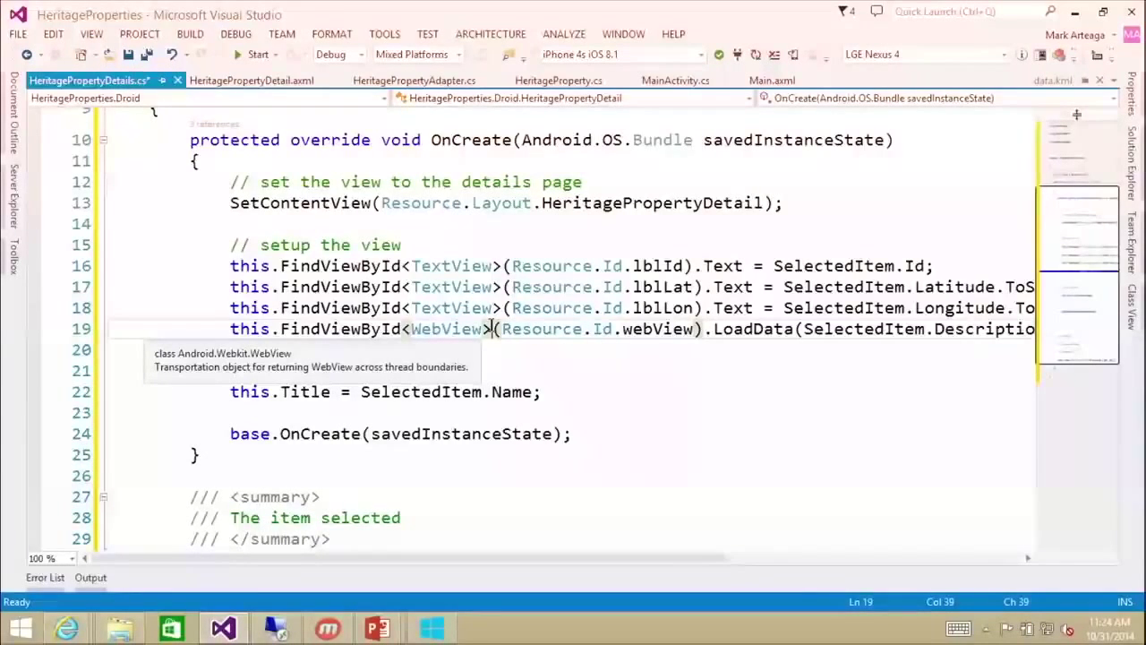
- Review OnCreate, highlighting the HeritagePropertyDetail layout name it inflates
{"action": "scroll", "scroll_direction": "down", "scroll_amount": 3}
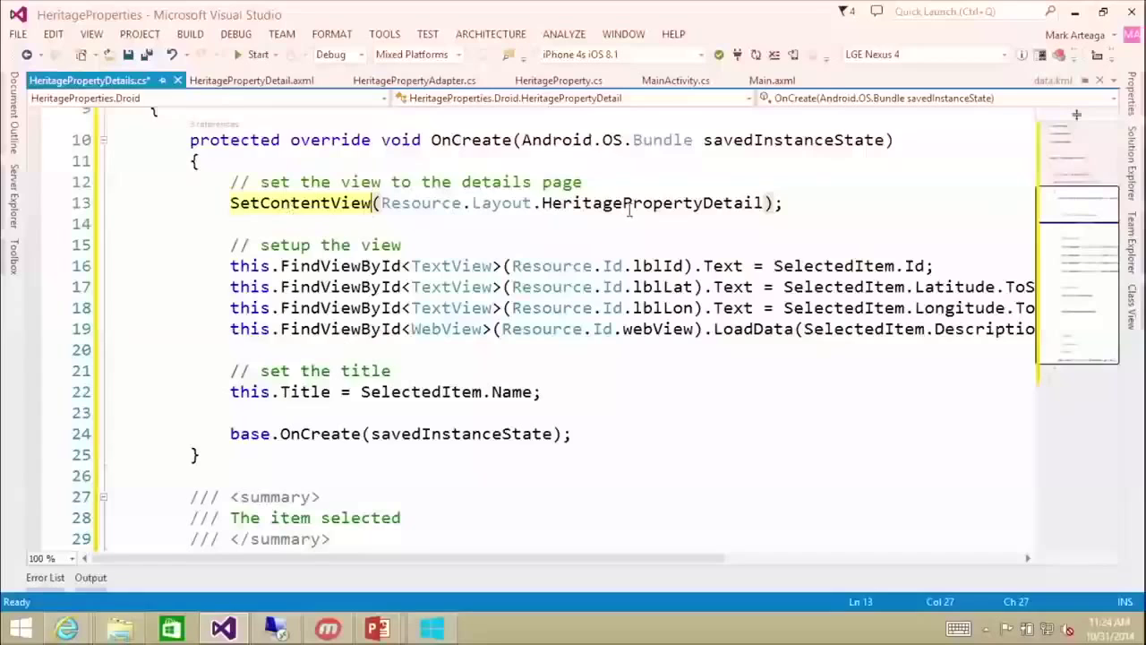
{"action": "double_click", "coordinate": [652, 203]}
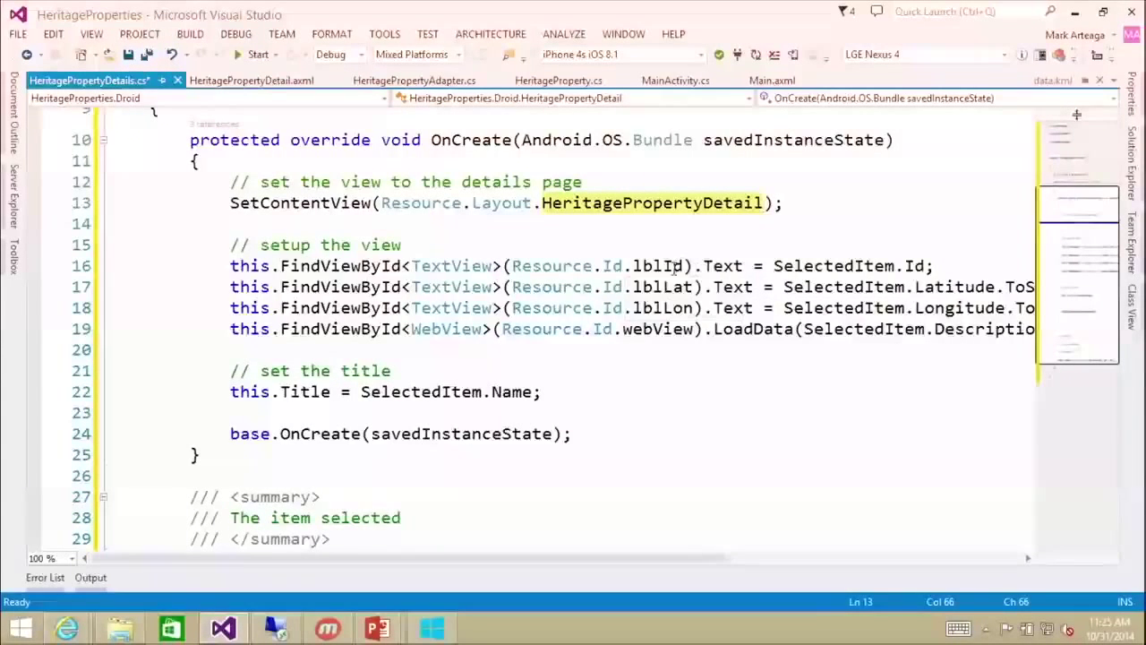
{"action": "mouse_move", "coordinate": [663, 330]}
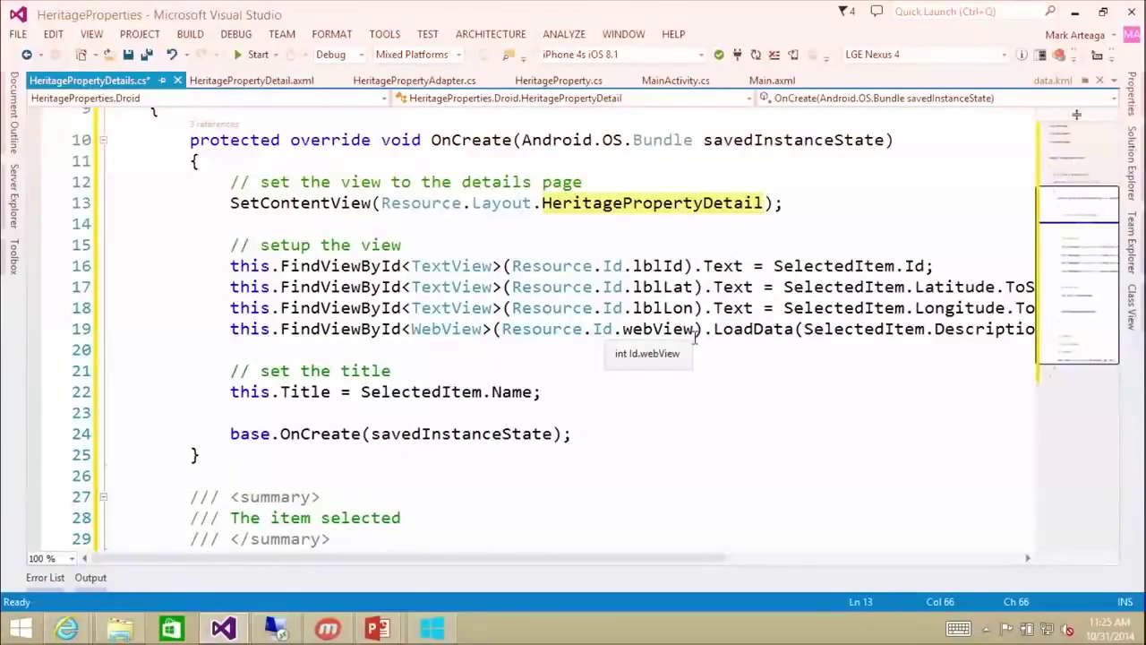
{"action": "mouse_move", "coordinate": [555, 391]}
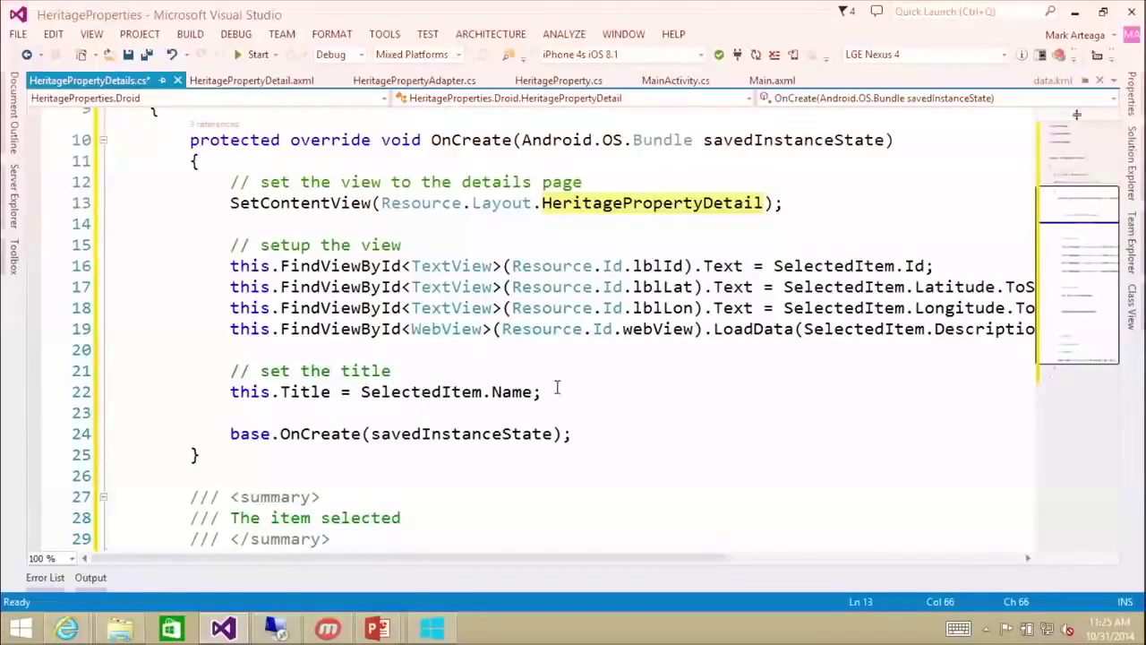
{"action": "left_click", "coordinate": [545, 390]}
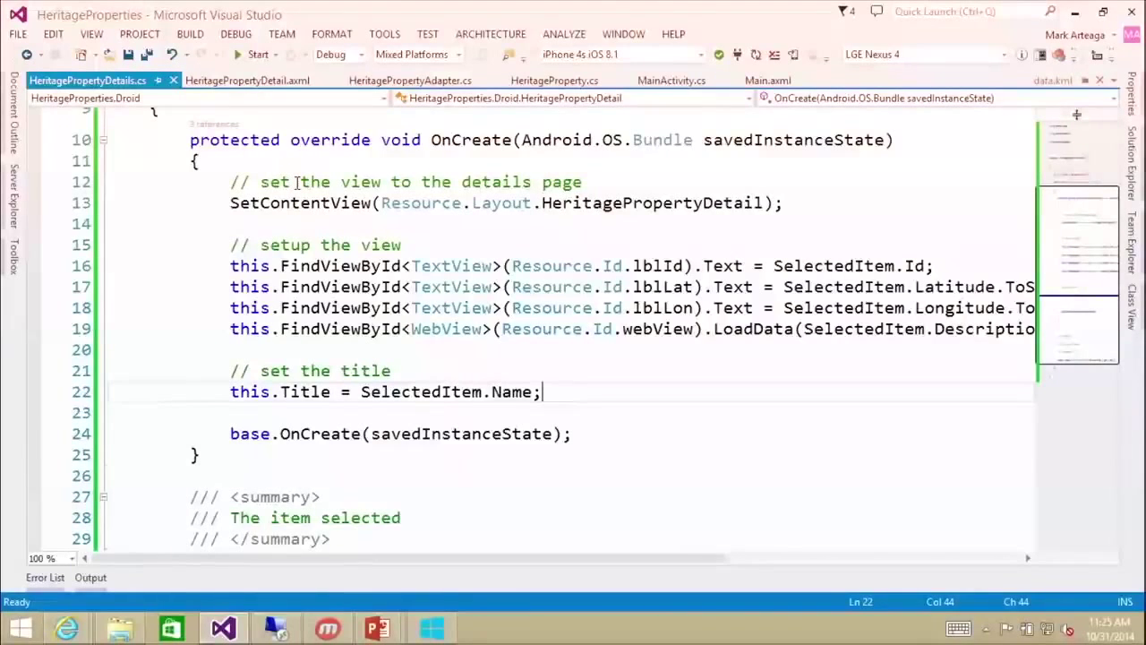
- In MainActivity.cs, add a listView.ItemClick handler setting SelectedItem and starting HeritagePropertyDetail
{"action": "left_click", "coordinate": [410, 79]}
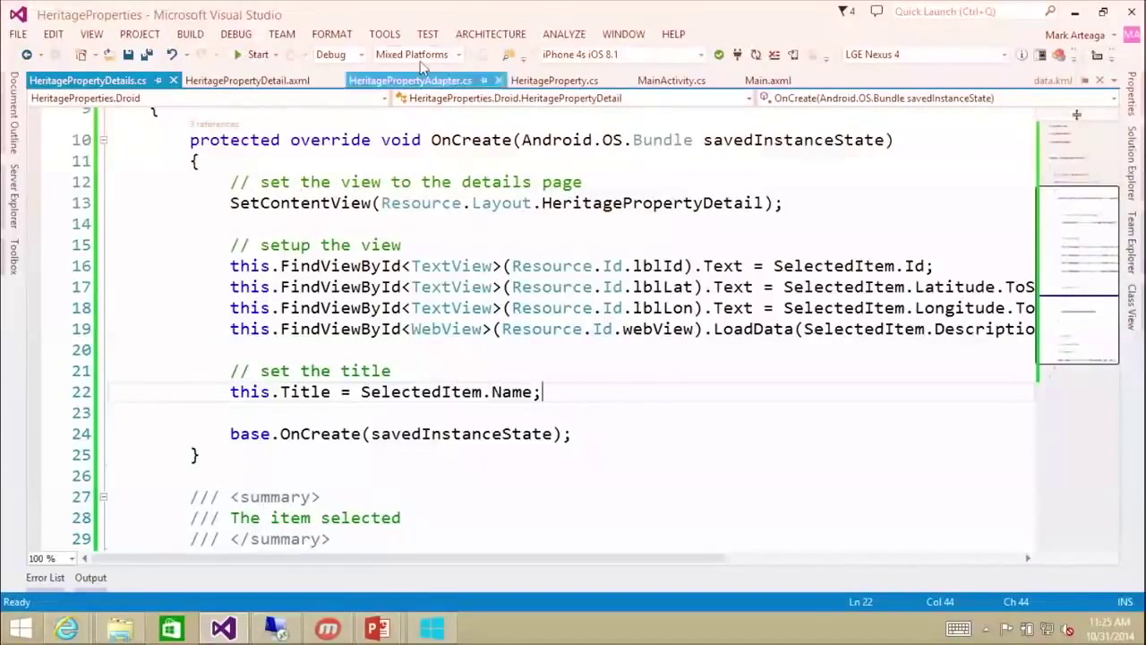
{"action": "left_click", "coordinate": [670, 78]}
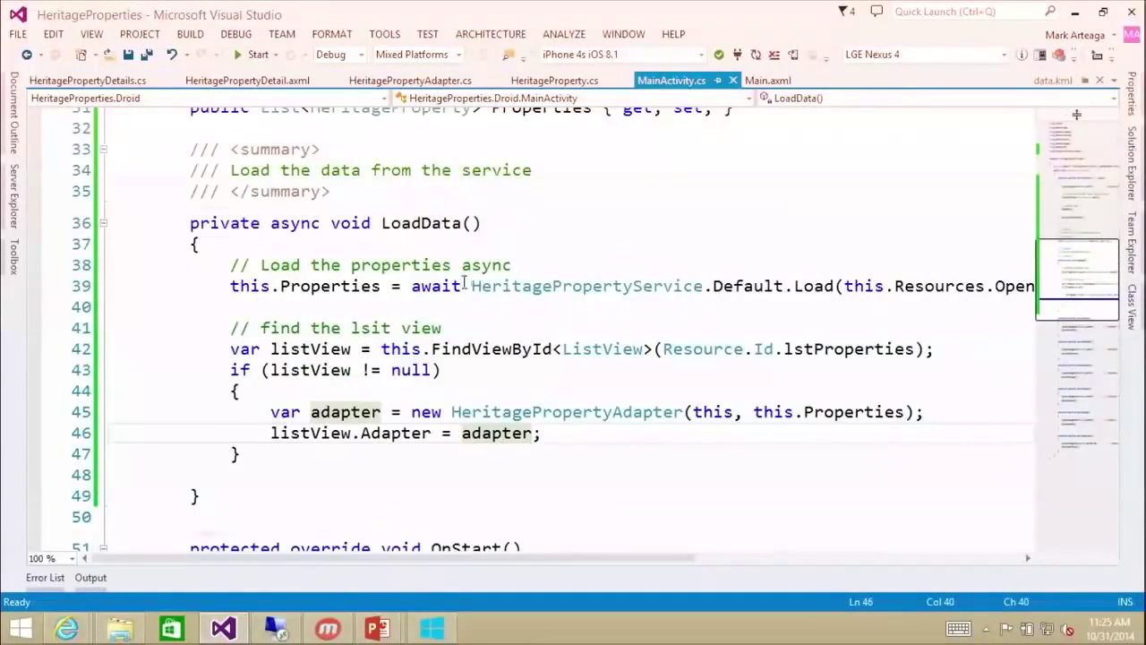
{"action": "mouse_move", "coordinate": [462, 279]}
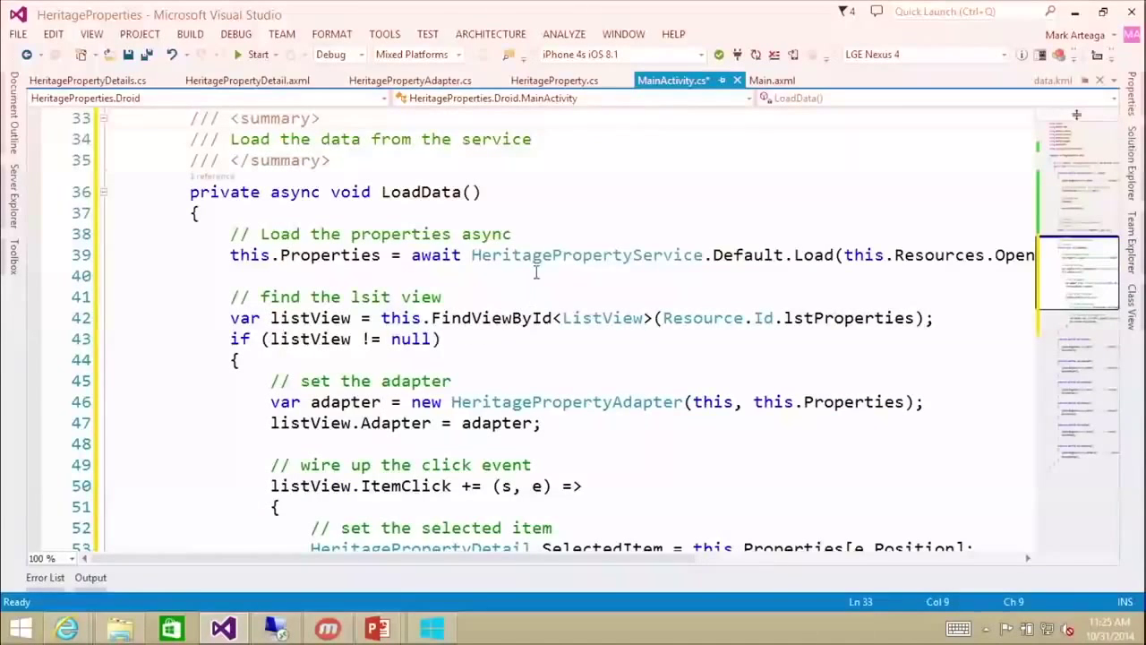
{"action": "mouse_move", "coordinate": [627, 348]}
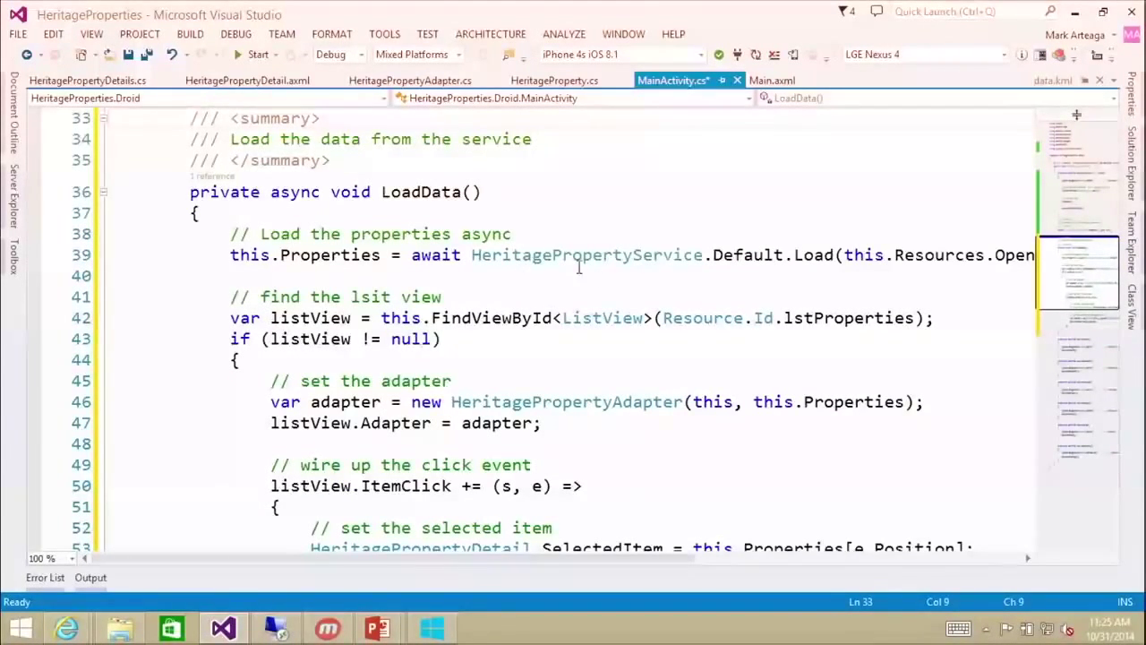
{"action": "scroll", "scroll_direction": "down", "scroll_amount": 3}
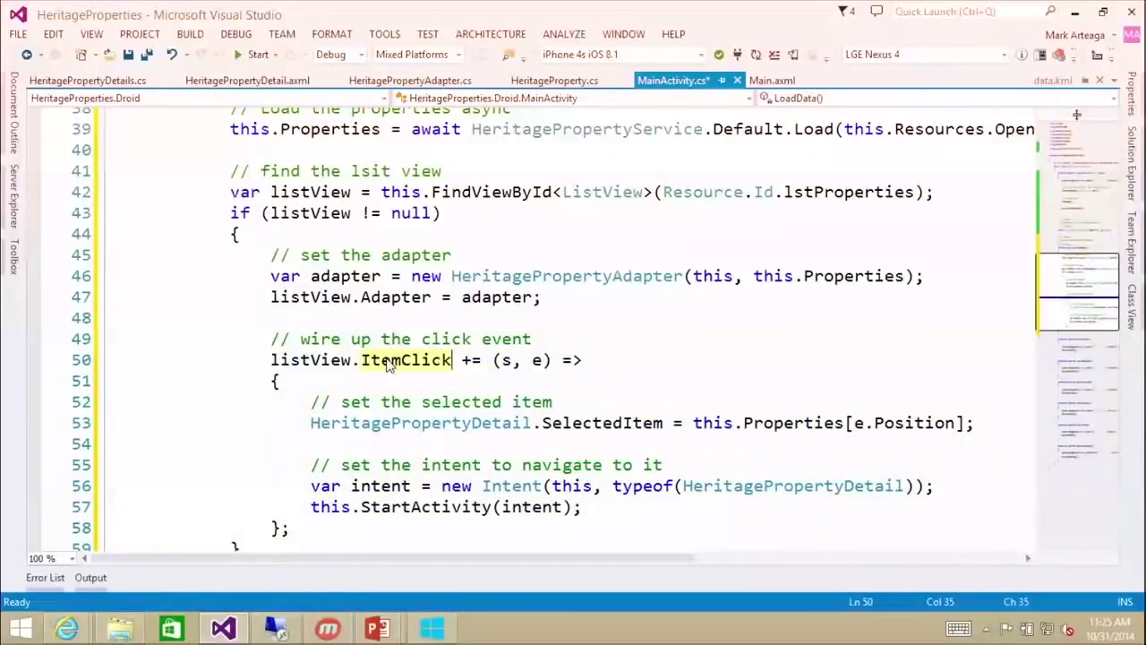
{"action": "mouse_move", "coordinate": [582, 442]}
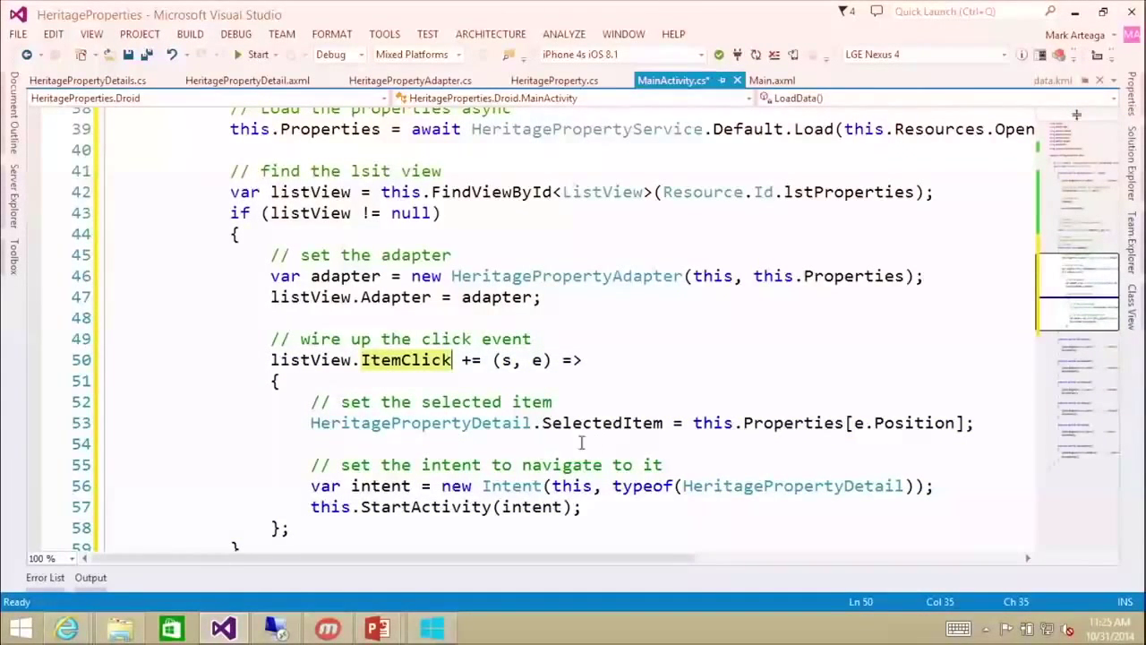
{"action": "double_click", "coordinate": [602, 422]}
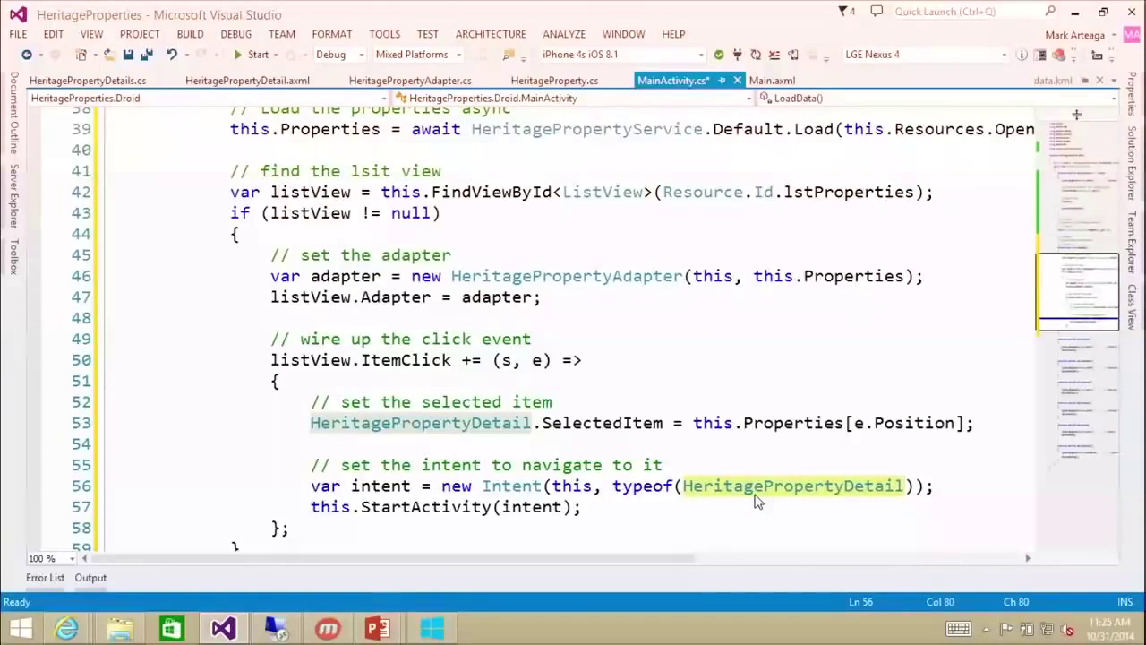
{"action": "mouse_move", "coordinate": [426, 505]}
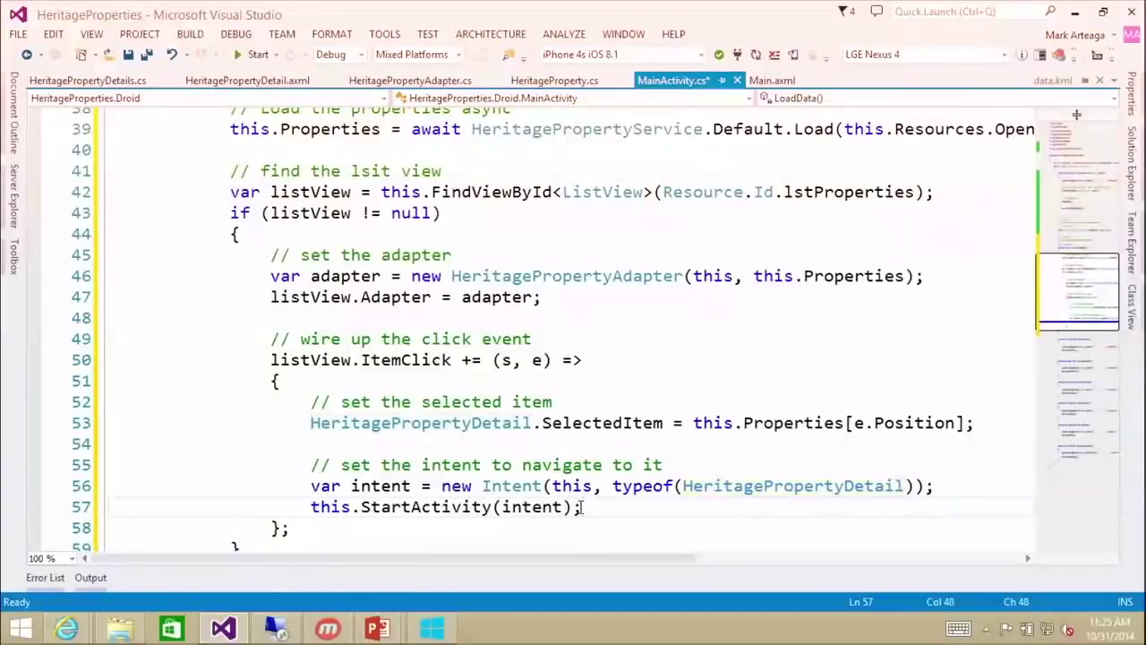
{"action": "left_click", "coordinate": [609, 339]}
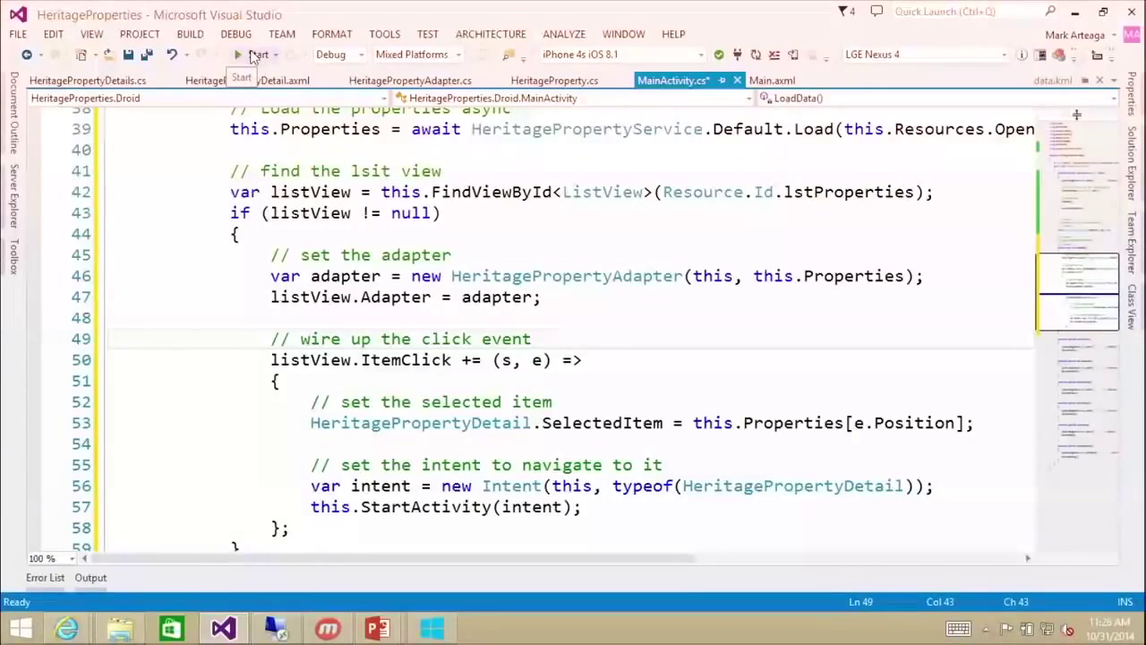
- Run the app on the LGE Nexus 4, scroll the property list and open one property's detail view
{"action": "left_click", "coordinate": [258, 54]}
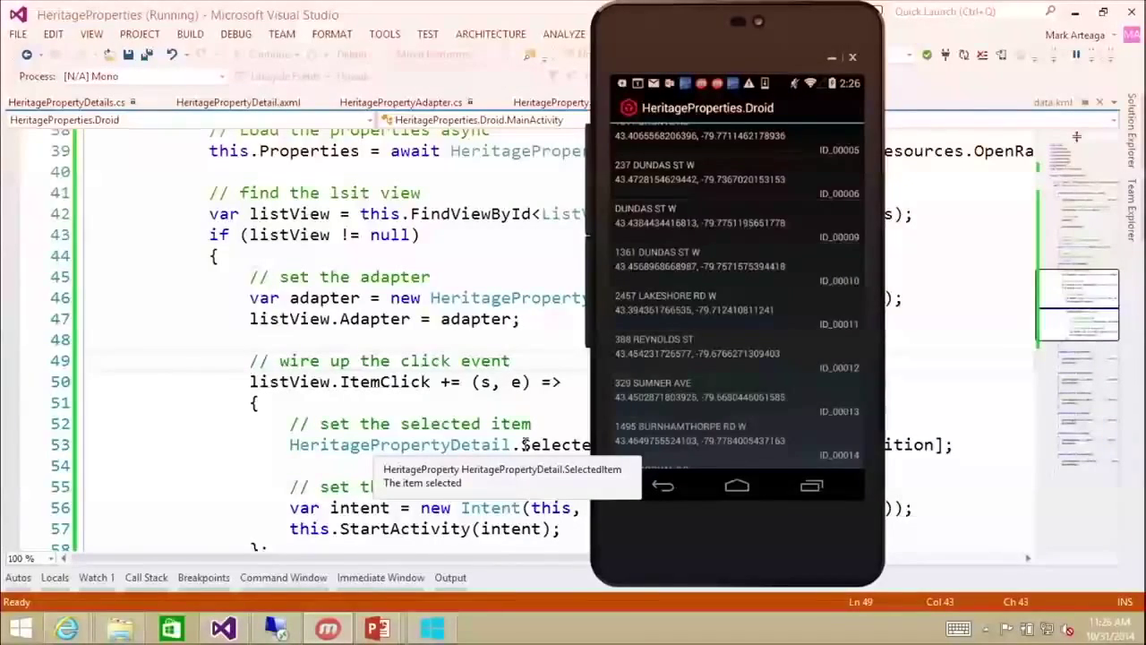
{"action": "scroll", "scroll_direction": "up", "scroll_amount": 3}
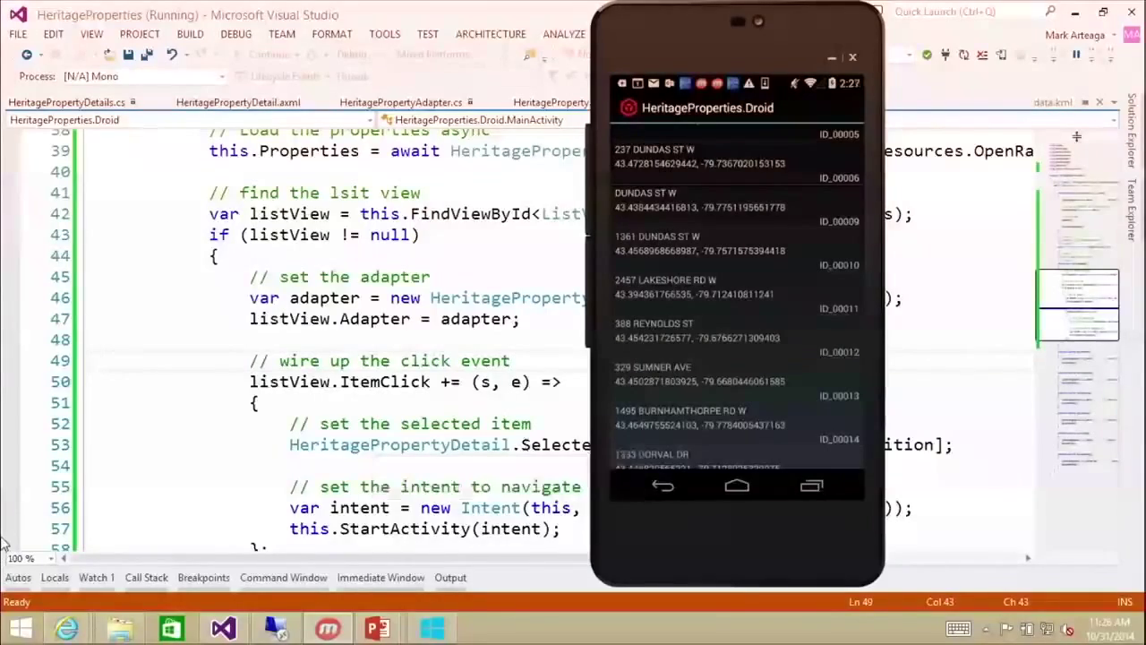
{"action": "scroll", "scroll_direction": "down", "scroll_amount": 3}
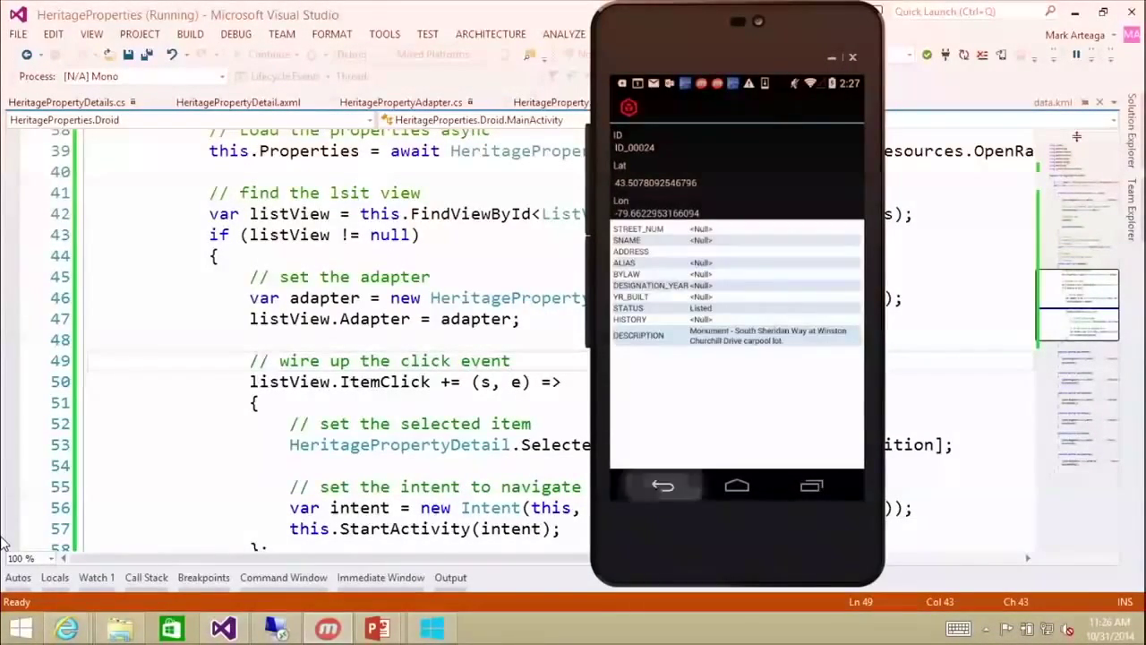
{"action": "left_click", "coordinate": [663, 485]}
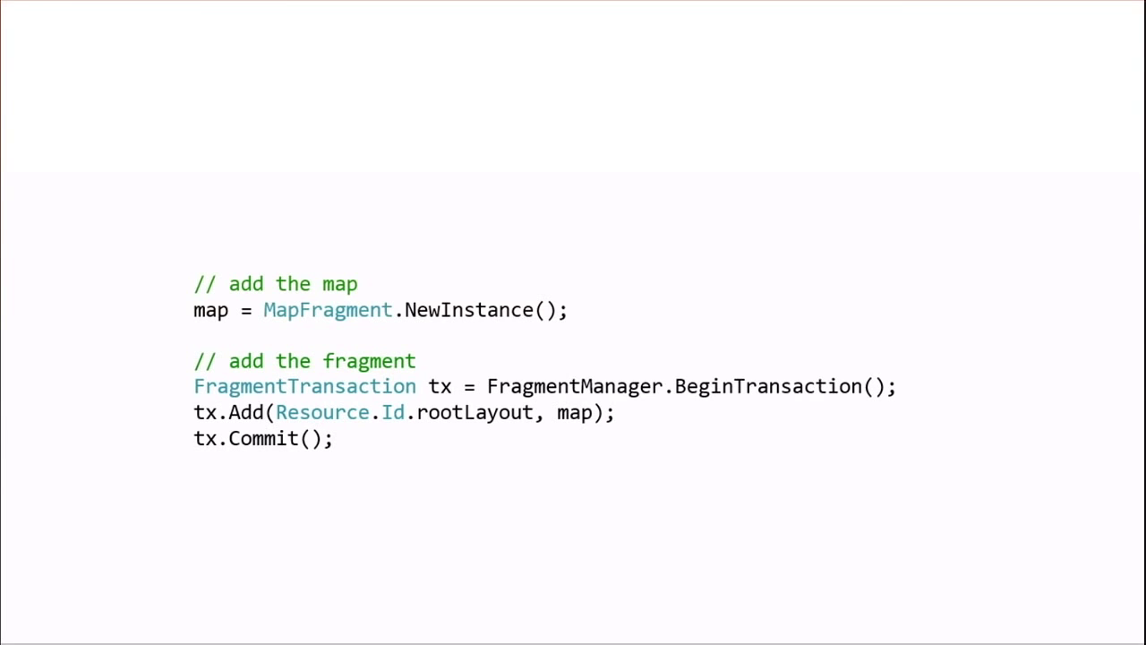
- Show the slide with the MapFragment.NewInstance and FragmentTransaction code
{"action": "scroll", "scroll_direction": "up", "scroll_amount": 3}
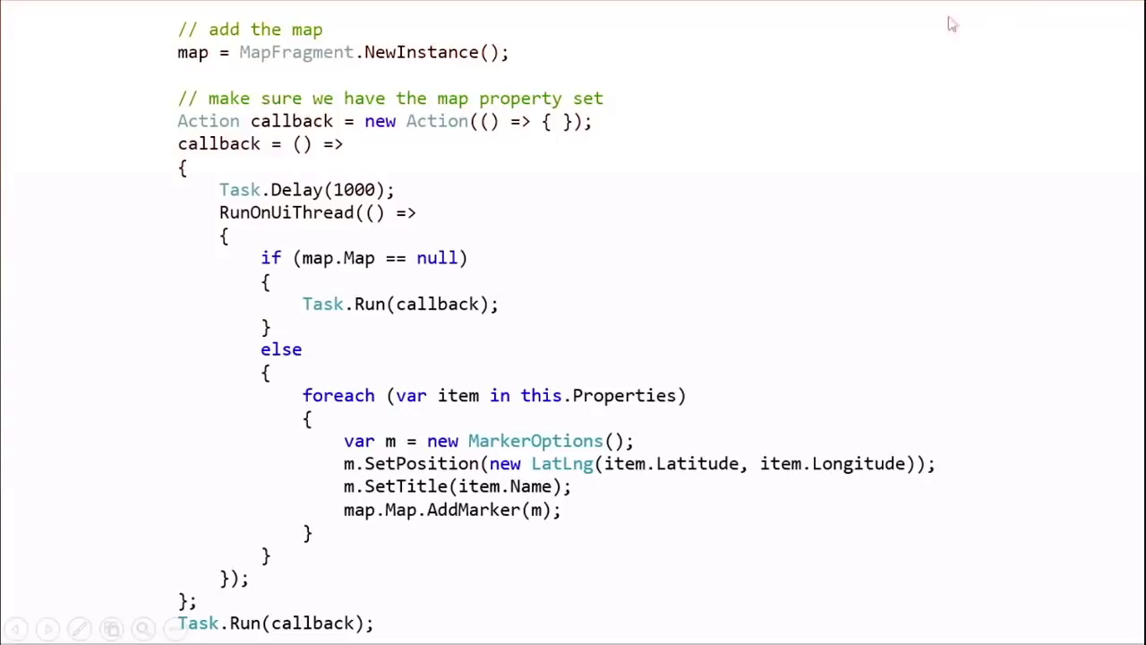
{"action": "mouse_move", "coordinate": [981, 32]}
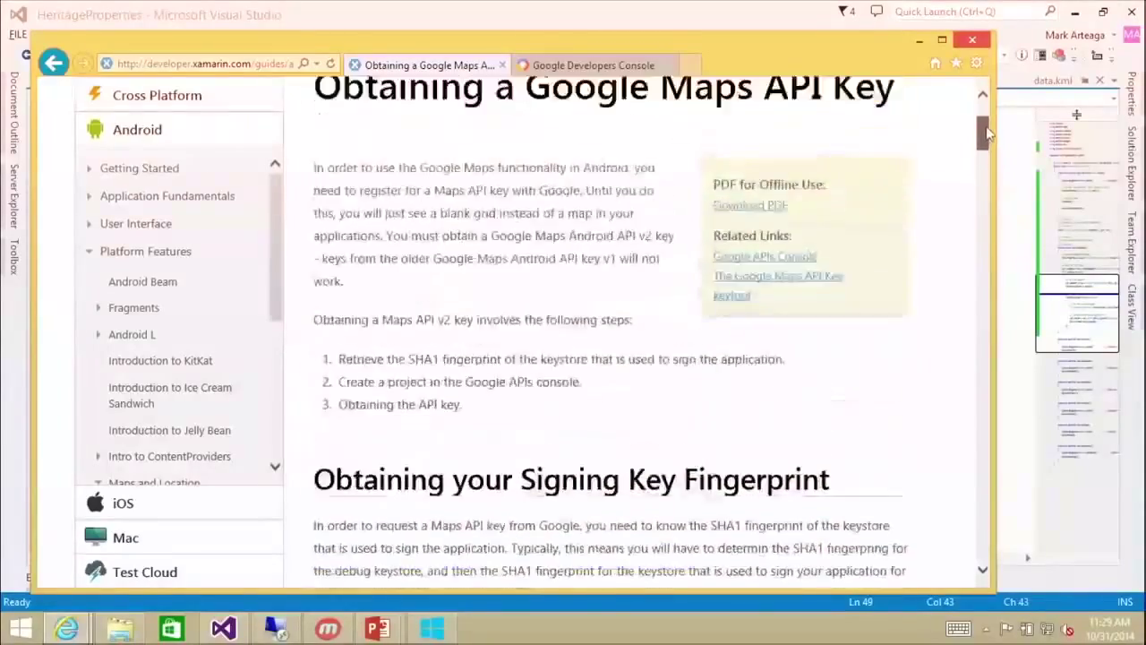
- Read the signing-key fingerprint section with keytool output, then move to the Google Developers Console page
{"action": "scroll", "scroll_direction": "up", "scroll_amount": 3}
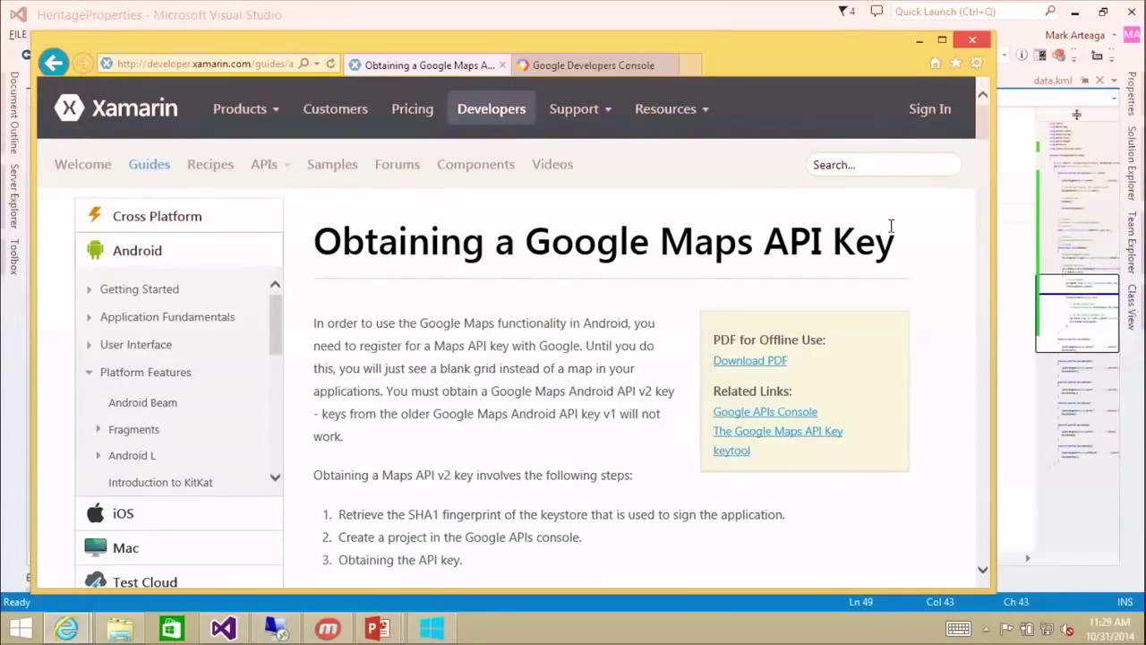
{"action": "mouse_move", "coordinate": [856, 218]}
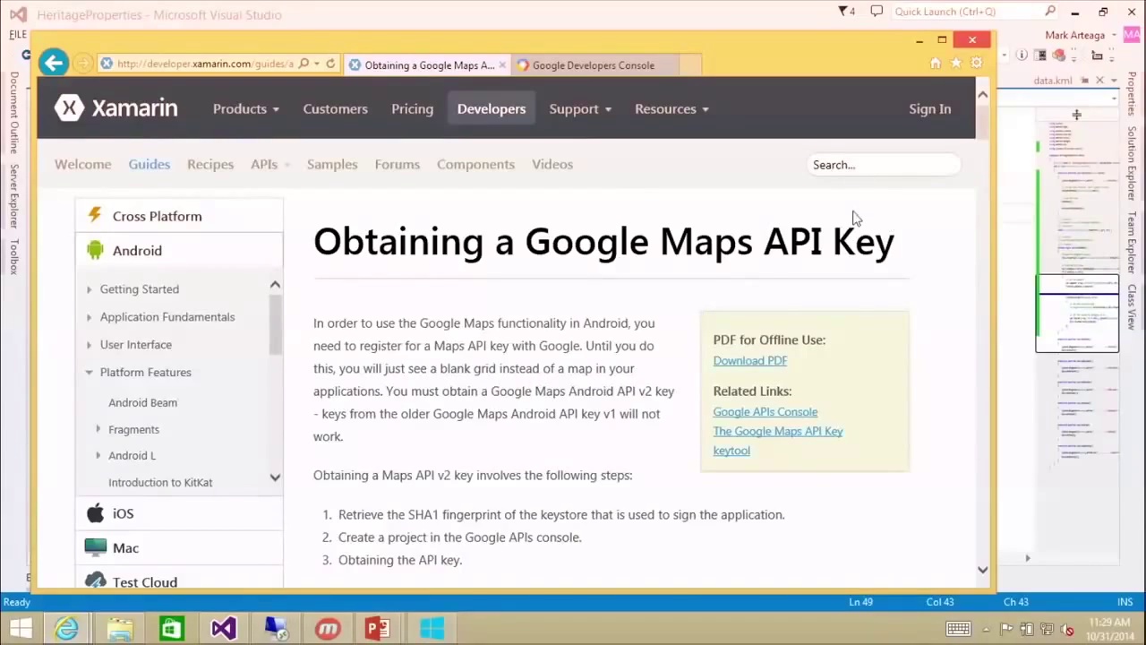
{"action": "scroll", "scroll_direction": "down", "scroll_amount": 3}
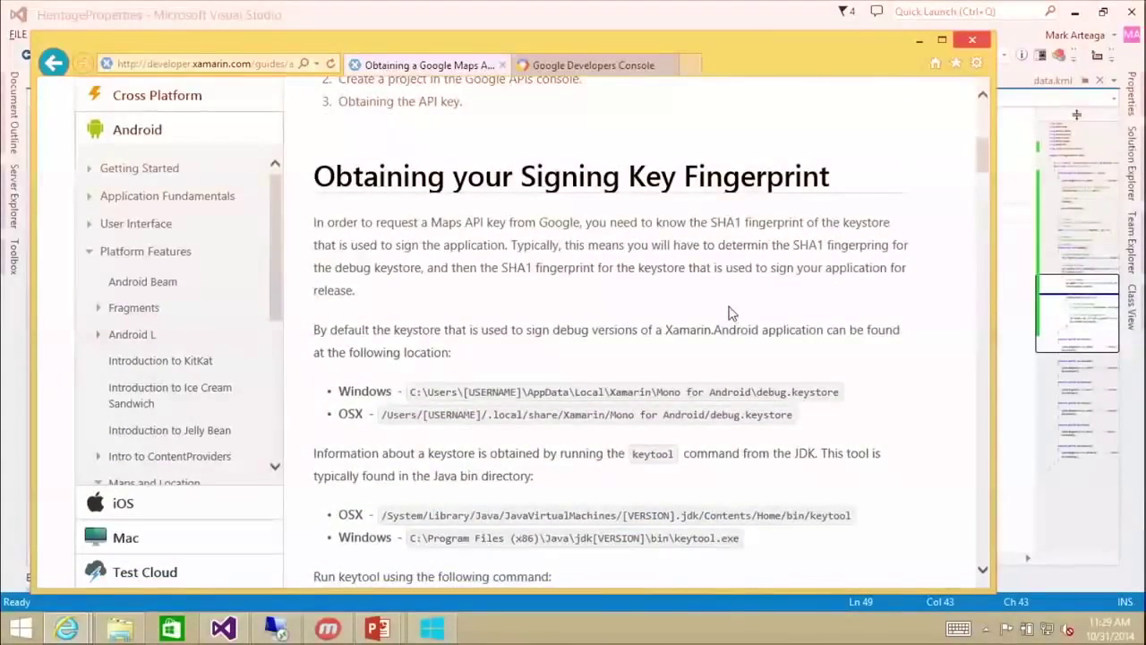
{"action": "scroll", "scroll_direction": "down", "scroll_amount": 3}
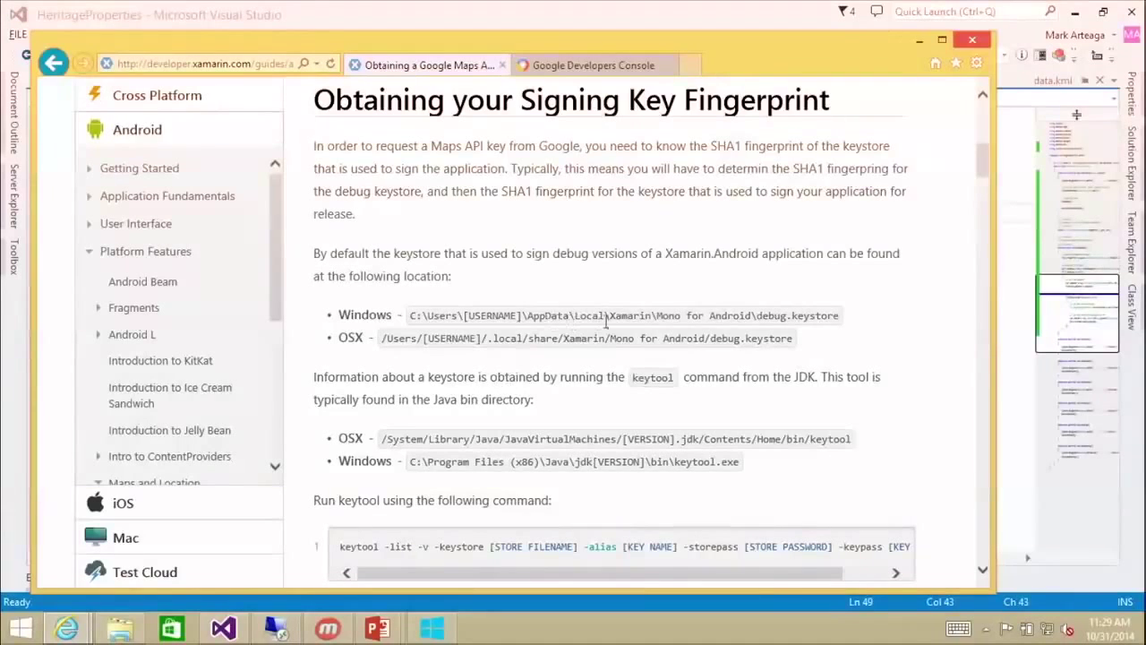
{"action": "mouse_move", "coordinate": [430, 627]}
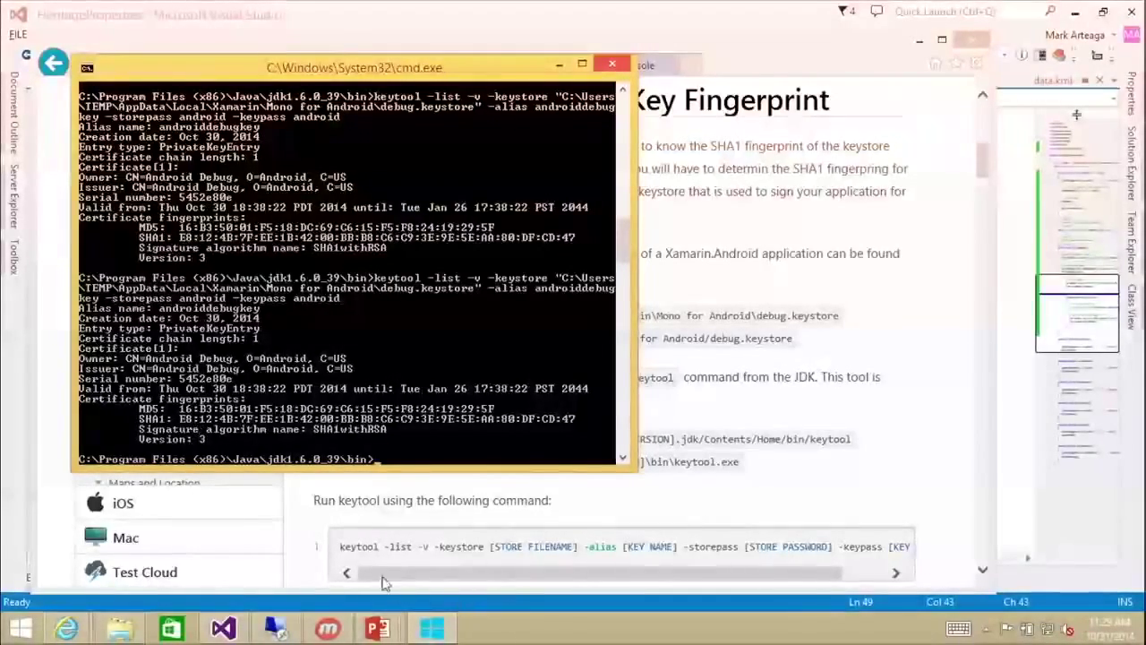
{"action": "left_click", "coordinate": [612, 65]}
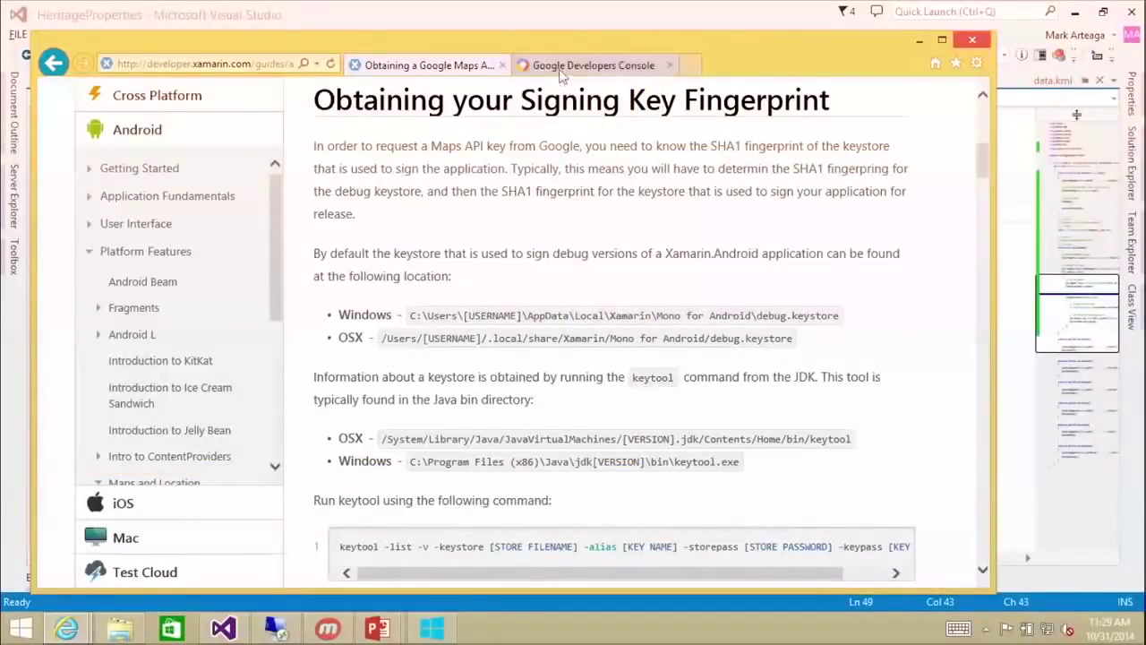
{"action": "left_click", "coordinate": [593, 64]}
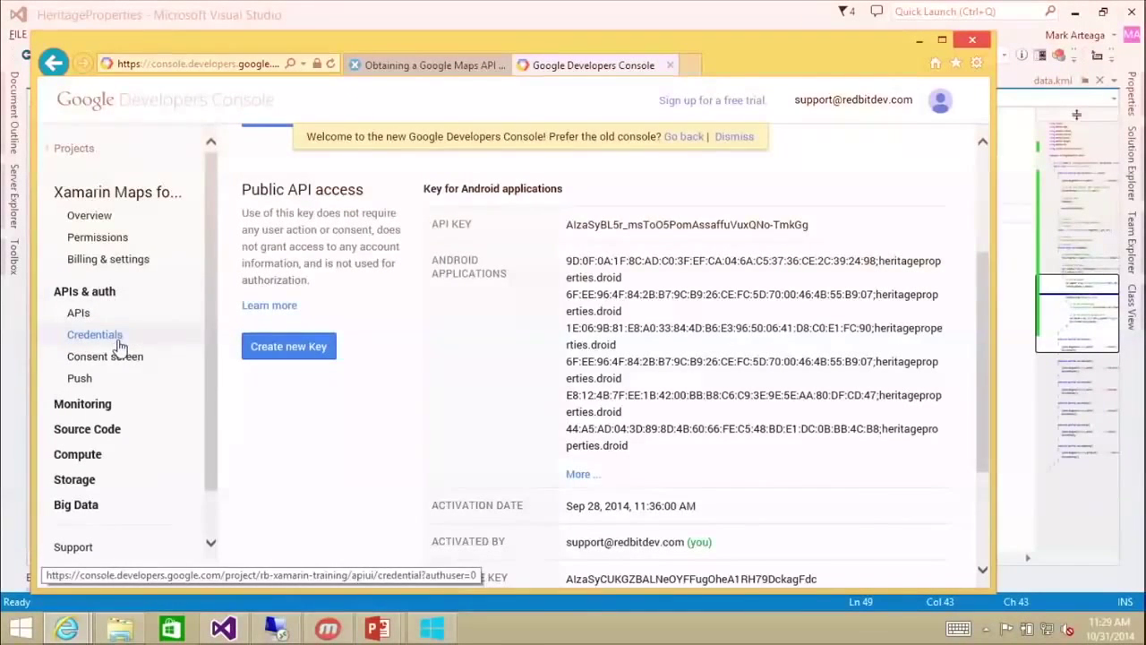
{"action": "mouse_move", "coordinate": [649, 349]}
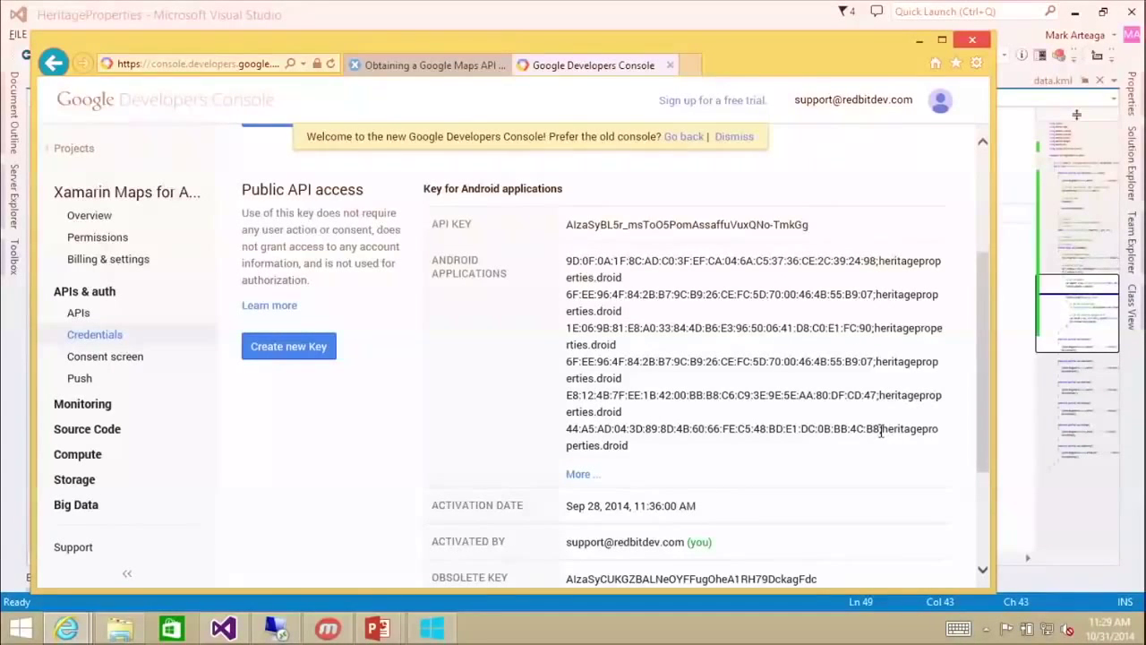
{"action": "mouse_move", "coordinate": [634, 451]}
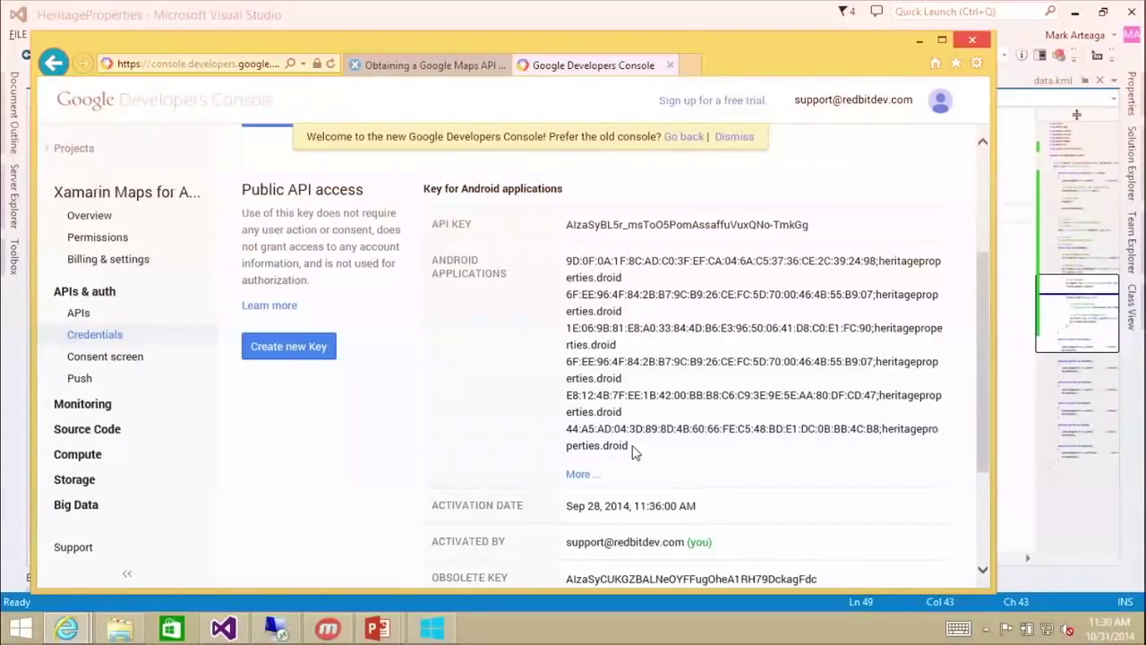
{"action": "mouse_move", "coordinate": [749, 350]}
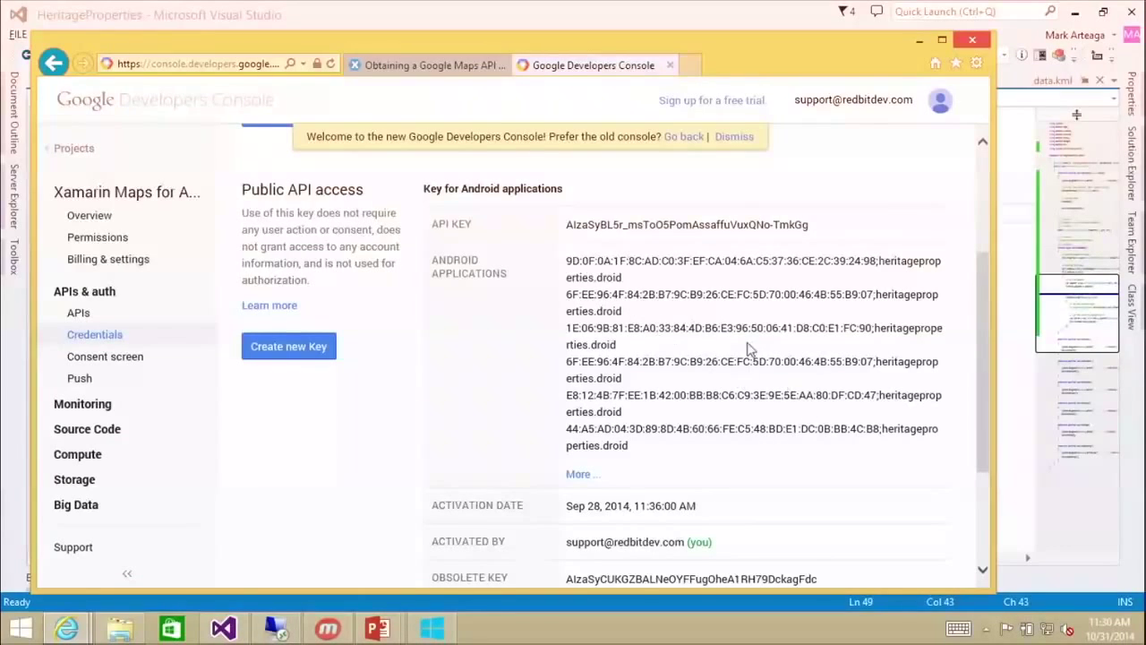
{"action": "mouse_move", "coordinate": [666, 351]}
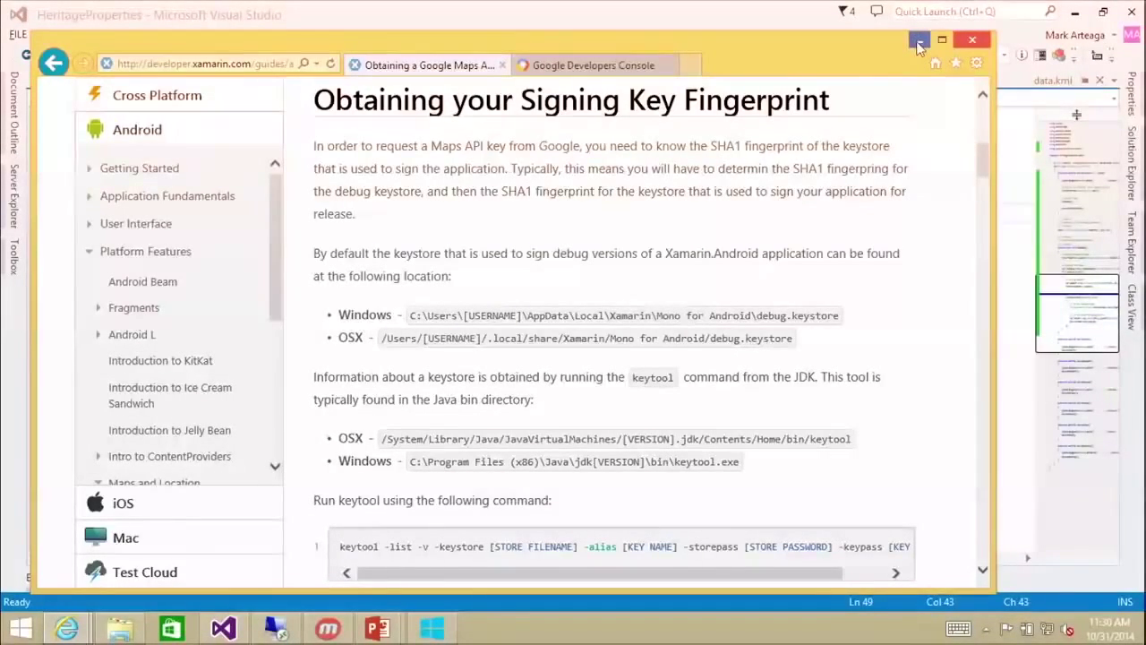
- Put the Xamarin docs browser away, leaving Visual Studio with HeritageProperties loaded
{"action": "scroll", "scroll_direction": "up", "scroll_amount": 3}
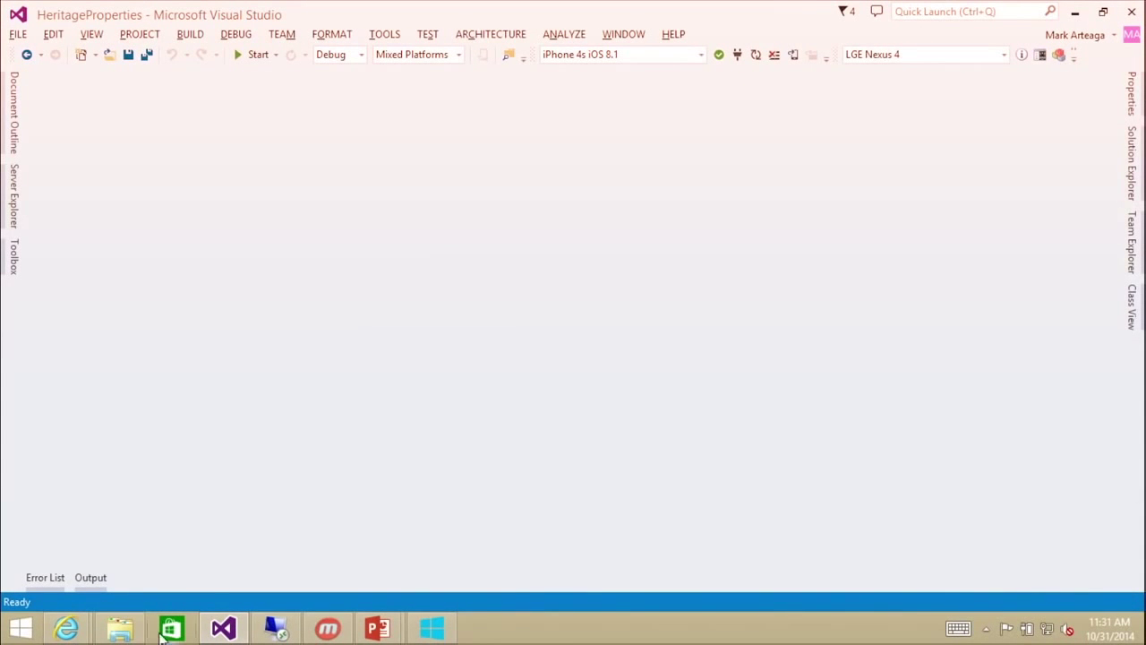
{"action": "mouse_move", "coordinate": [119, 627]}
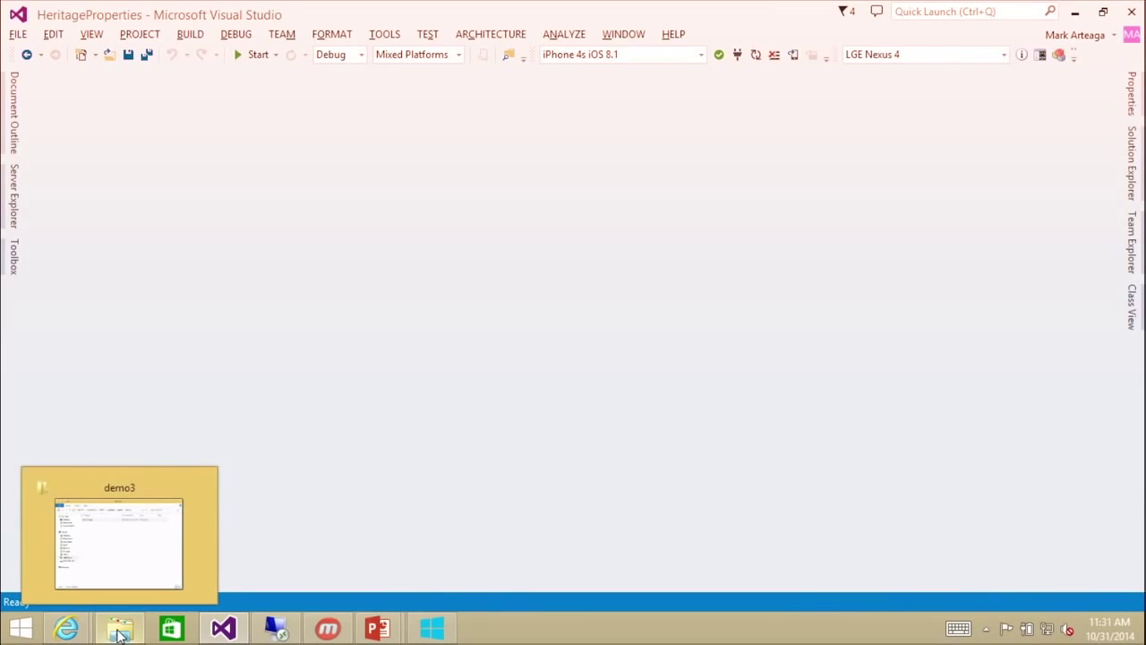
- Go to assets\demo4 and copy its lib folder
{"action": "left_click", "coordinate": [118, 534]}
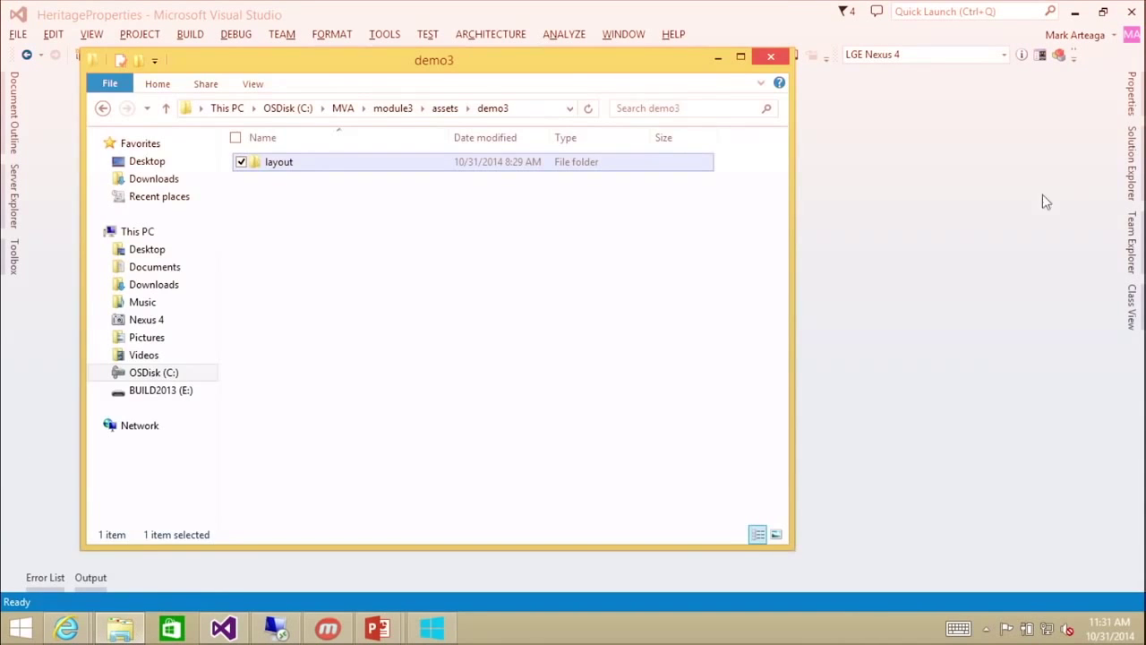
{"action": "left_click", "coordinate": [770, 56]}
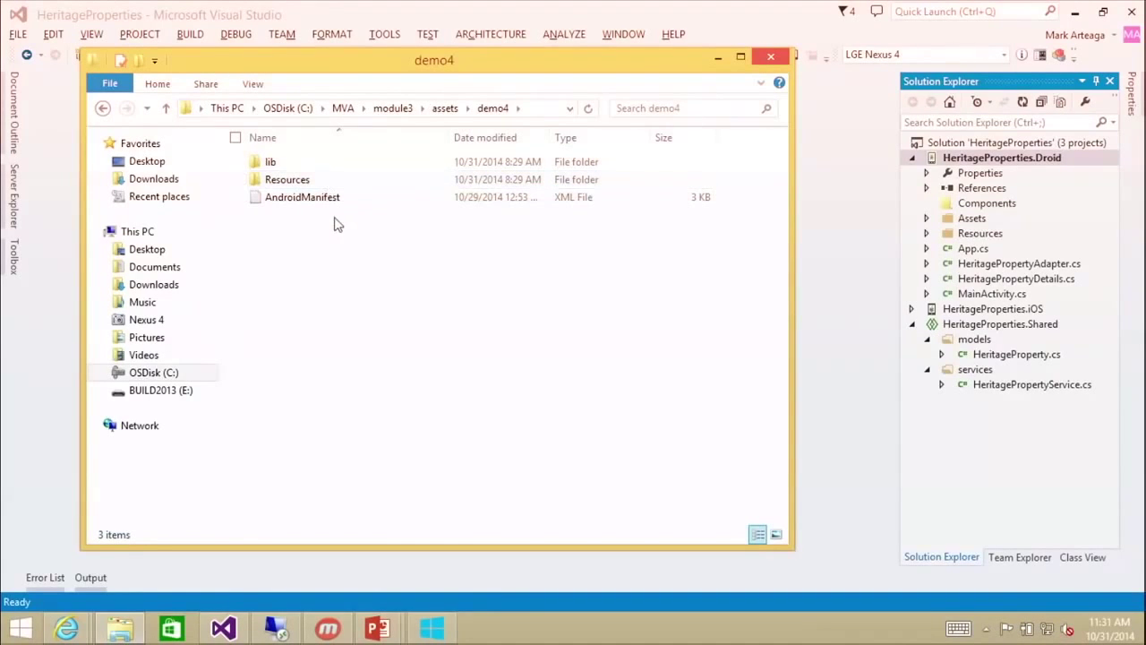
{"action": "mouse_move", "coordinate": [326, 229]}
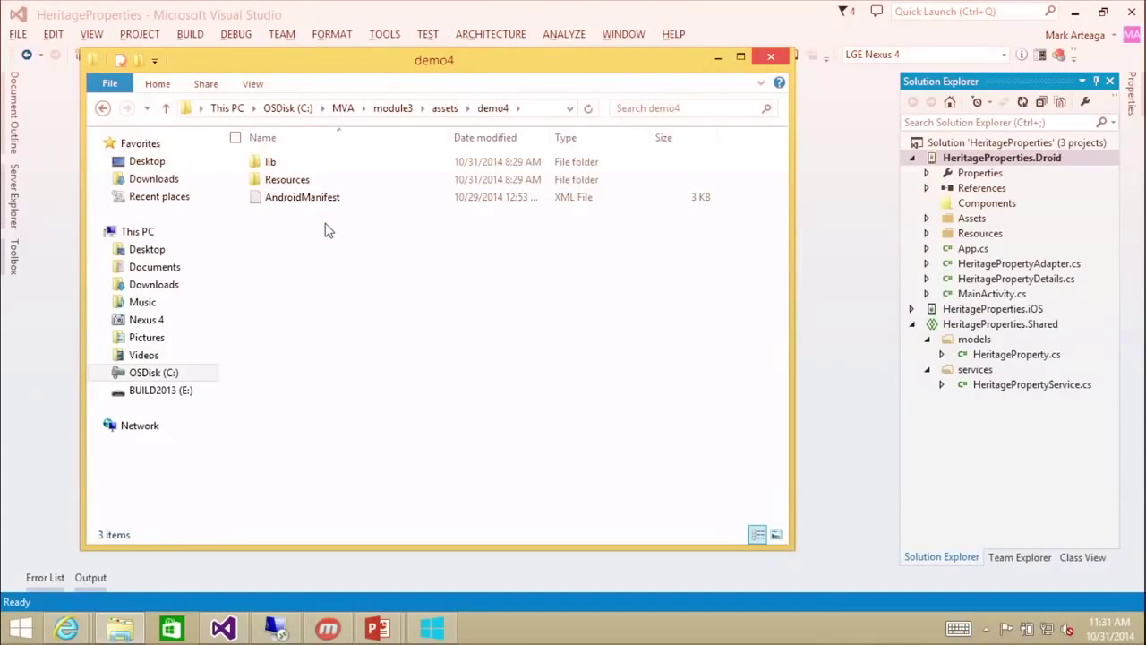
{"action": "left_click", "coordinate": [270, 161]}
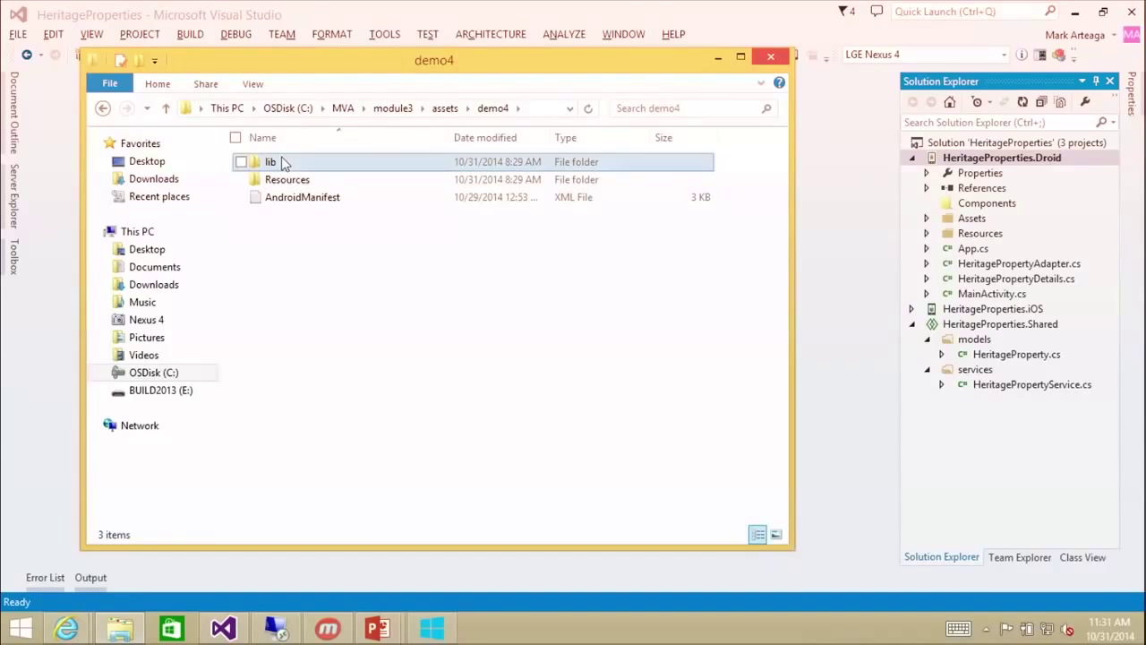
{"action": "left_click", "coordinate": [271, 161]}
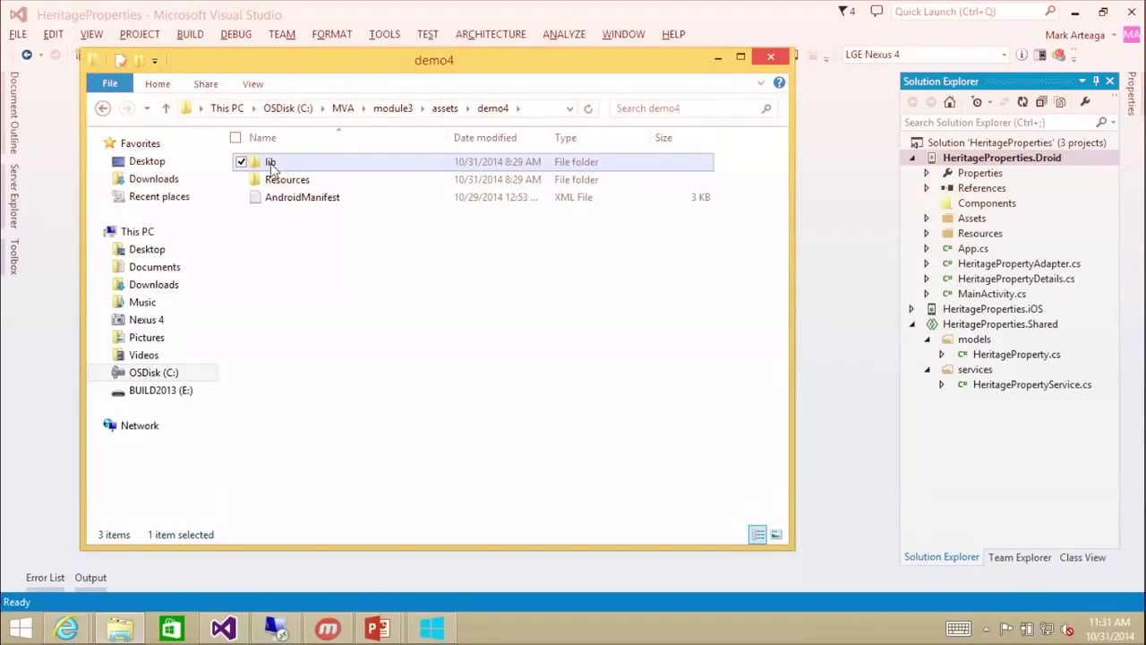
{"action": "mouse_move", "coordinate": [981, 300]}
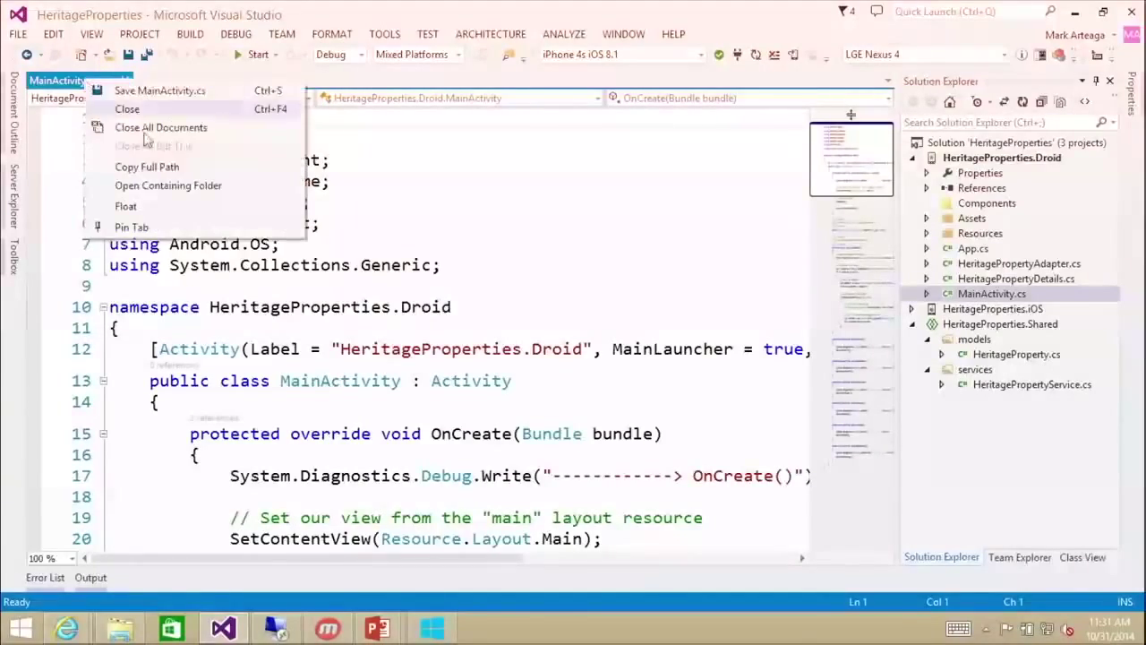
- Paste the lib folder into the Module 2 project directory opened from the MainActivity tab
{"action": "left_click", "coordinate": [168, 185]}
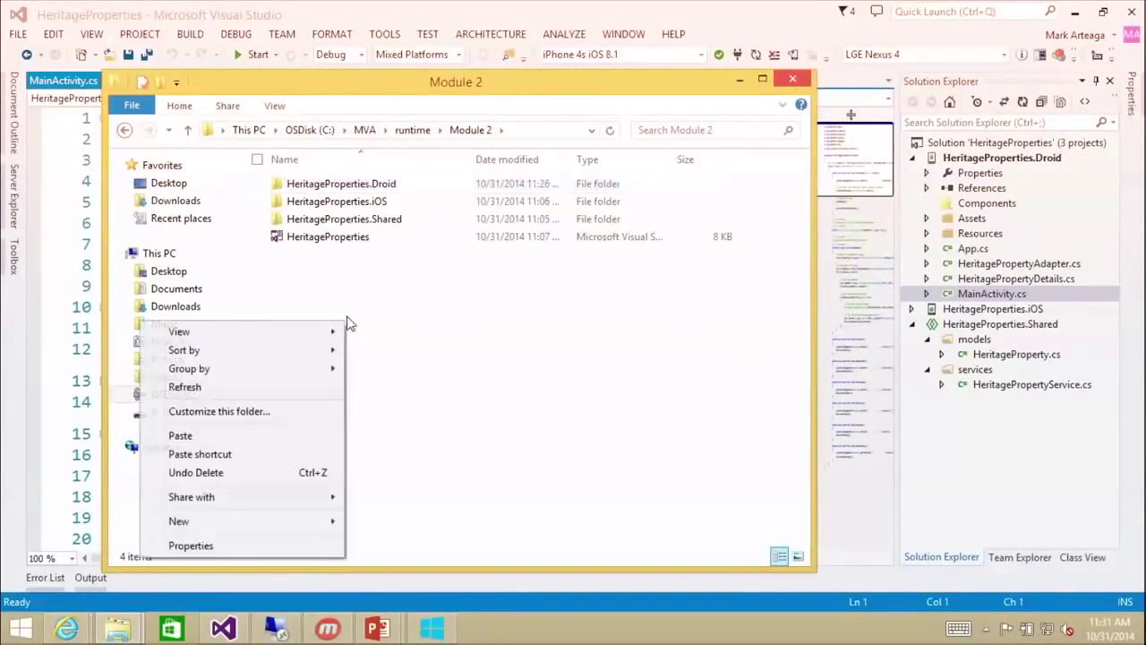
{"action": "mouse_move", "coordinate": [415, 338]}
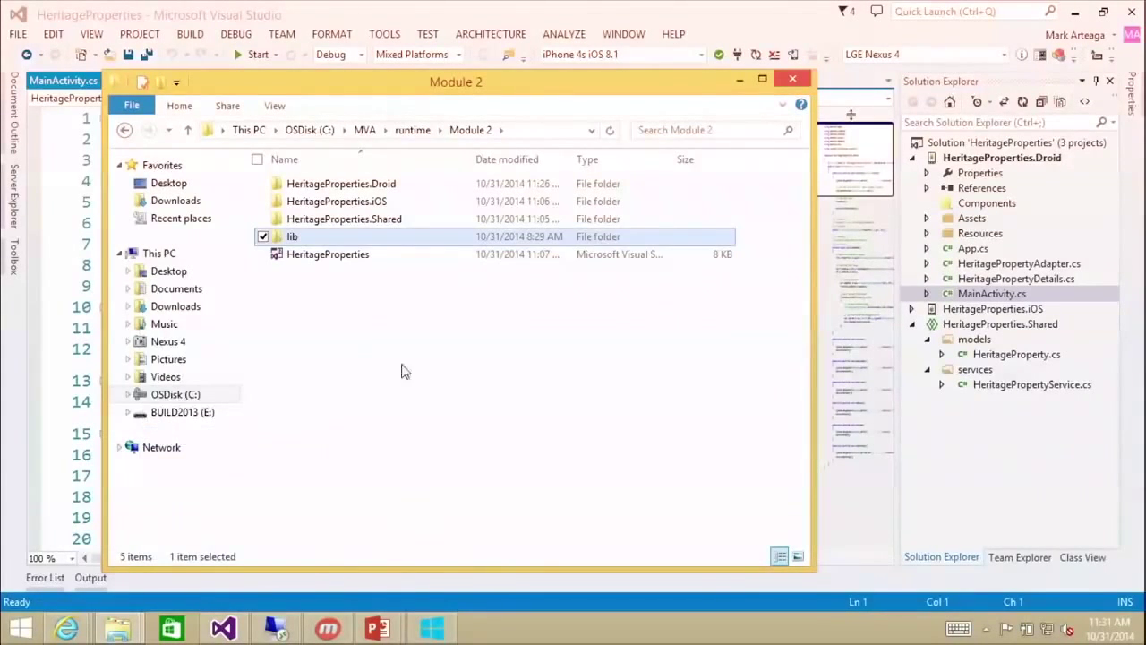
{"action": "left_click", "coordinate": [403, 371]}
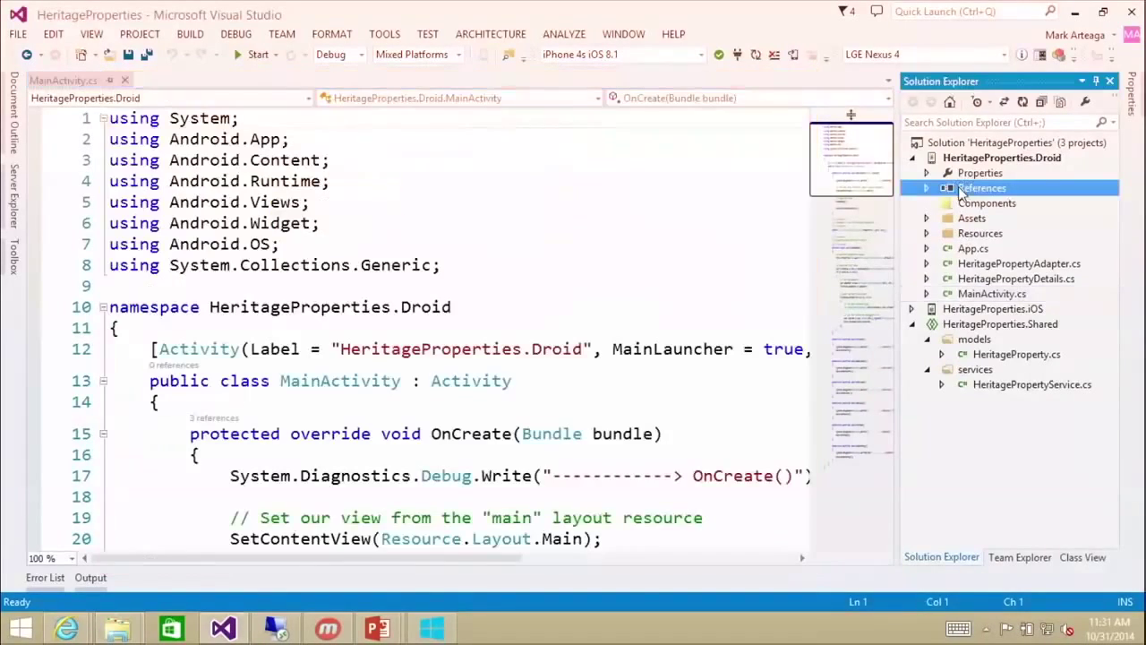
- Add GooglePlayServicesLib and the Xamarin.Android.Support v4, v7 AppCompat and v7 MediaRouter DLLs from lib\android as Droid references
{"action": "right_click", "coordinate": [981, 188]}
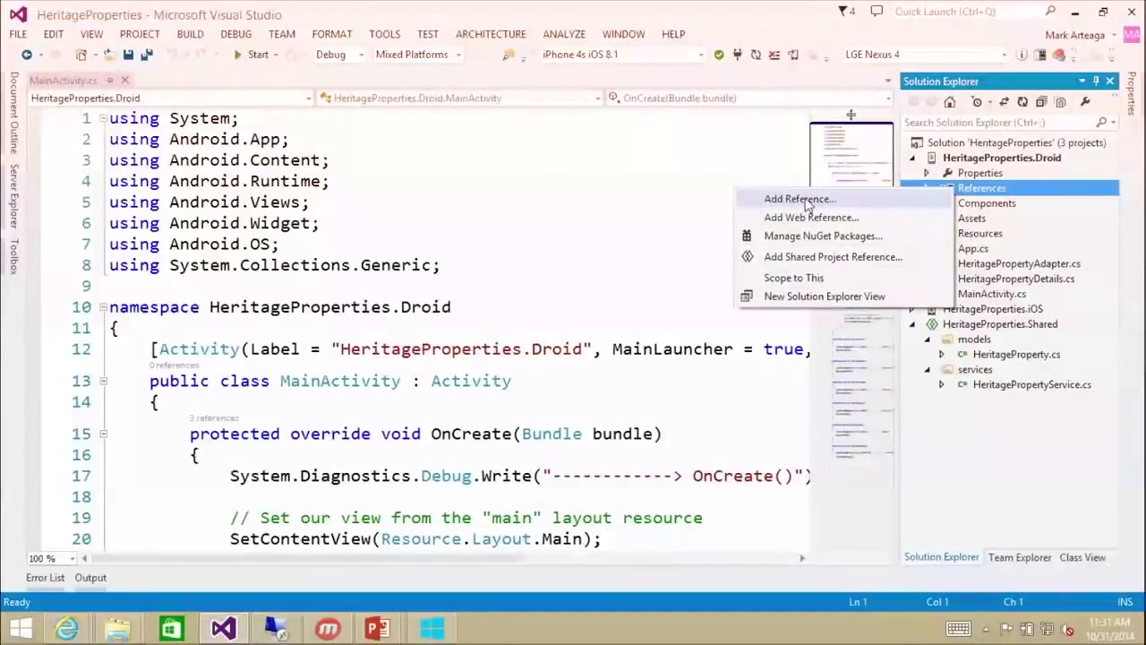
{"action": "left_click", "coordinate": [798, 199]}
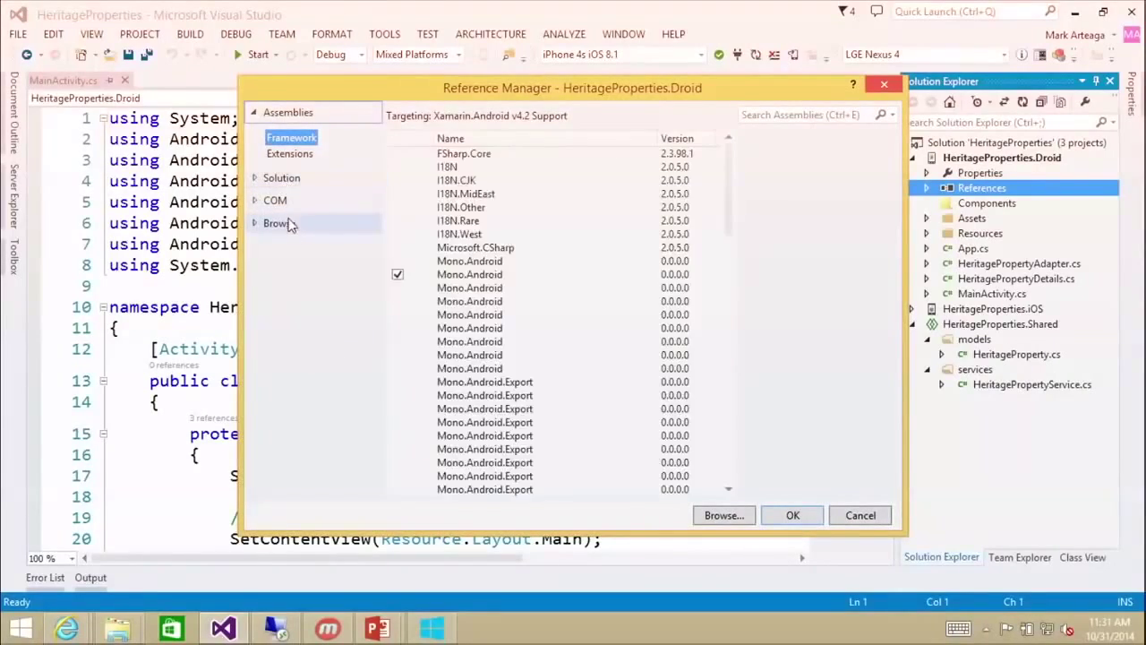
{"action": "left_click", "coordinate": [724, 516]}
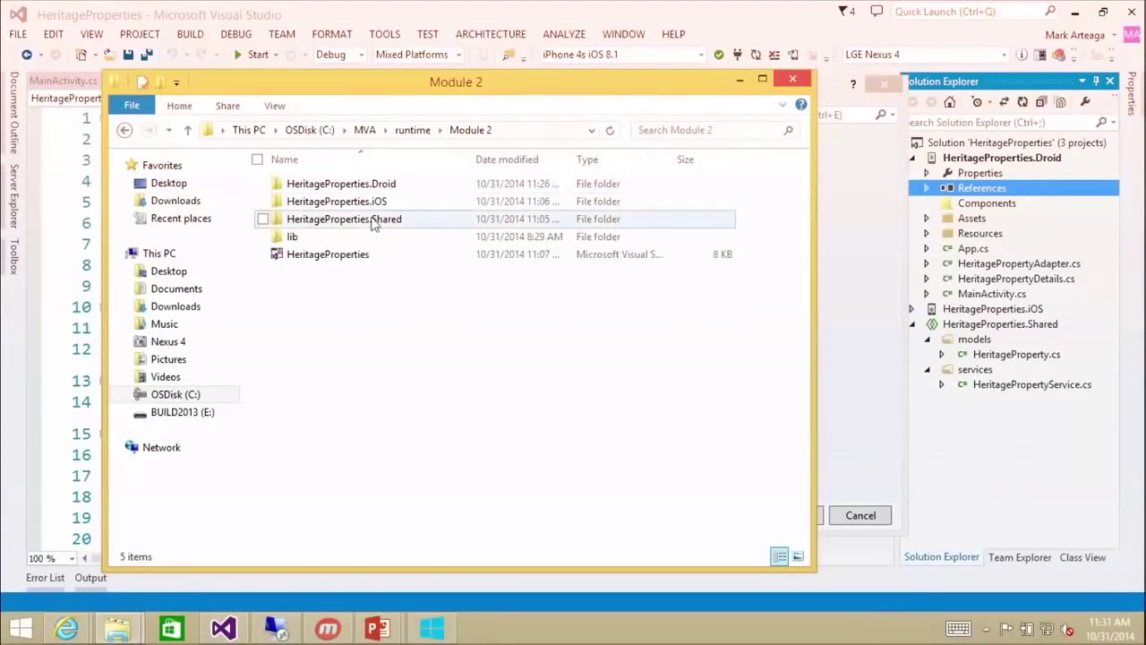
{"action": "double_click", "coordinate": [294, 236]}
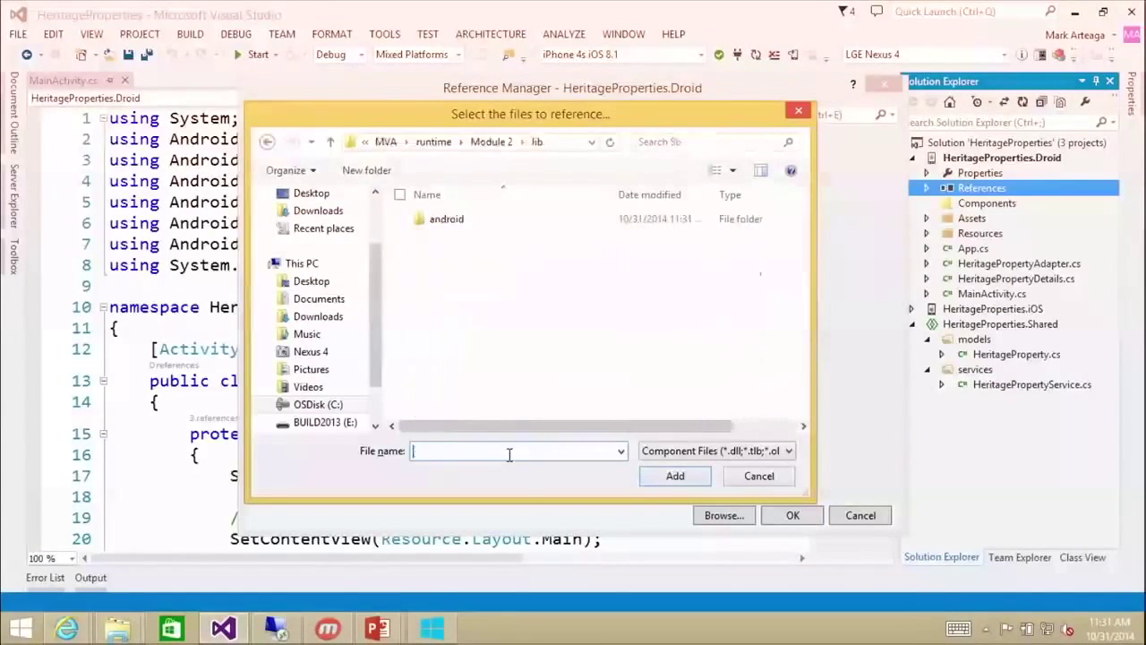
{"action": "double_click", "coordinate": [446, 219]}
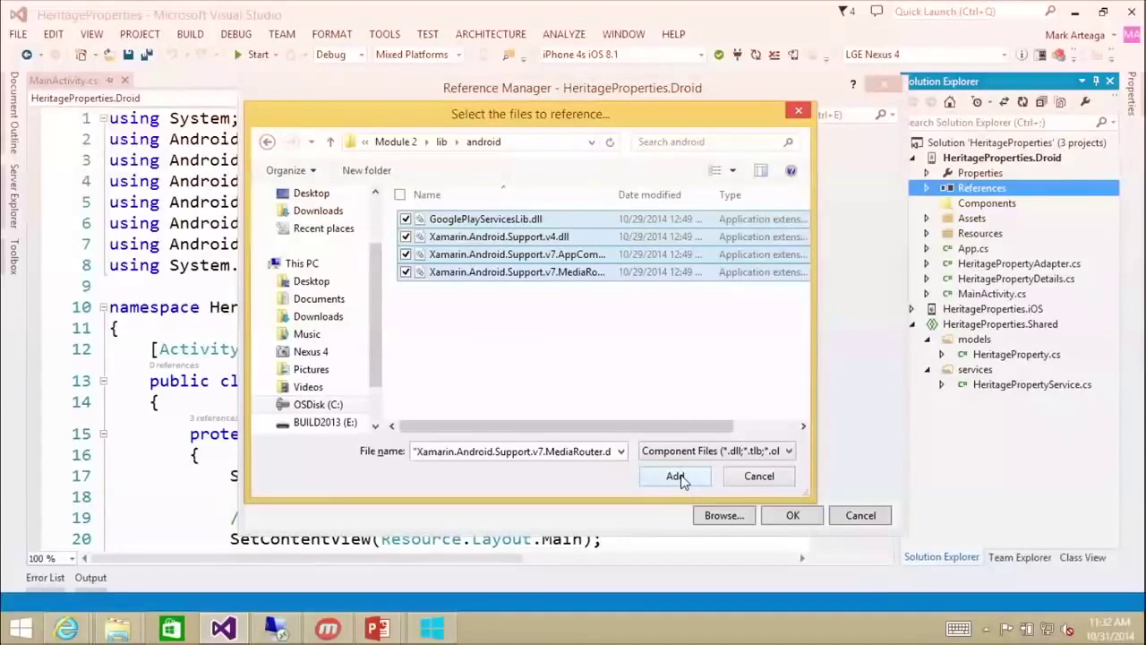
{"action": "left_click", "coordinate": [673, 476]}
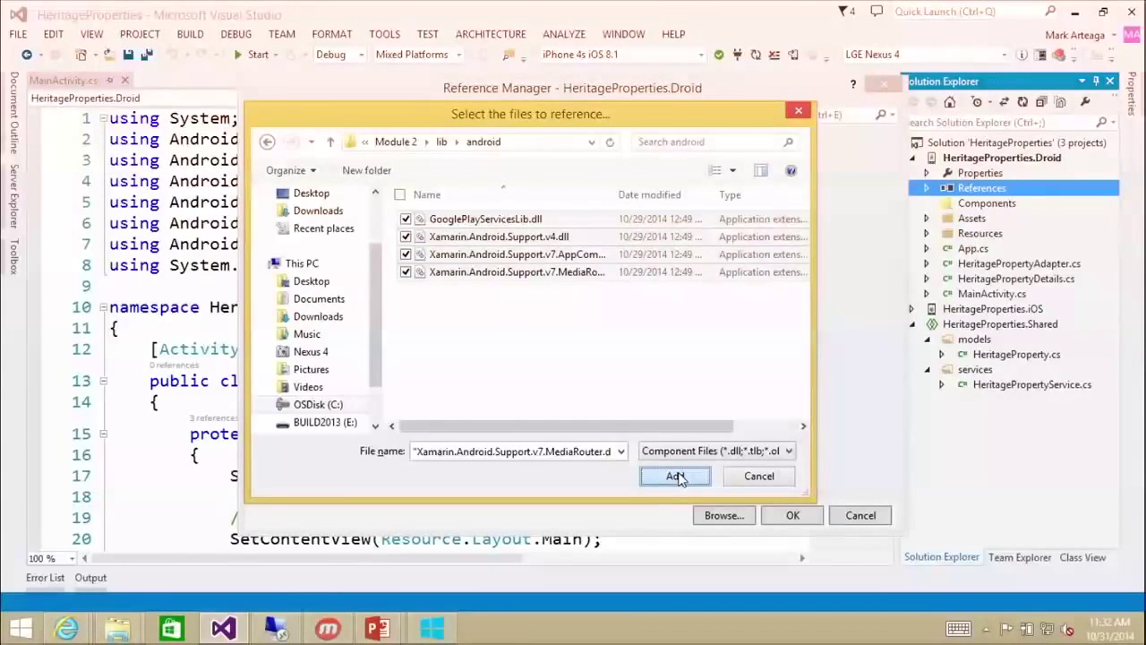
{"action": "left_click", "coordinate": [673, 477]}
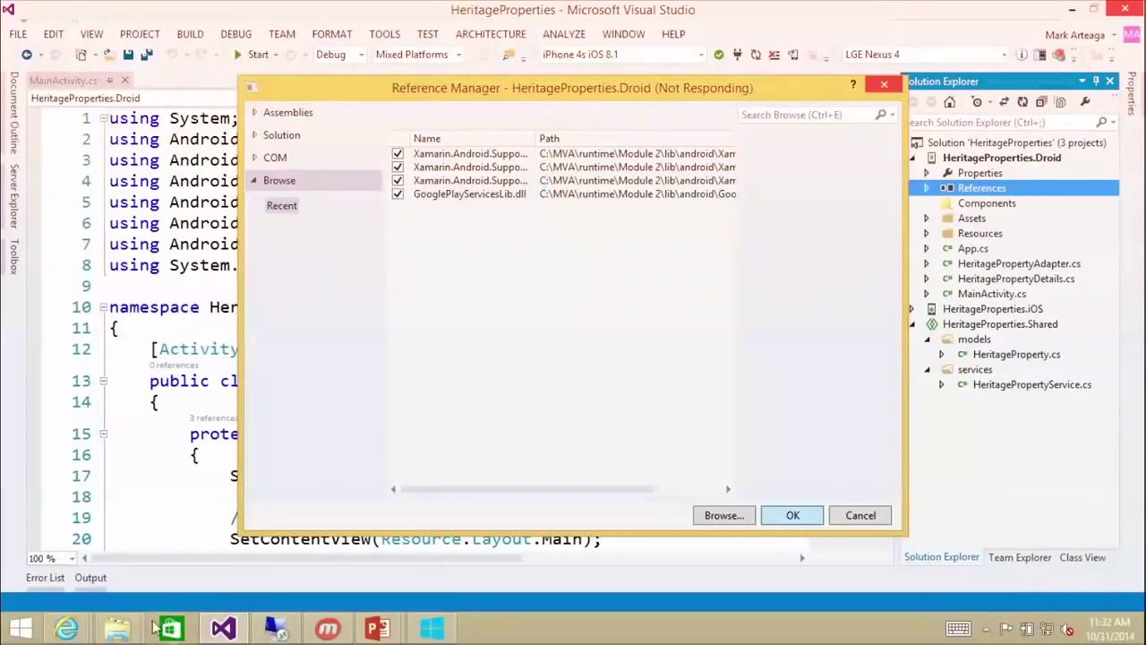
- Confirm the new references, browse lib\android\19, then open demo4's AndroidManifest.xml in the editor
{"action": "left_click", "coordinate": [723, 515]}
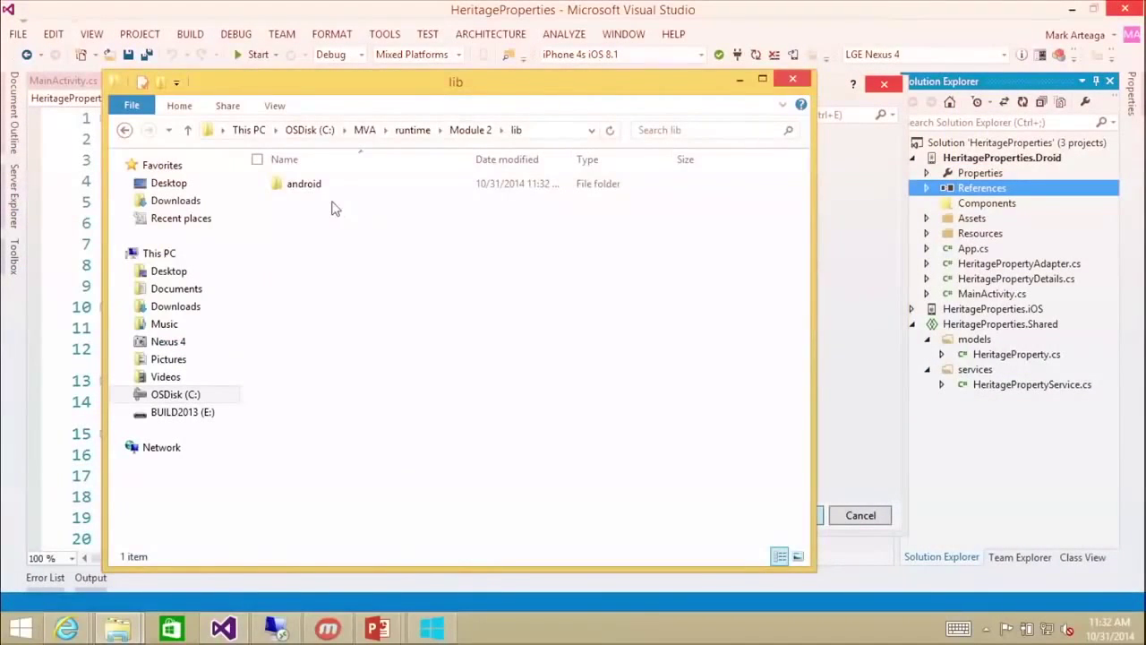
{"action": "double_click", "coordinate": [304, 183]}
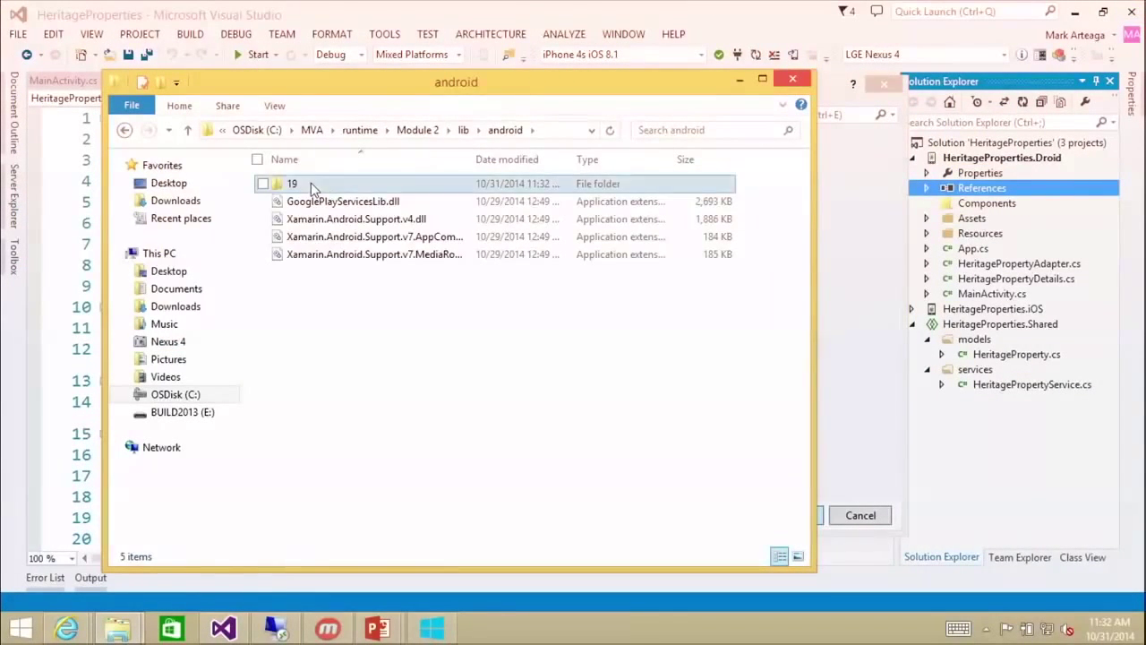
{"action": "double_click", "coordinate": [292, 182]}
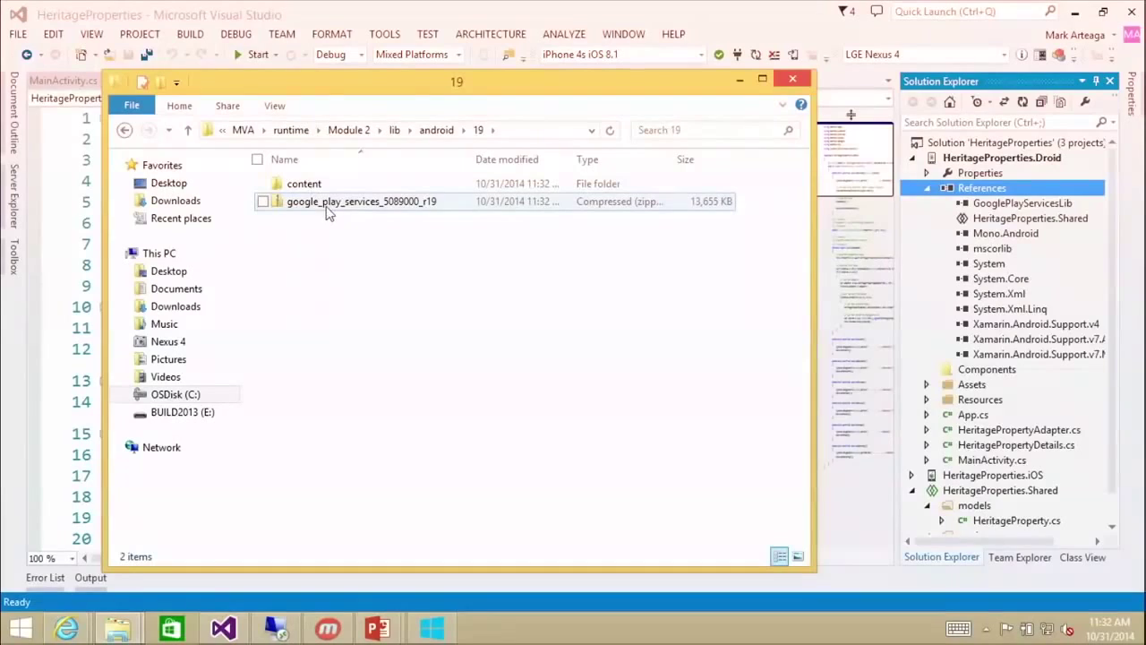
{"action": "mouse_move", "coordinate": [319, 204]}
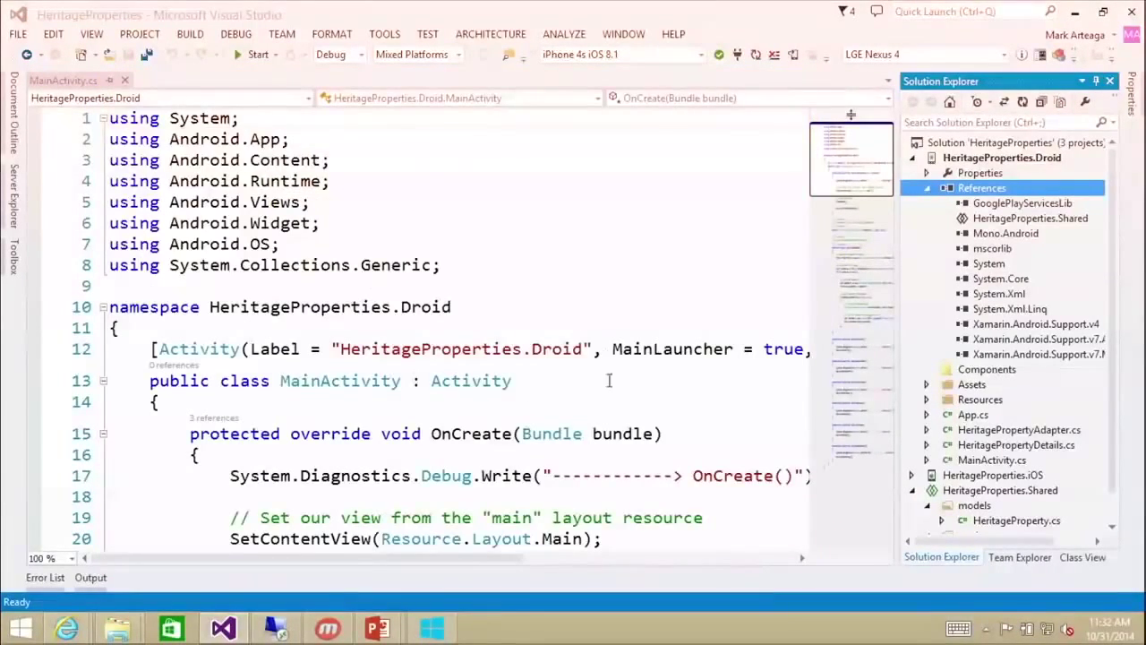
{"action": "mouse_move", "coordinate": [545, 338]}
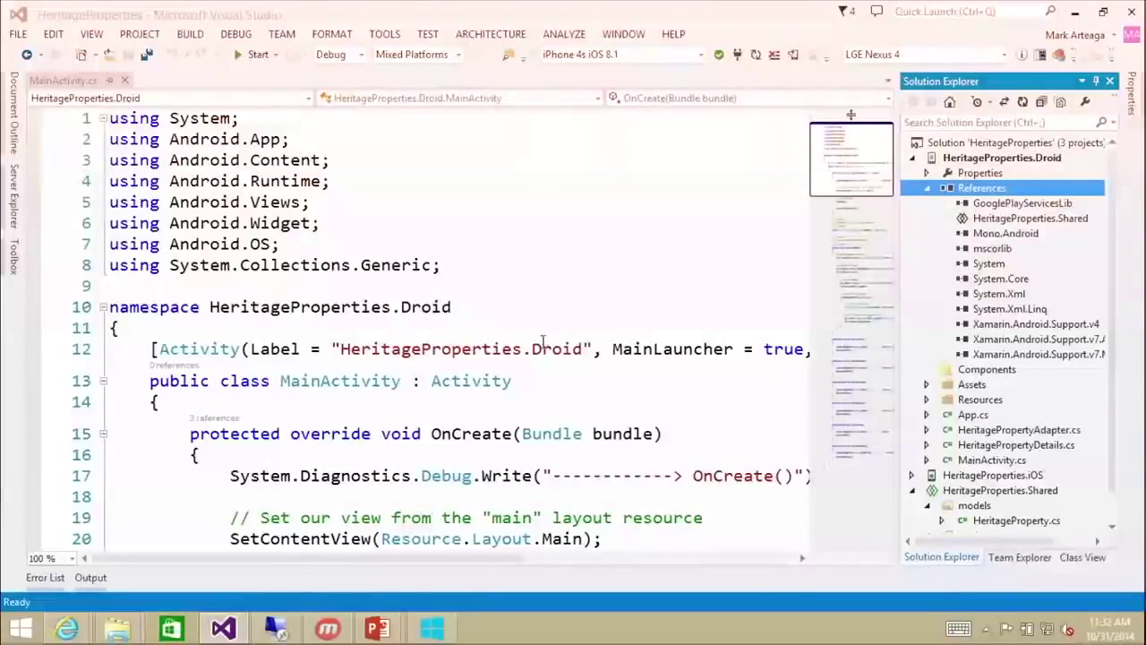
{"action": "mouse_move", "coordinate": [116, 626]}
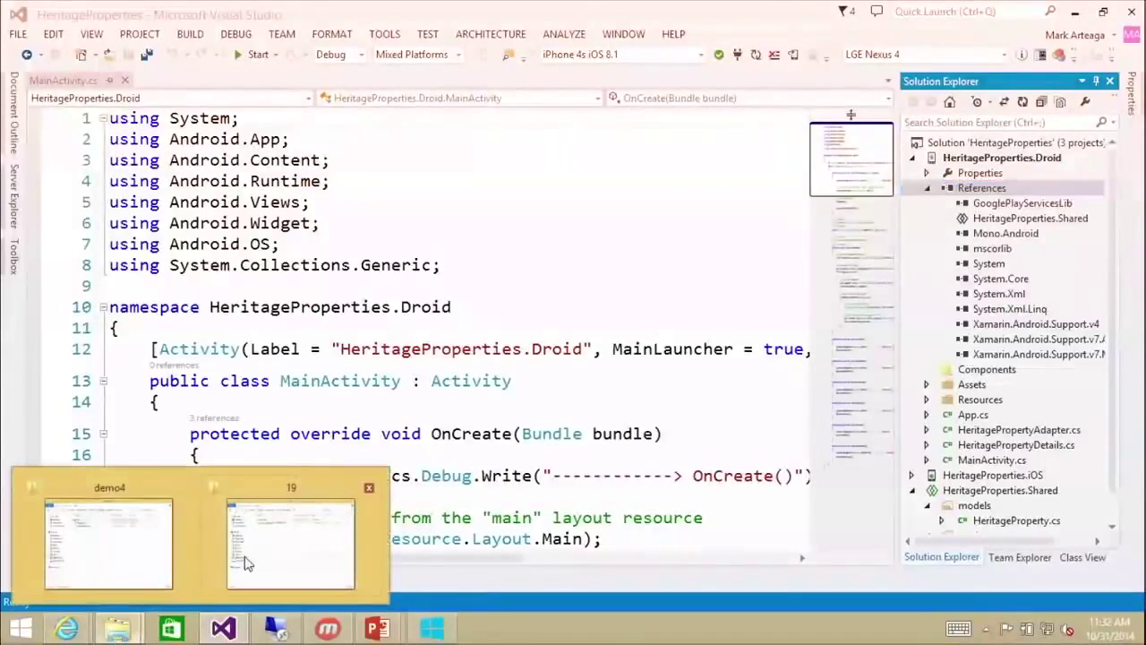
{"action": "left_click", "coordinate": [290, 544]}
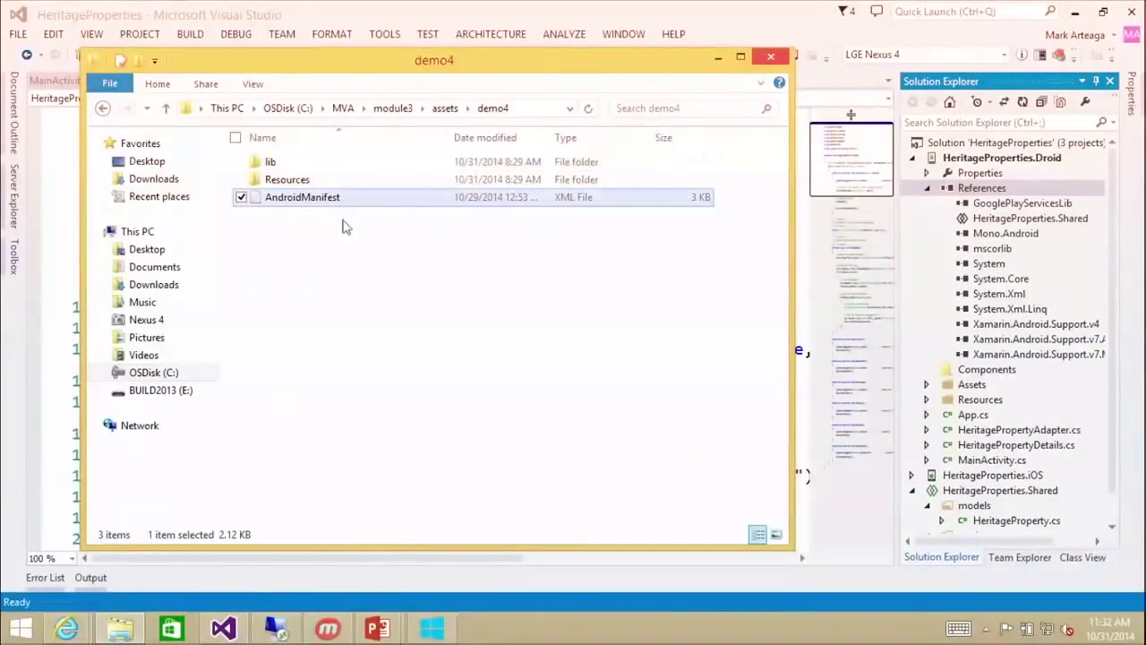
{"action": "left_click", "coordinate": [979, 172]}
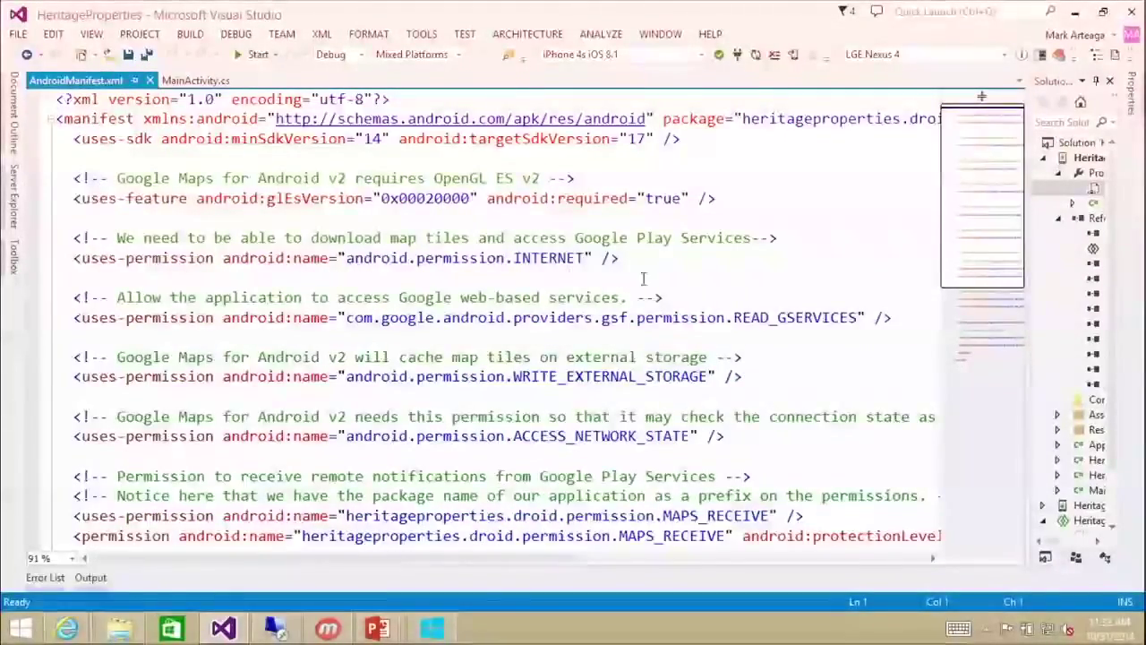
{"action": "left_click", "coordinate": [539, 258]}
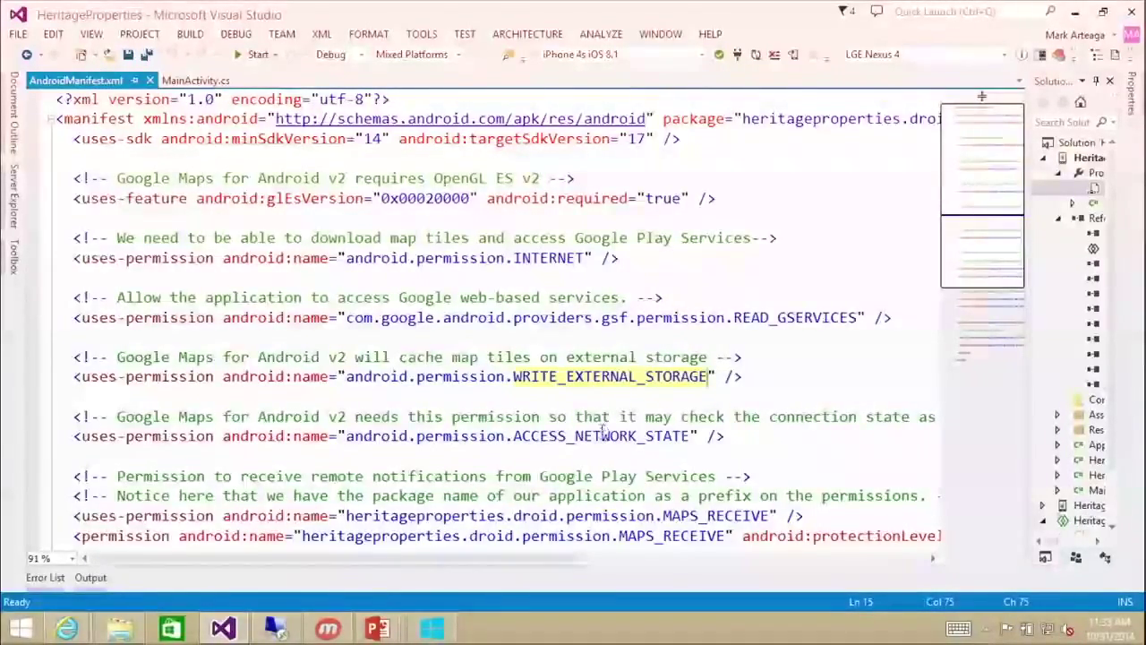
{"action": "scroll", "scroll_direction": "down", "scroll_amount": 3}
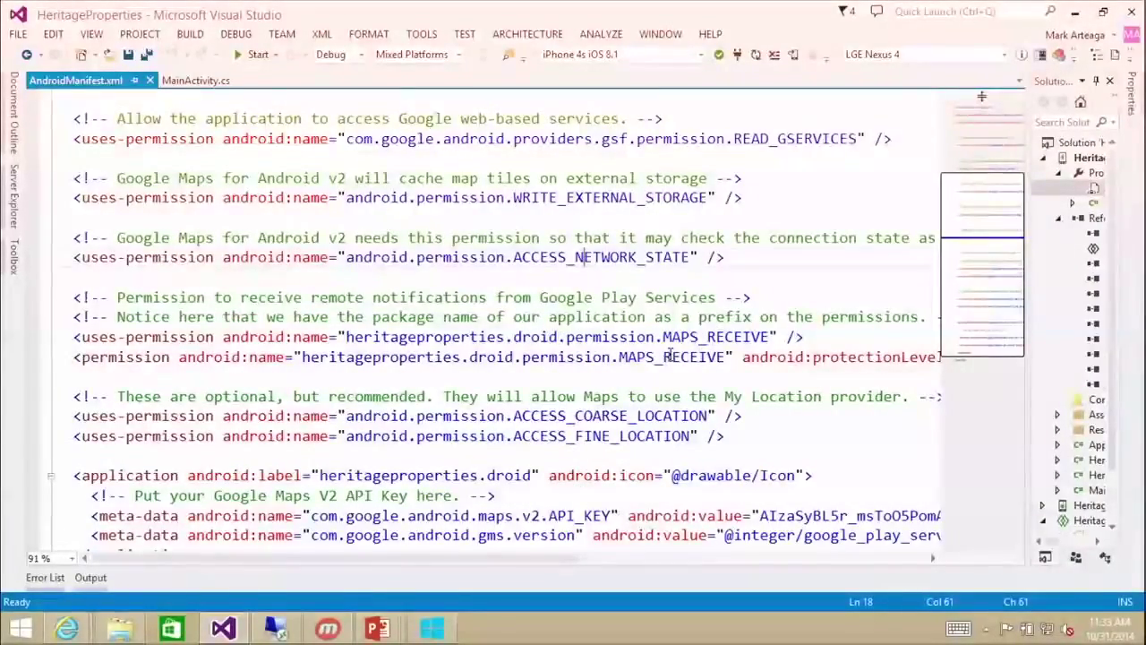
{"action": "scroll", "scroll_direction": "down", "scroll_amount": 3}
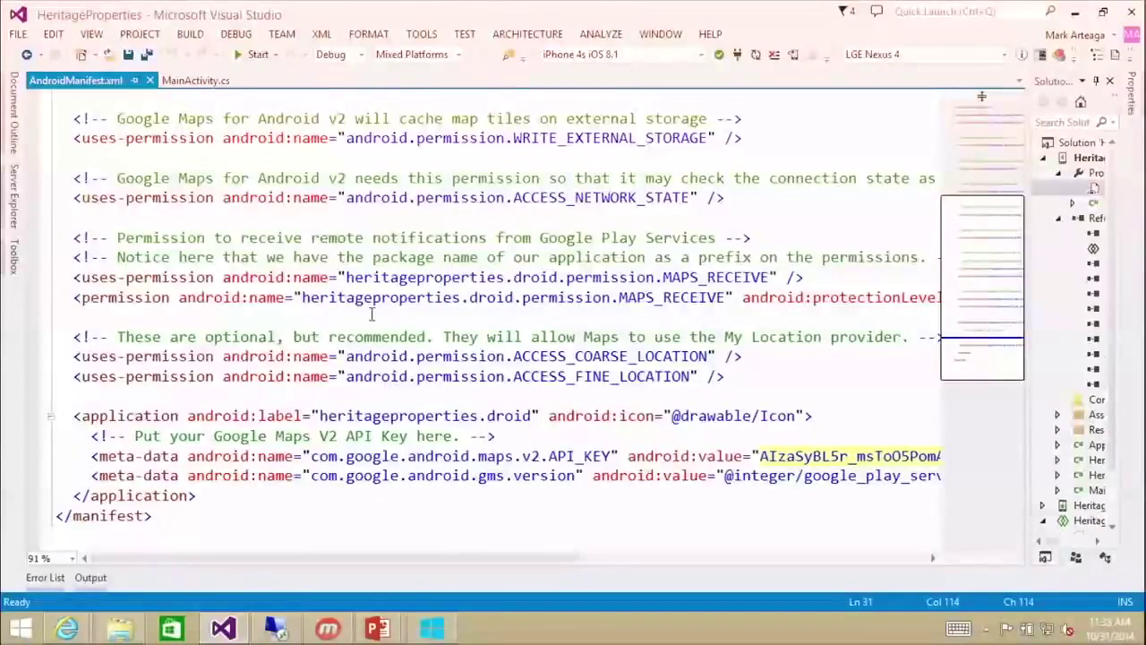
{"action": "mouse_move", "coordinate": [331, 254]}
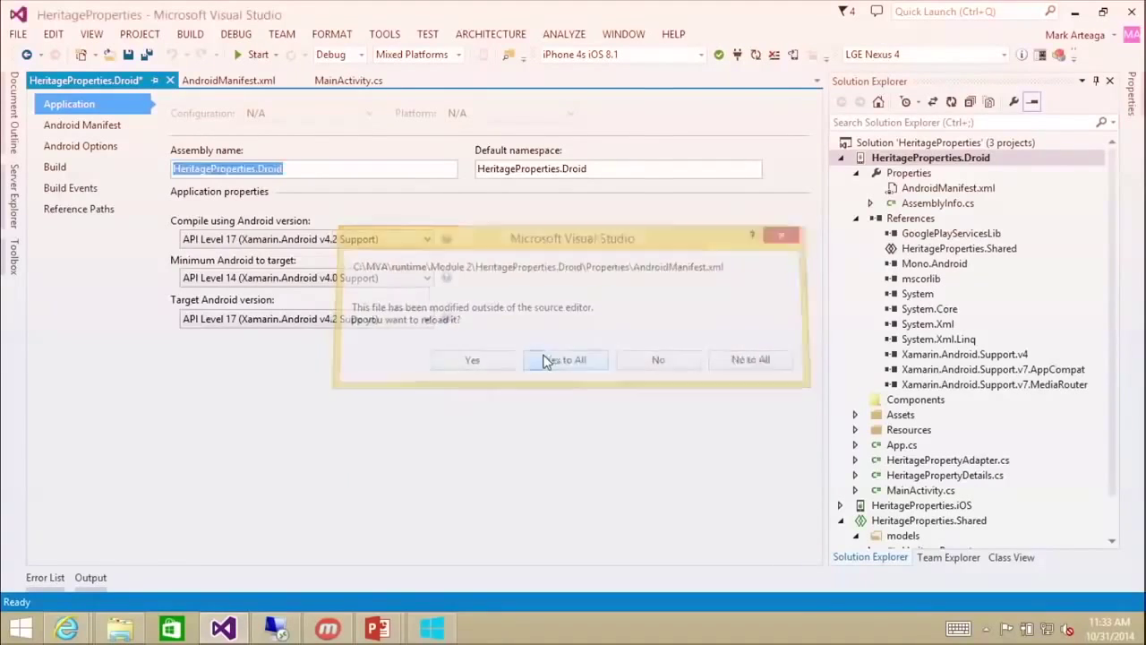
- Reload the changed manifest and review the Android Manifest required permissions, including coarse and fine location
{"action": "left_click", "coordinate": [566, 359]}
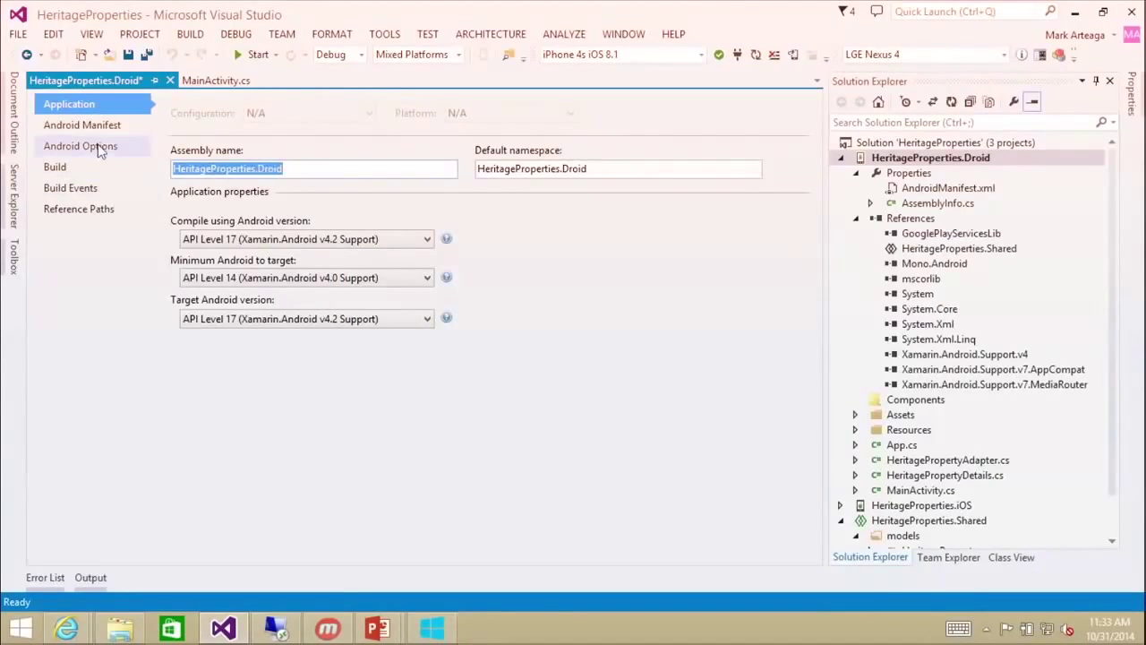
{"action": "left_click", "coordinate": [79, 147]}
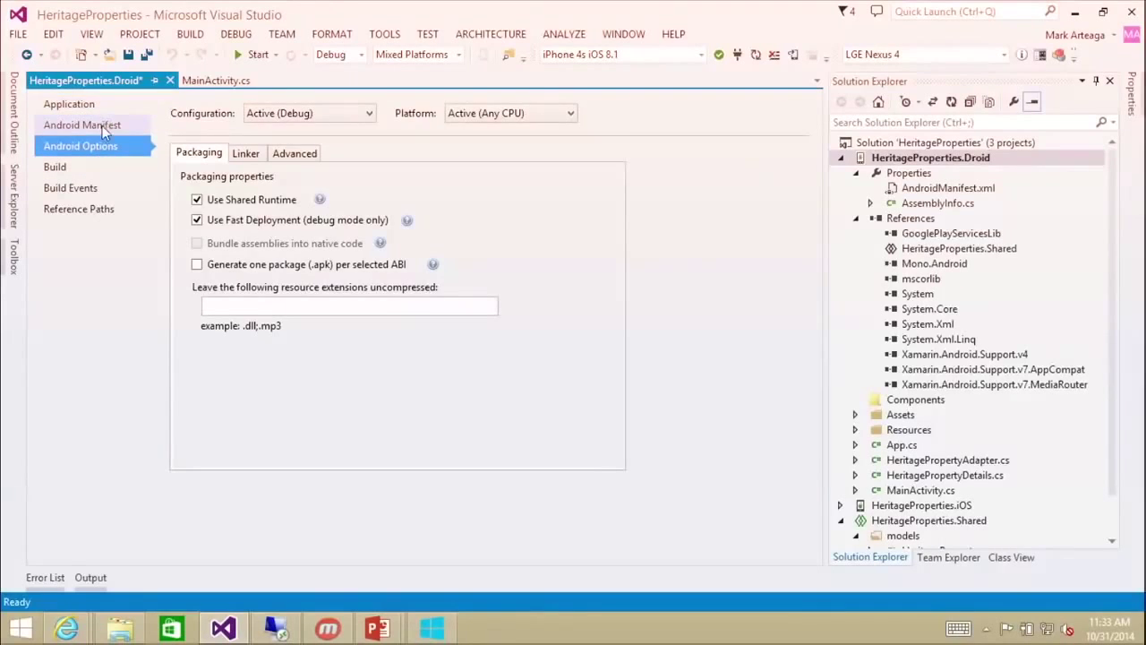
{"action": "left_click", "coordinate": [82, 125]}
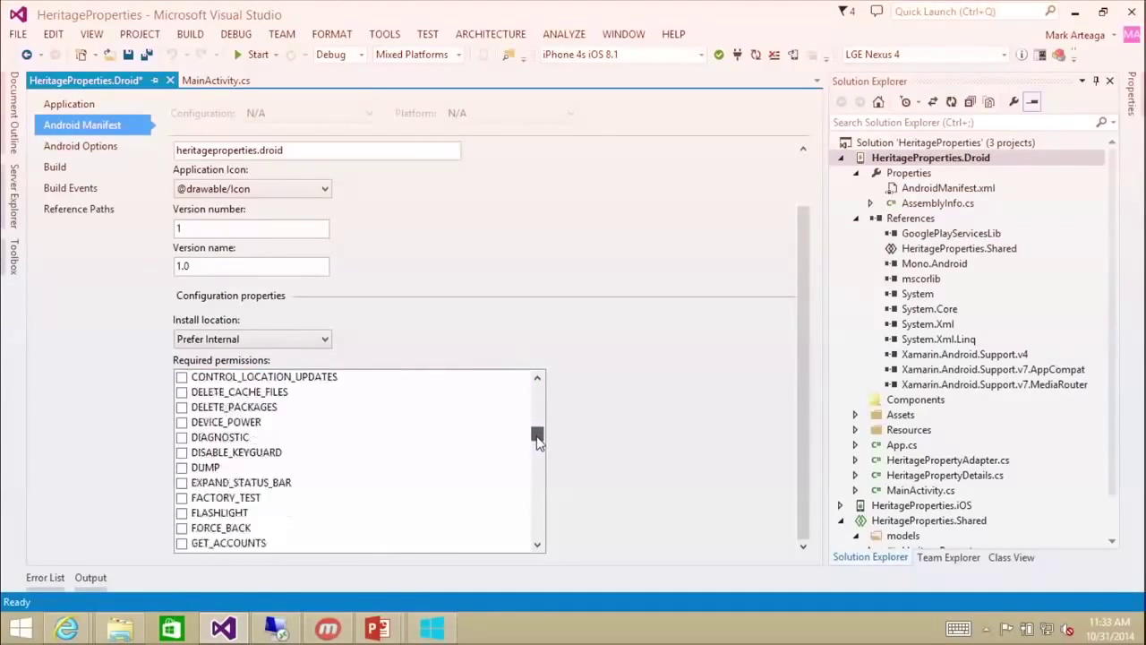
{"action": "scroll", "scroll_direction": "down", "scroll_amount": 3}
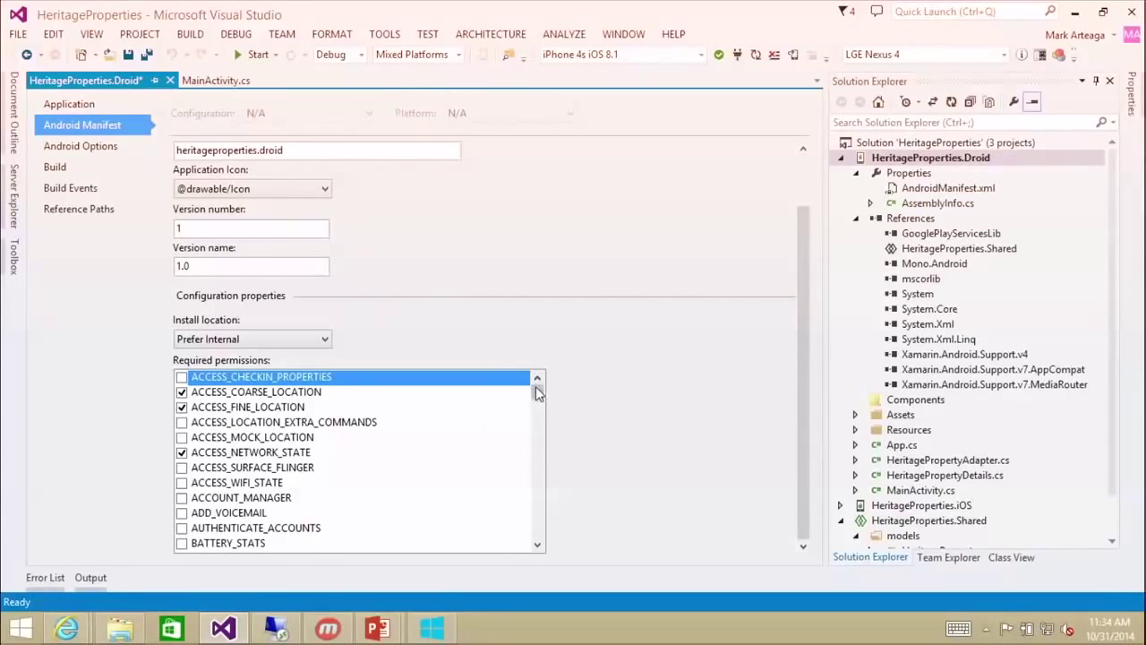
{"action": "scroll", "scroll_direction": "down", "scroll_amount": 3}
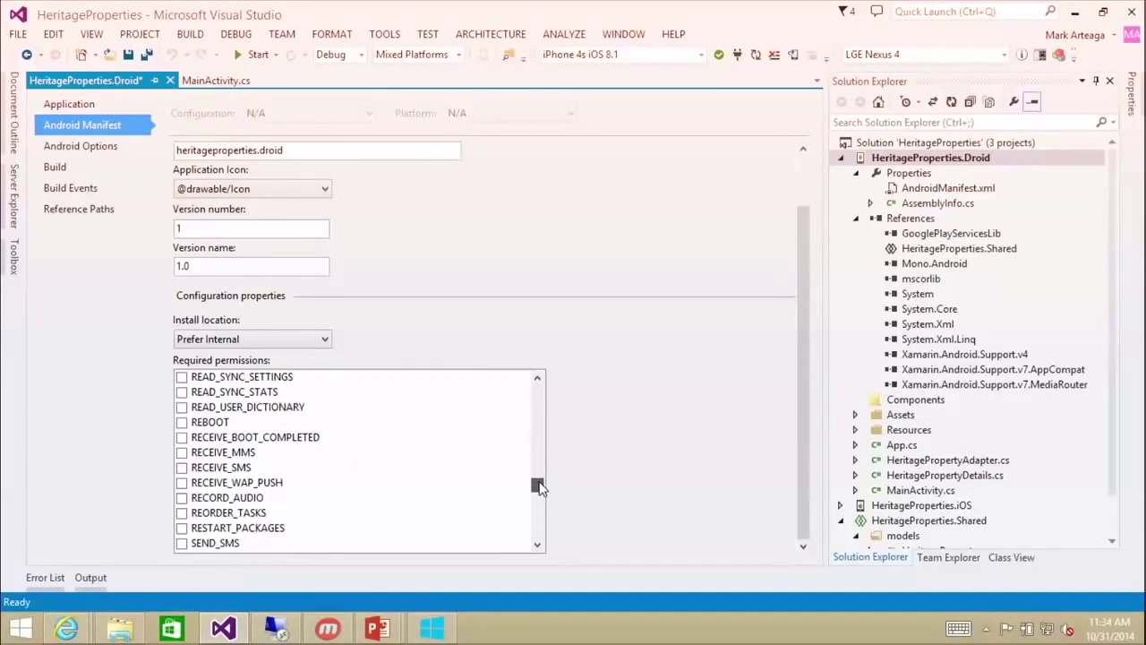
{"action": "scroll", "scroll_direction": "down", "scroll_amount": 3}
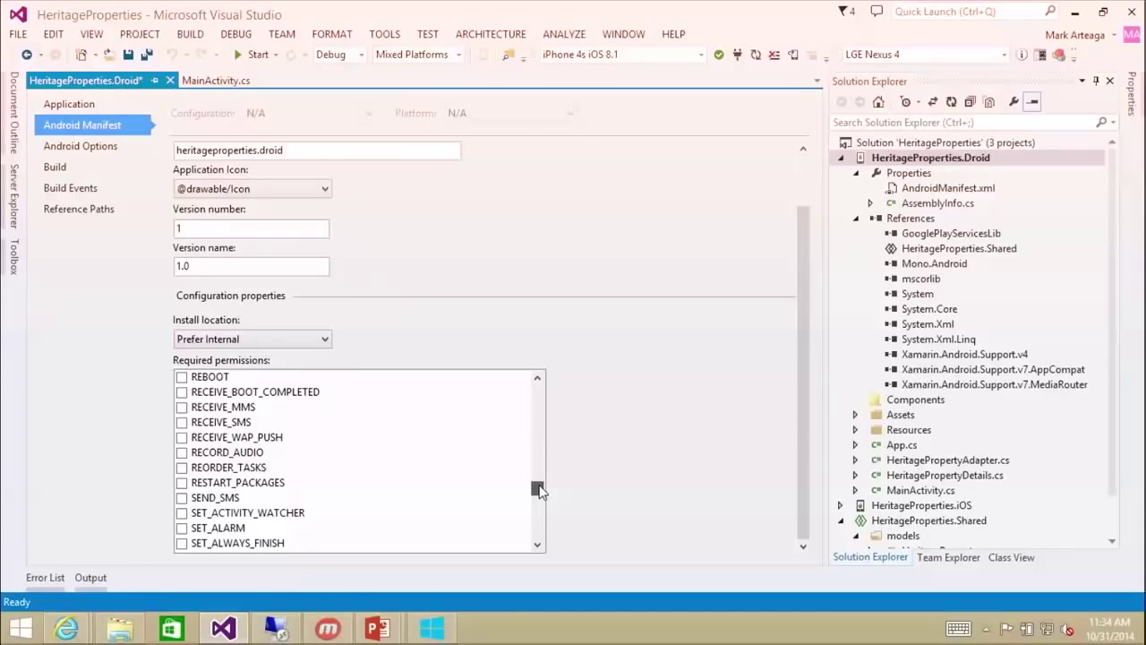
{"action": "scroll", "scroll_direction": "down", "scroll_amount": 3}
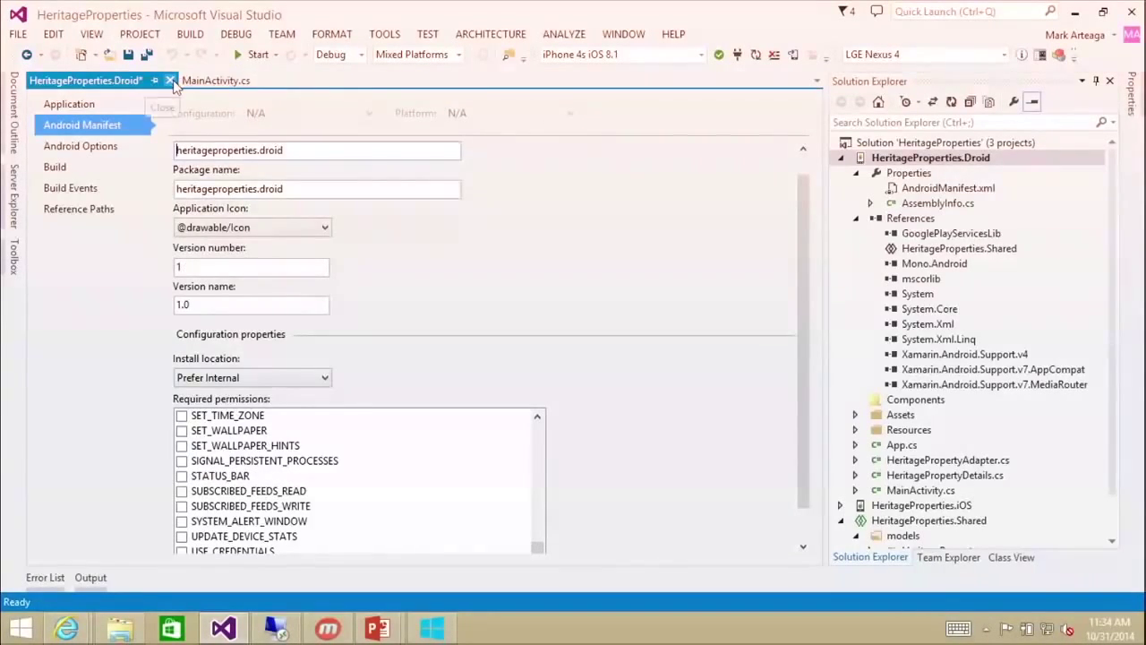
- Merge the copied Resources drawable folders into the project, replacing existing files, and delete the Thumbs.db files
{"action": "left_click", "coordinate": [215, 81]}
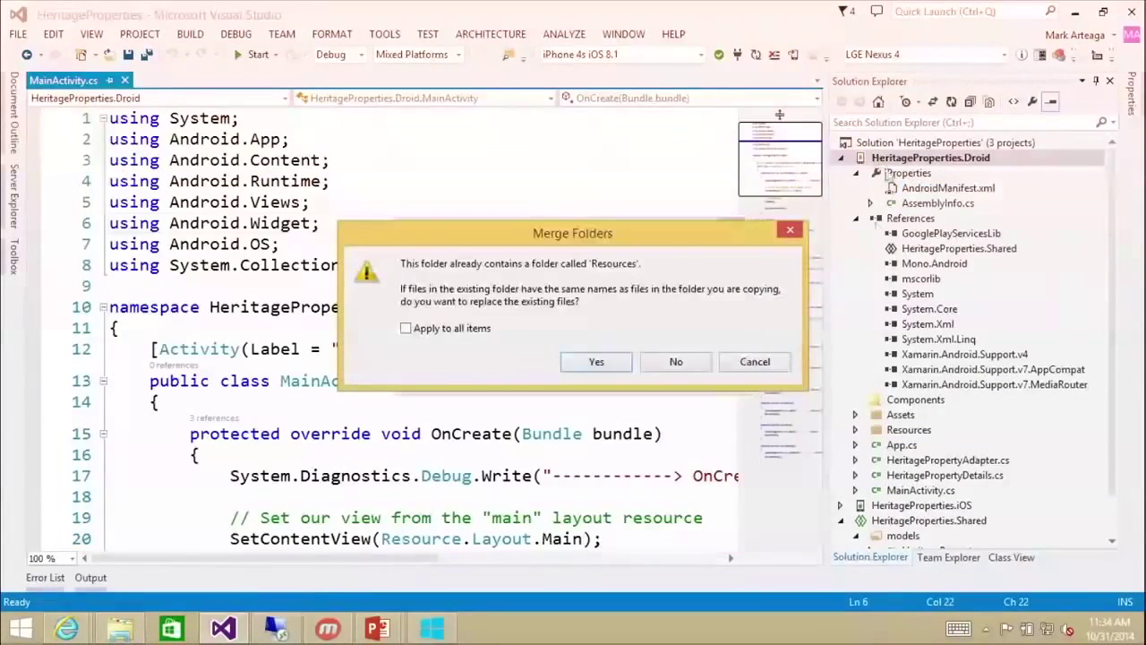
{"action": "left_click", "coordinate": [594, 361]}
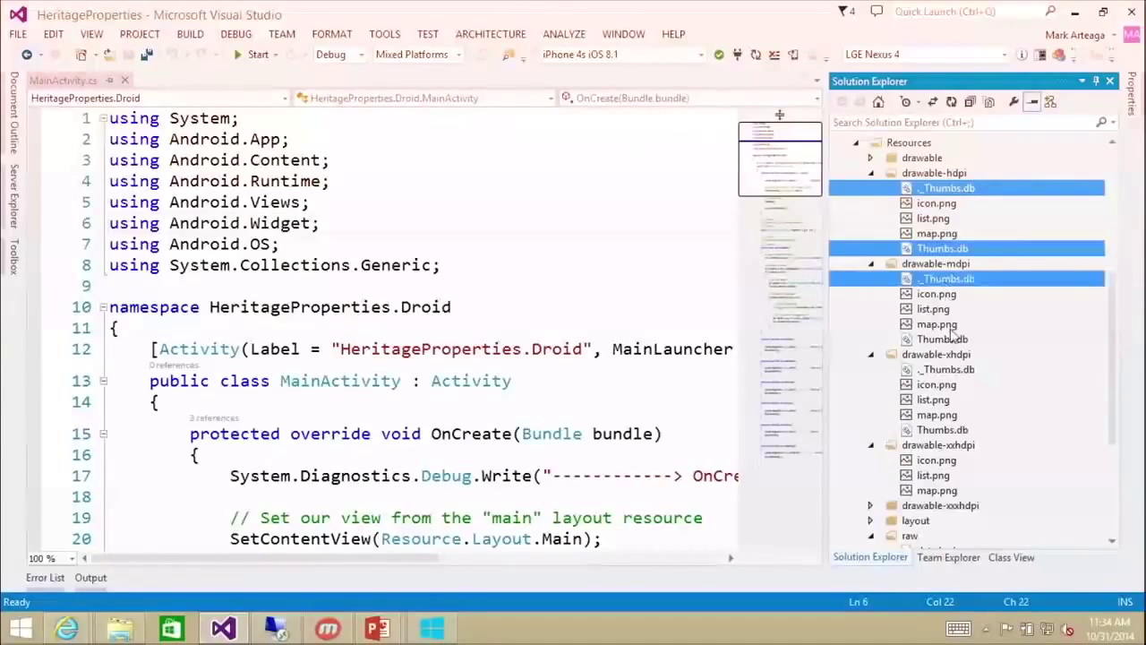
{"action": "left_click", "coordinate": [942, 430]}
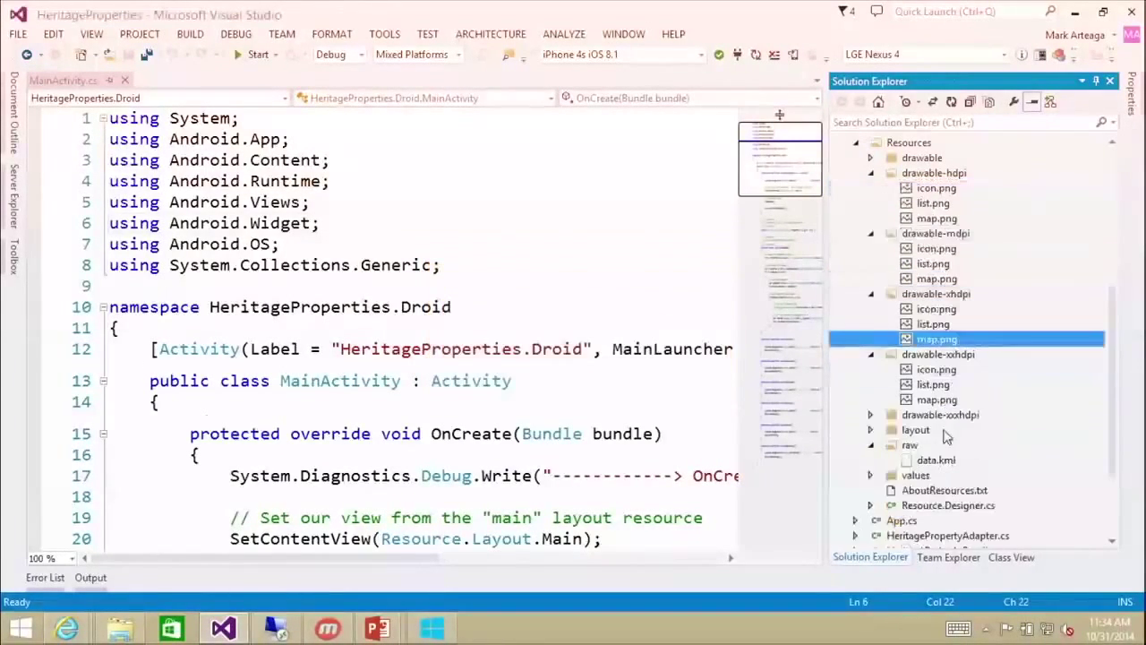
{"action": "mouse_move", "coordinate": [936, 188]}
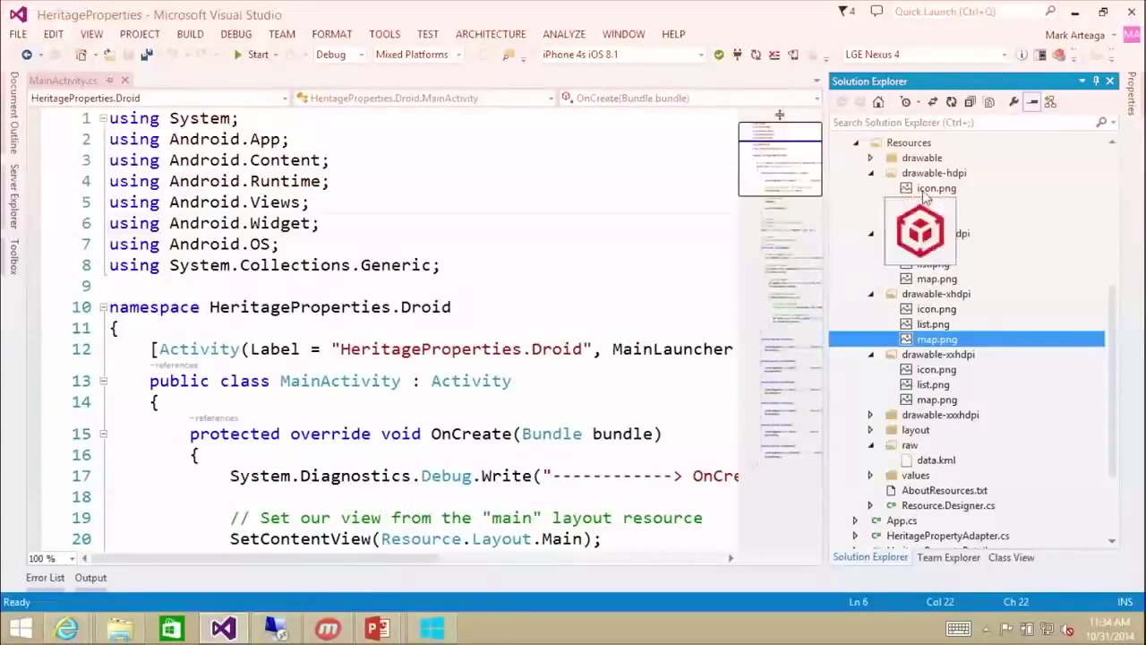
{"action": "mouse_move", "coordinate": [933, 204]}
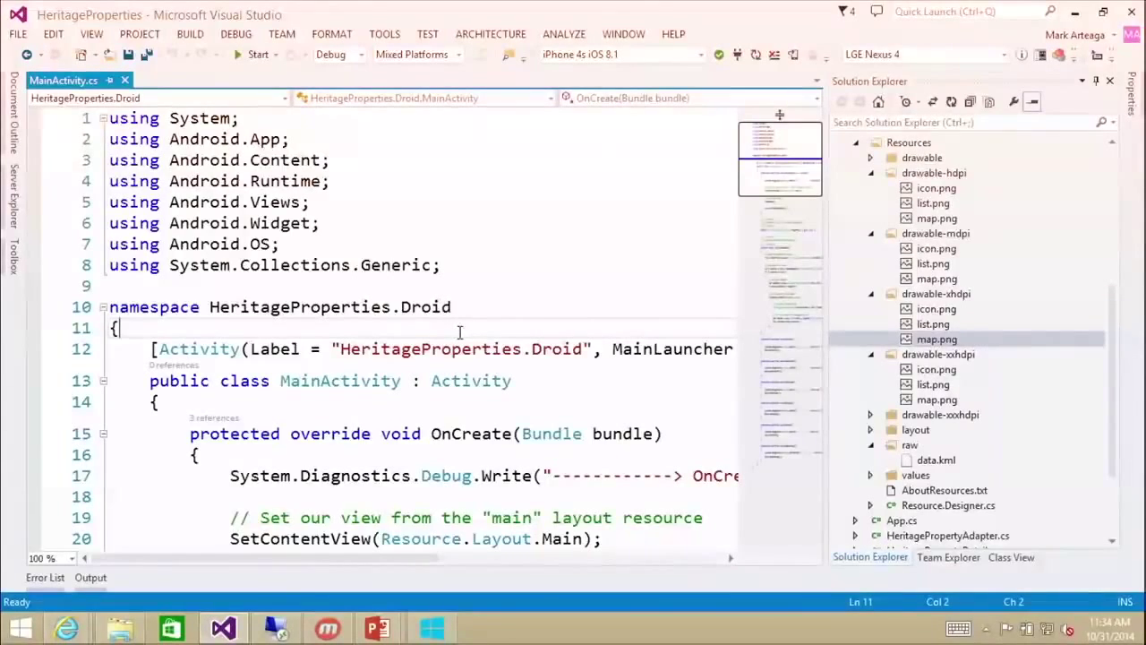
- Insert the m3d4 snippet below LoadData, adding an OnCreateOptionsMenu override with a "Map View" item and map icon
{"action": "left_click", "coordinate": [102, 118]}
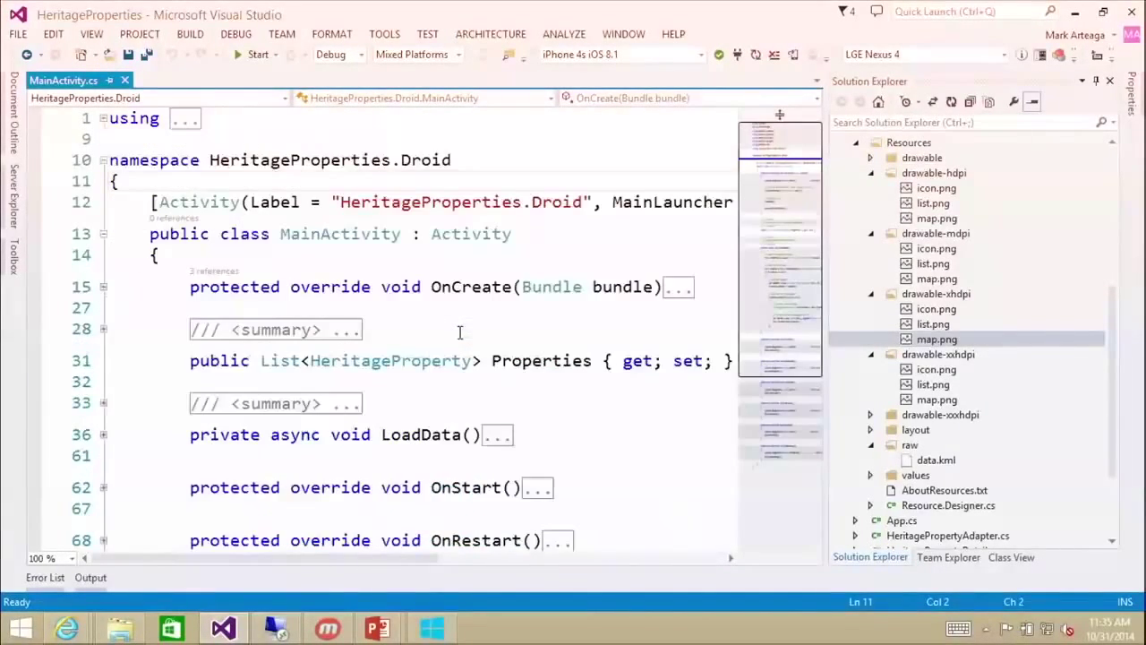
{"action": "scroll", "scroll_direction": "down", "scroll_amount": 3}
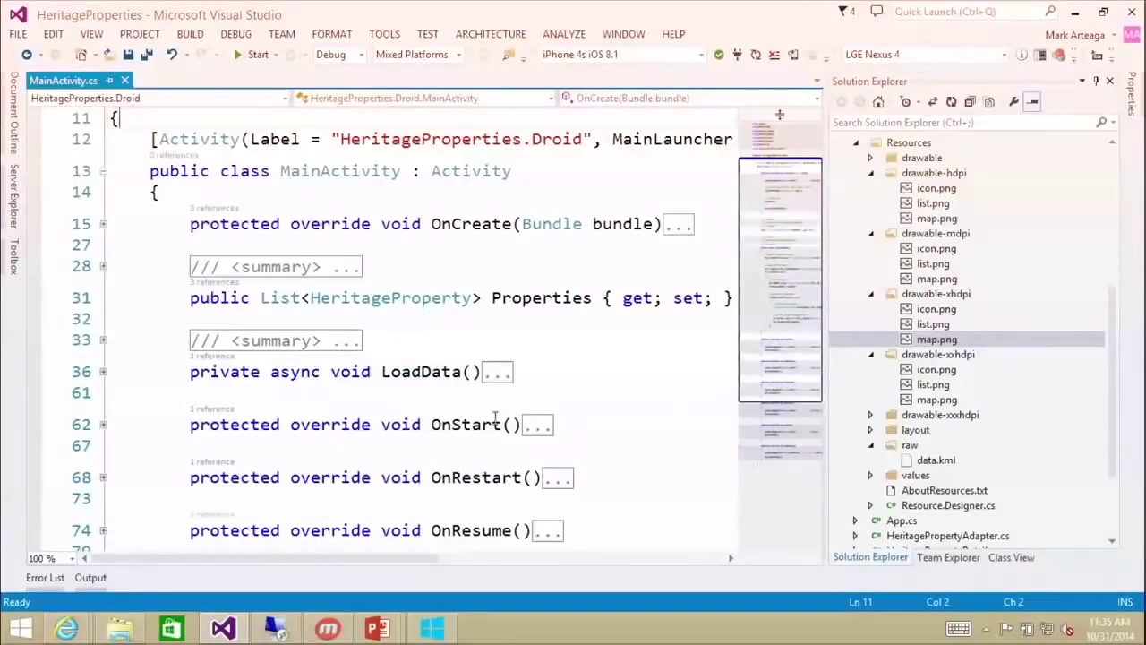
{"action": "scroll", "scroll_direction": "down", "scroll_amount": 3}
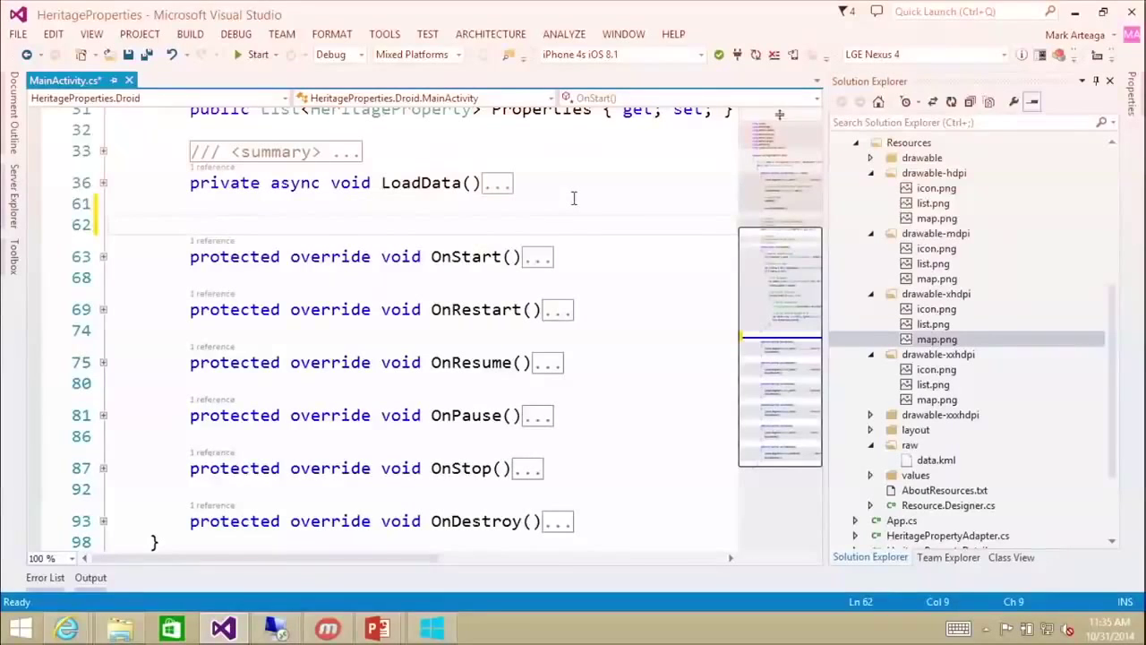
{"action": "type", "text": "m3d"}
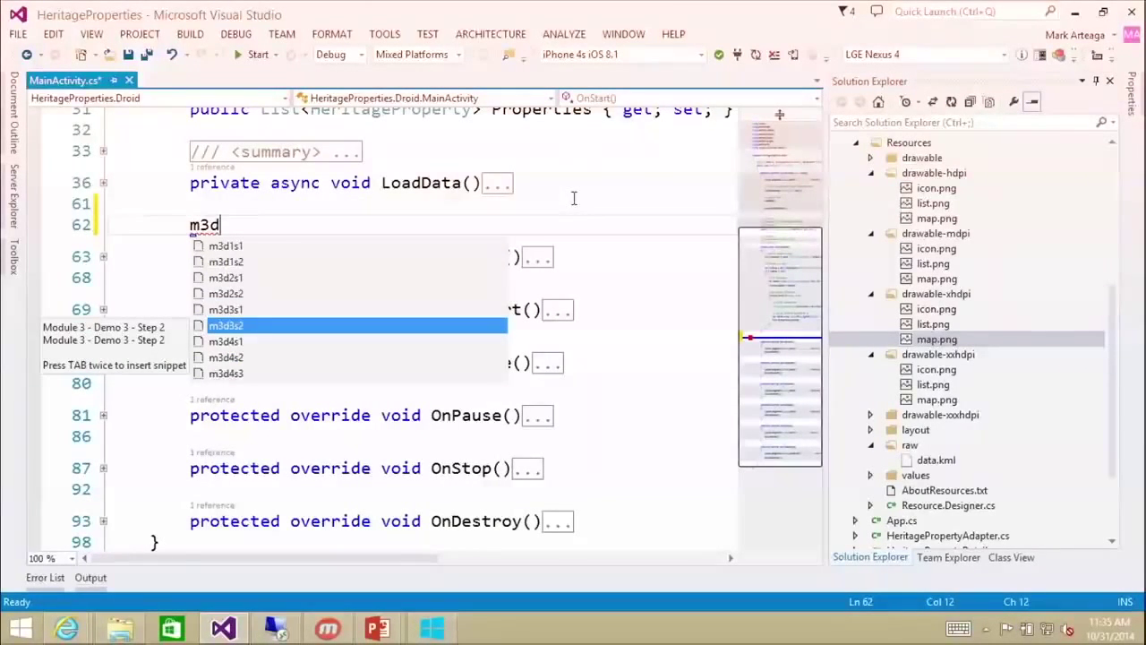
{"action": "type", "text": "4"}
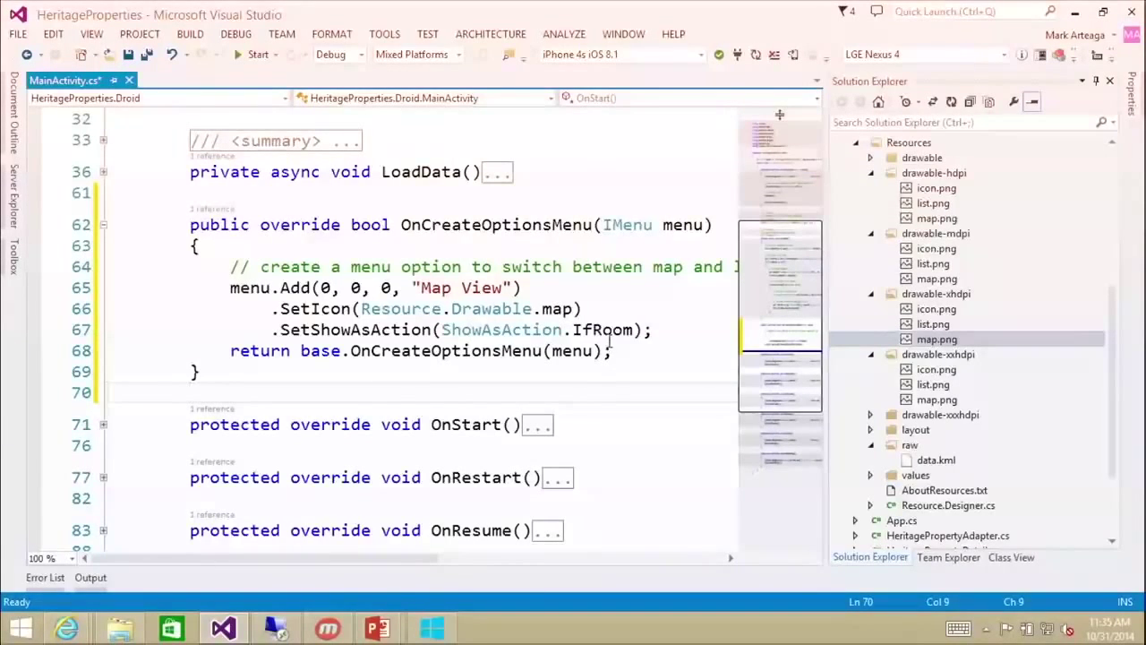
{"action": "mouse_move", "coordinate": [355, 330]}
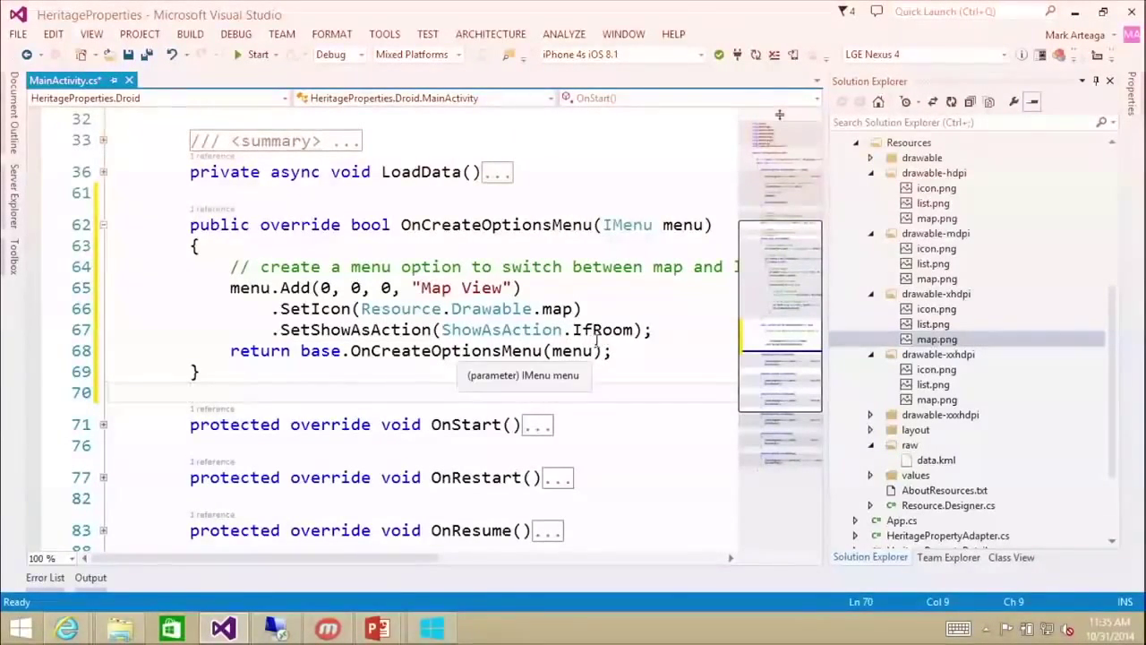
{"action": "left_click", "coordinate": [618, 349]}
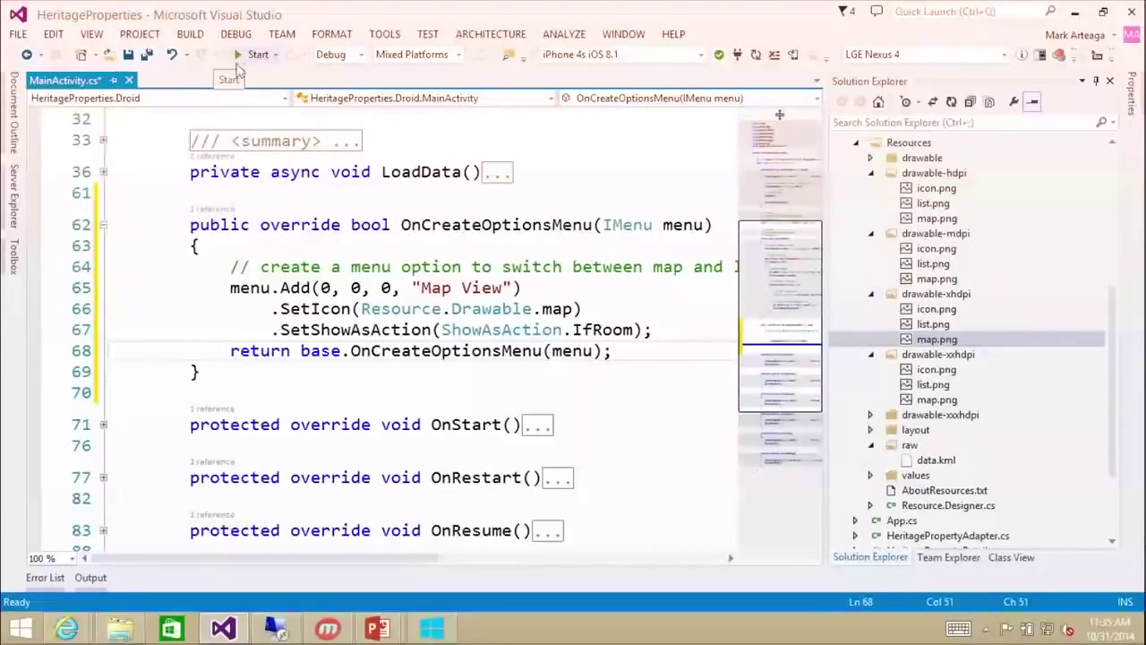
{"action": "mouse_move", "coordinate": [239, 58]}
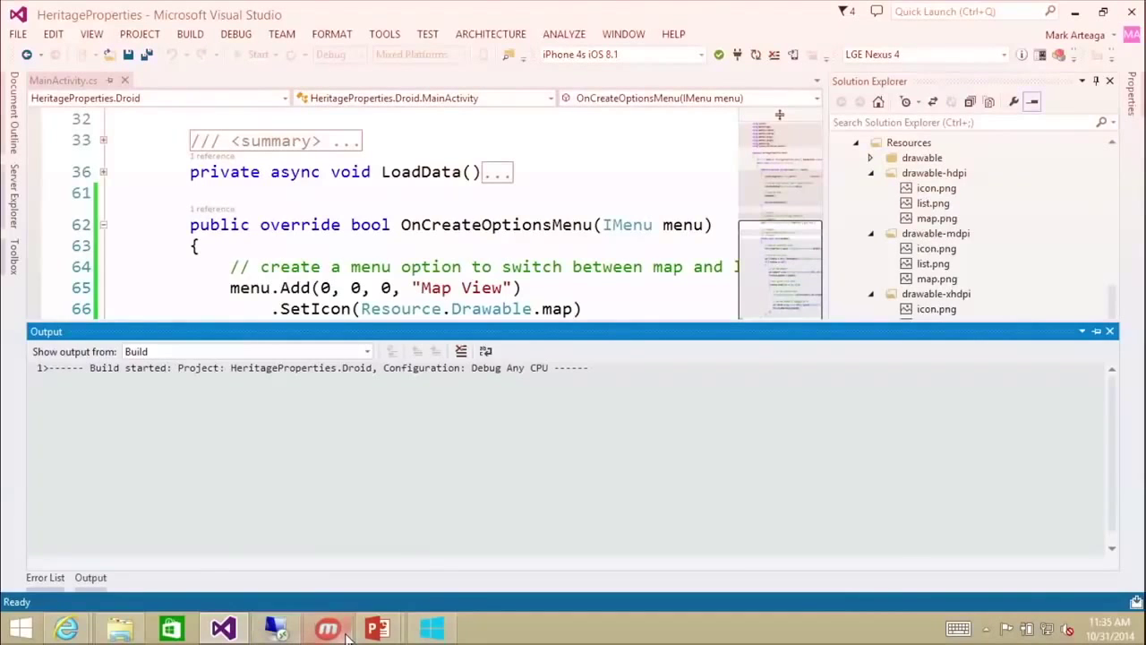
{"action": "mouse_move", "coordinate": [326, 627]}
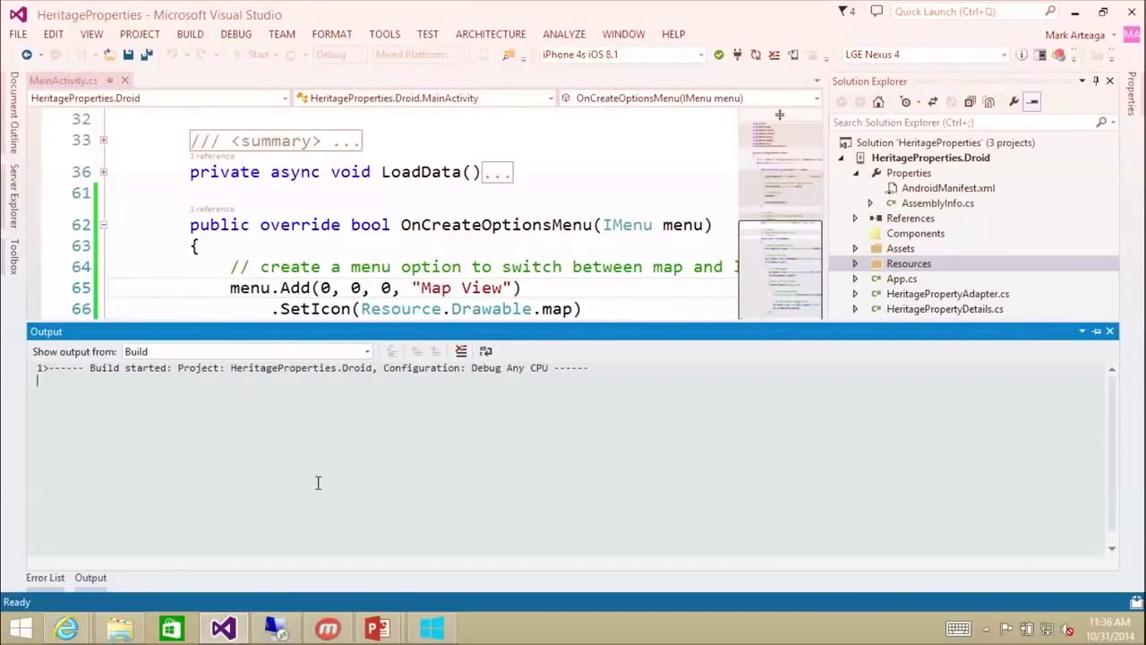
{"action": "mouse_move", "coordinate": [650, 378]}
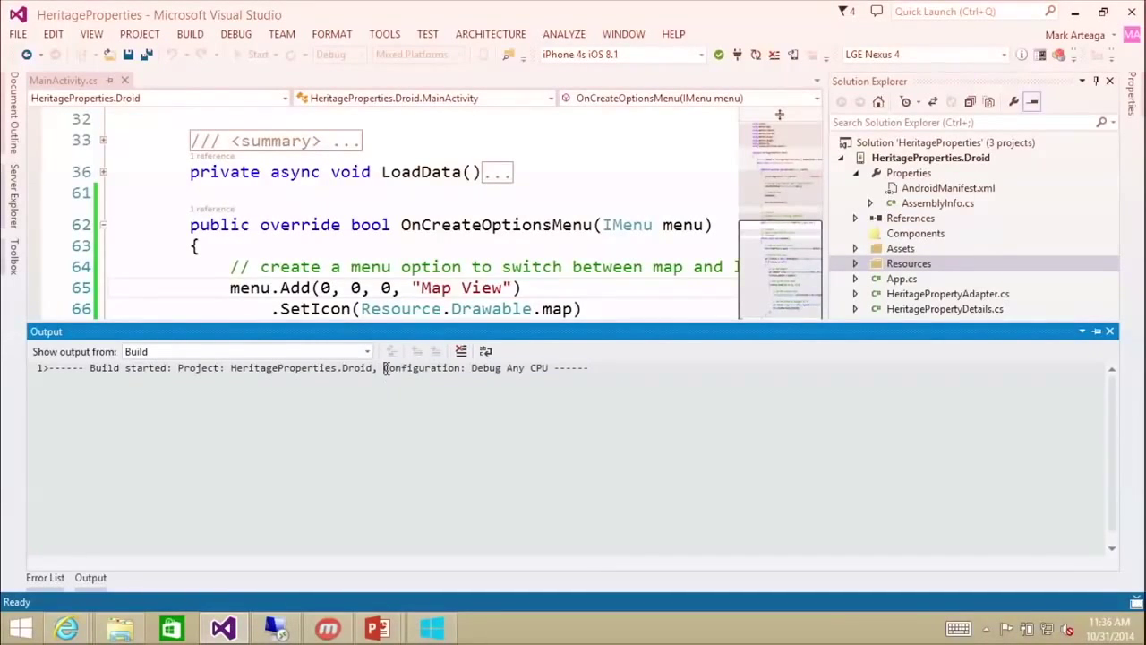
- Build and deploy HeritageProperties.Droid, watching the Java warnings about Google Play services map classes
{"action": "double_click", "coordinate": [420, 369]}
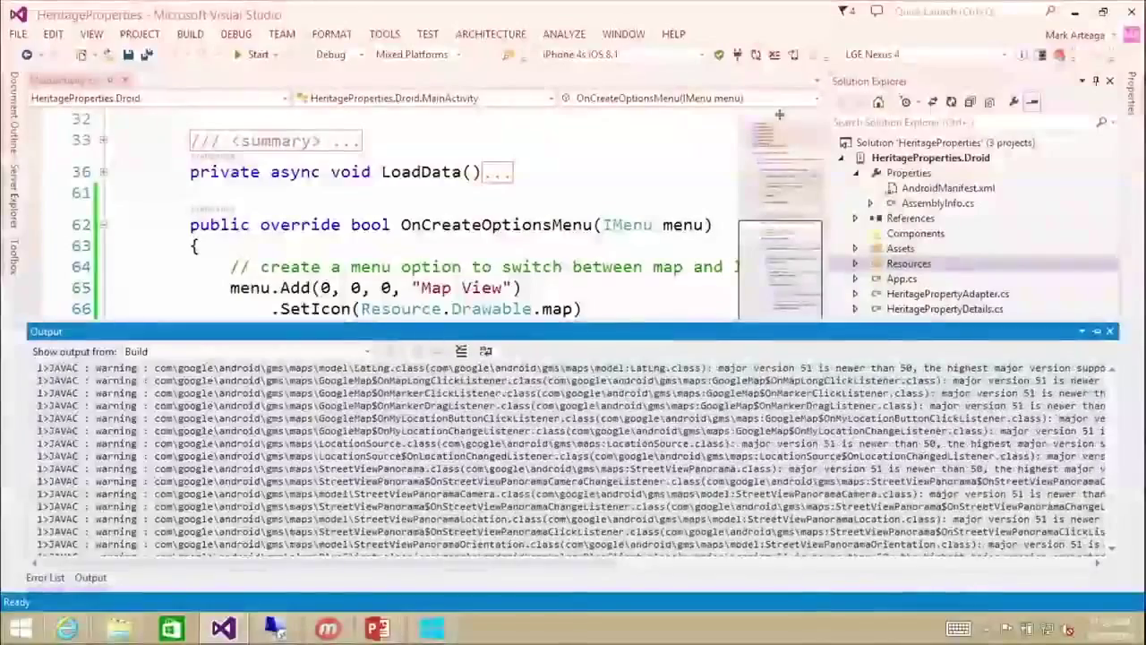
- Set the Droid project's Java Max Heap Size to 1G in Android Options > Advanced
{"action": "right_click", "coordinate": [941, 157]}
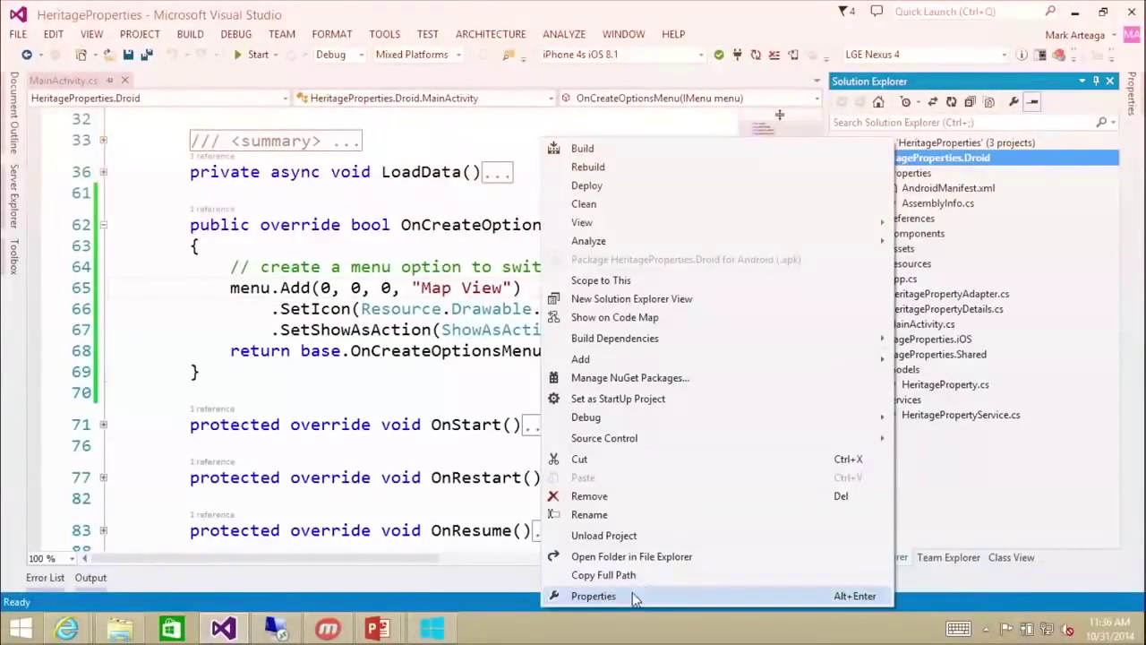
{"action": "left_click", "coordinate": [593, 595]}
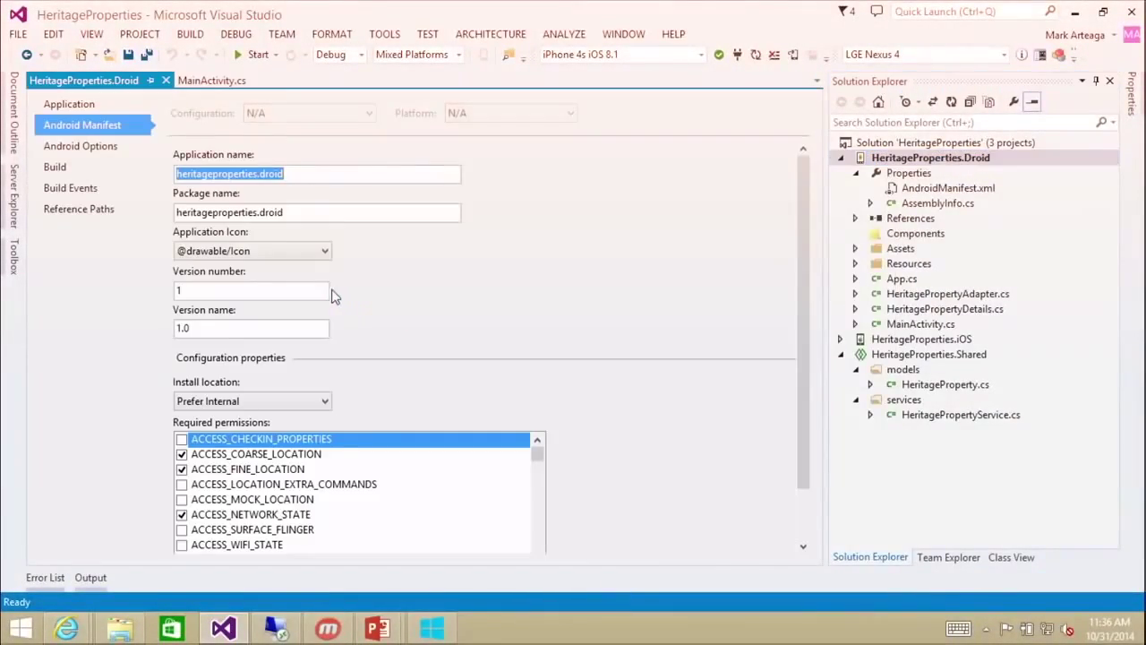
{"action": "left_click", "coordinate": [79, 145]}
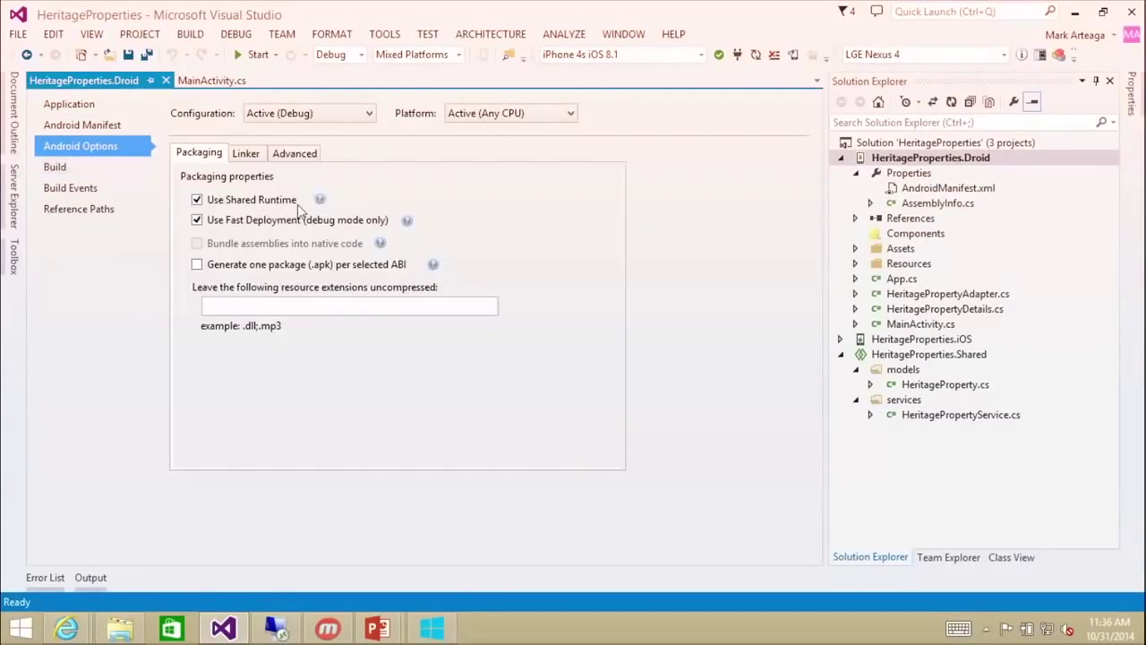
{"action": "left_click", "coordinate": [294, 152]}
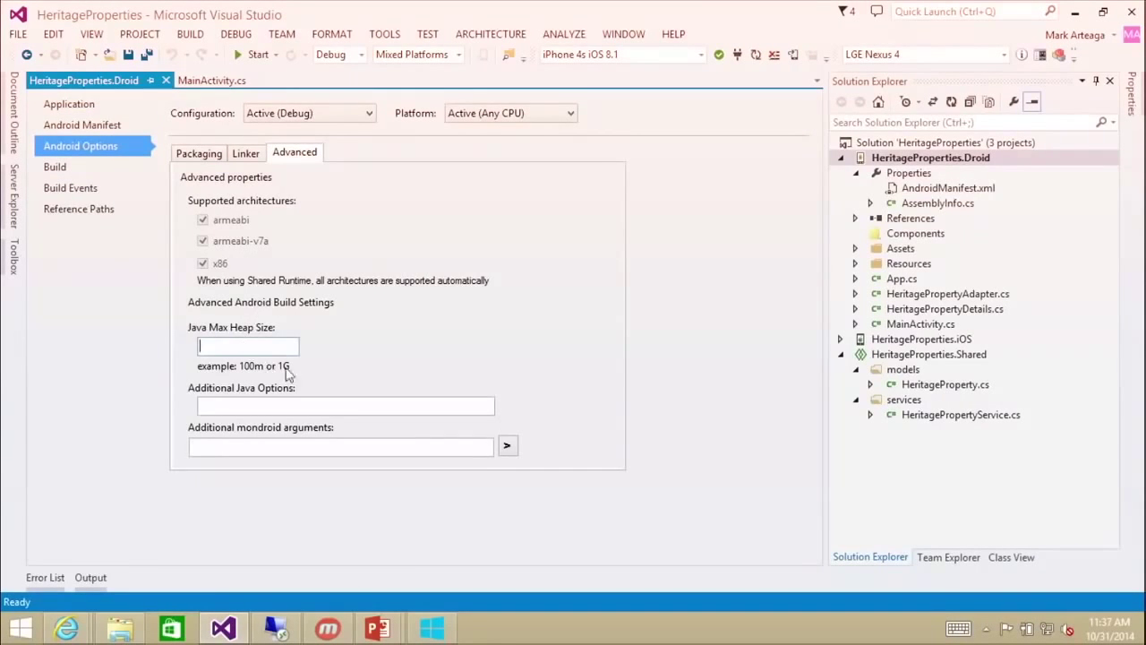
{"action": "mouse_move", "coordinate": [301, 374]}
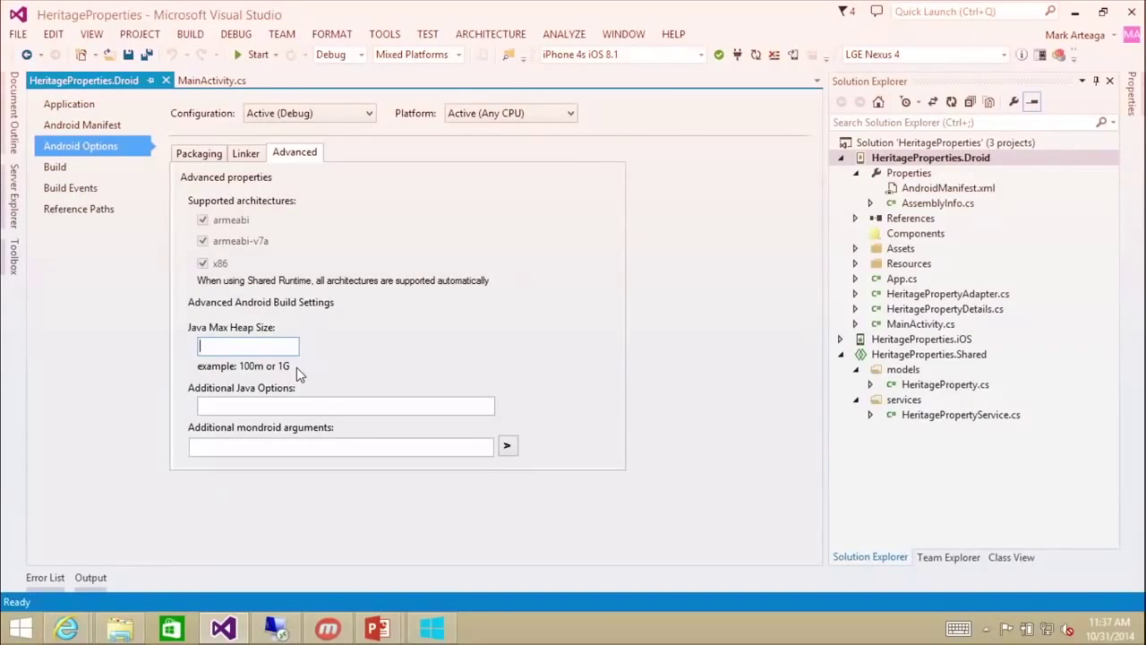
{"action": "type", "text": "1G"}
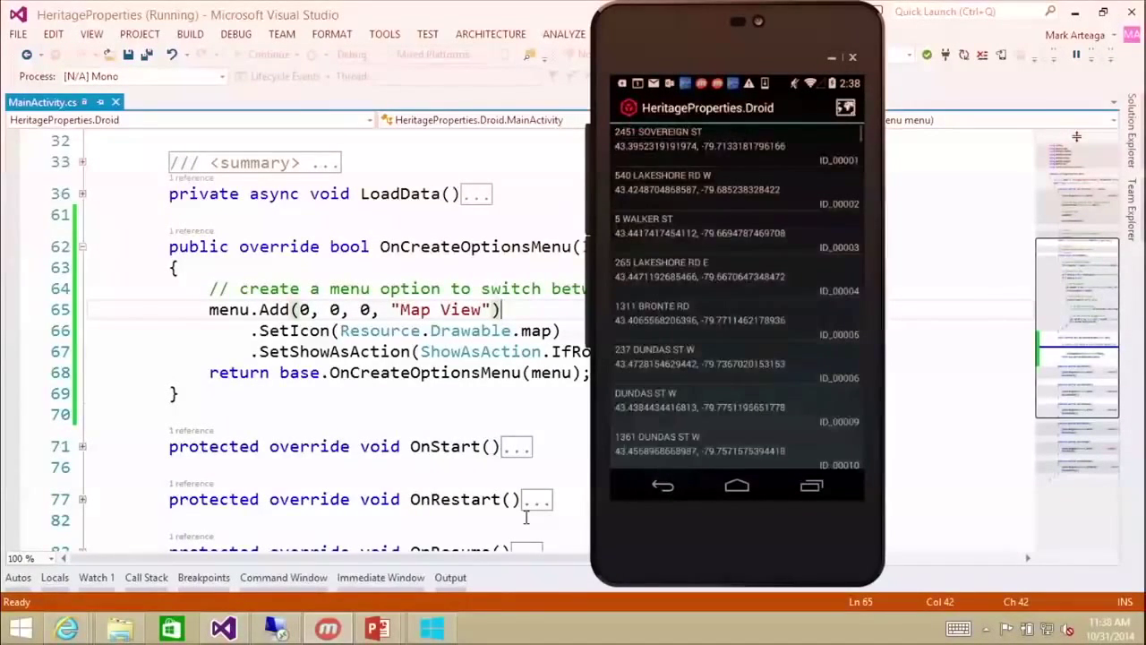
{"action": "mouse_move", "coordinate": [492, 522]}
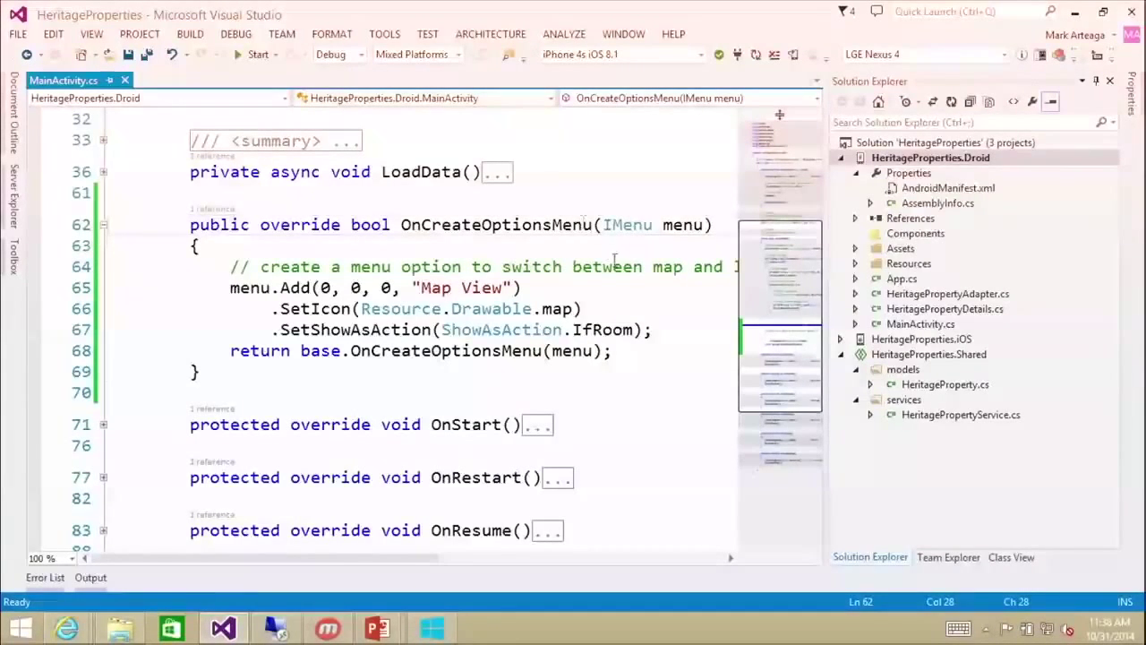
{"action": "mouse_move", "coordinate": [355, 329]}
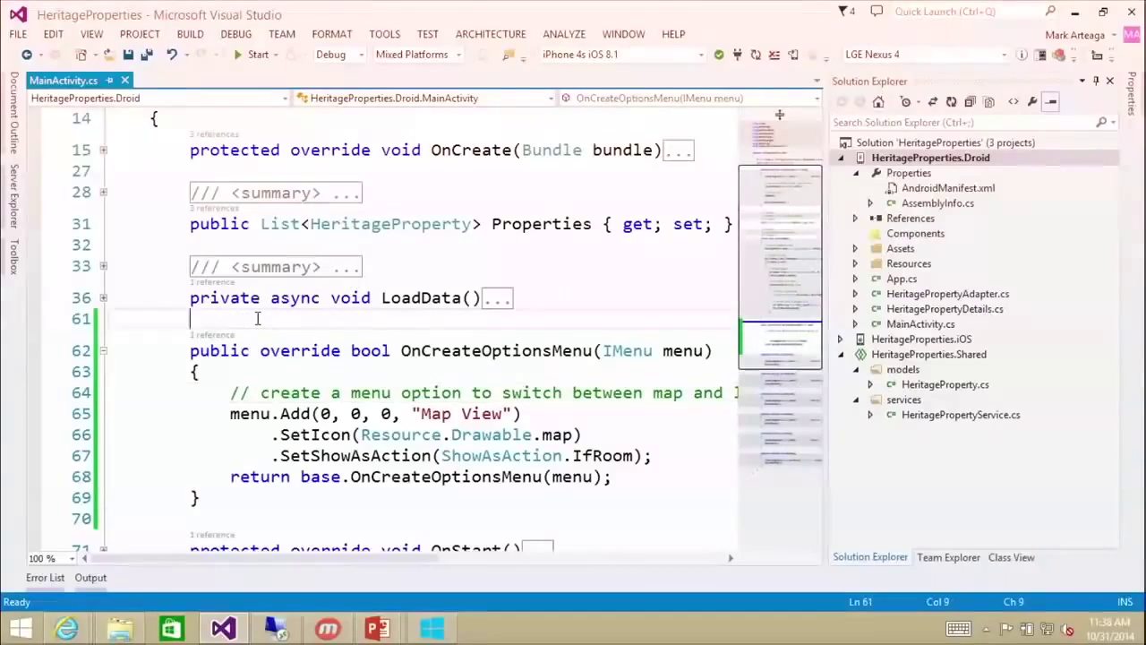
- Insert the m3d4s snippet after LoadData, adding a MapFragment field with LoadMap and HideMap helpers
{"action": "key", "text": "enter"}
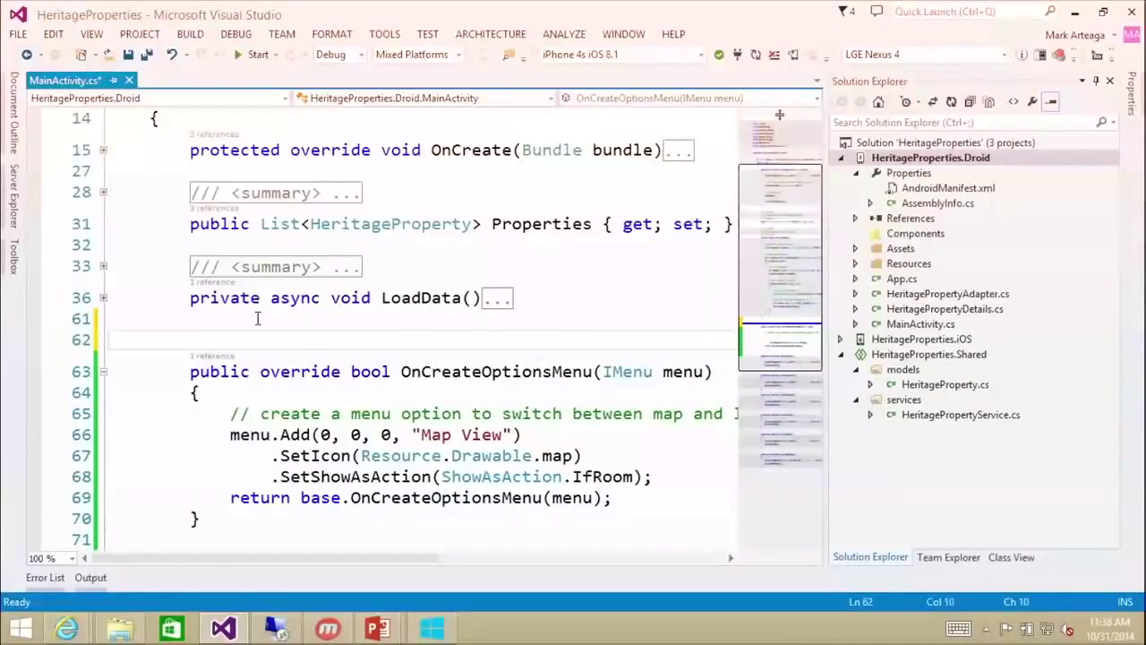
{"action": "type", "text": "m3d4s"}
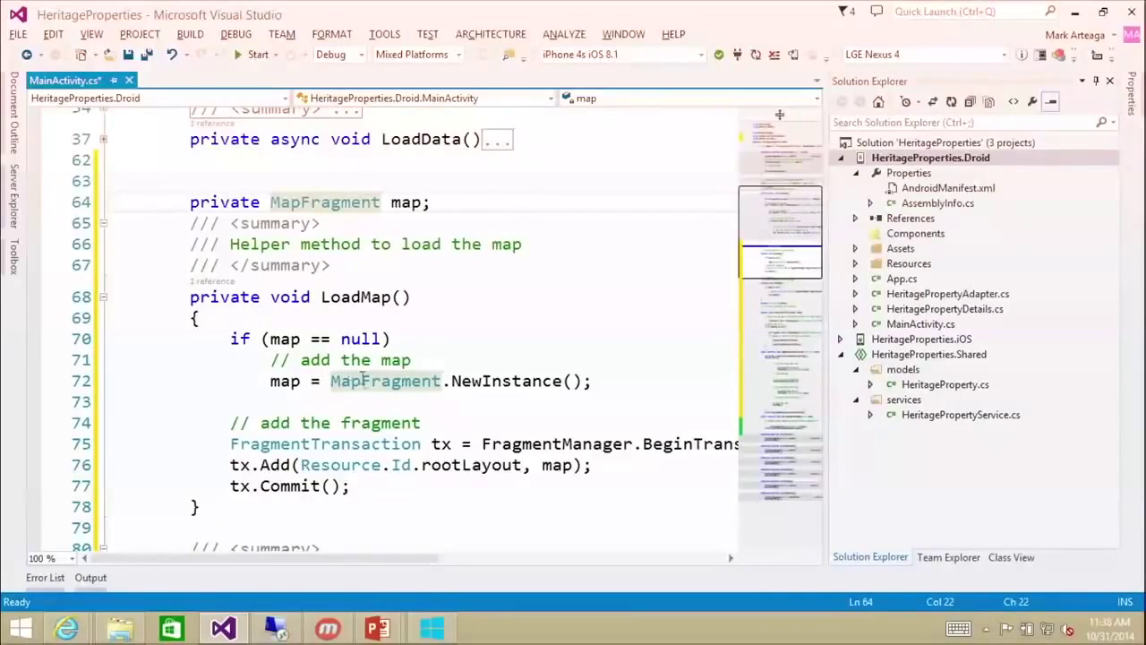
{"action": "mouse_move", "coordinate": [385, 380]}
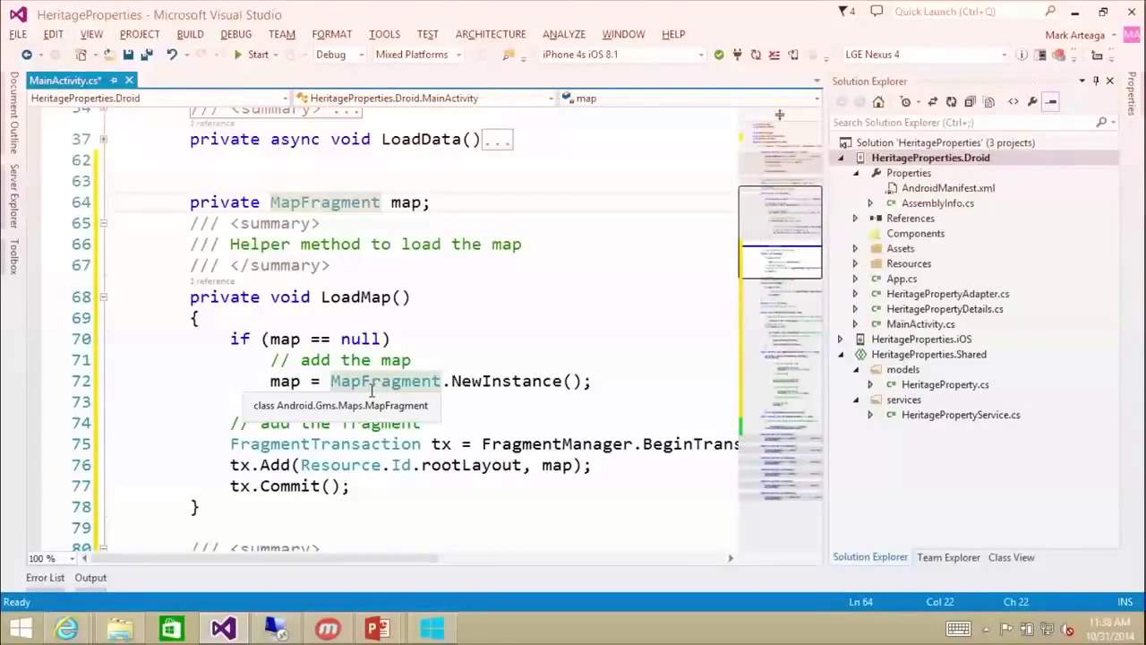
{"action": "scroll", "scroll_direction": "down", "scroll_amount": 3}
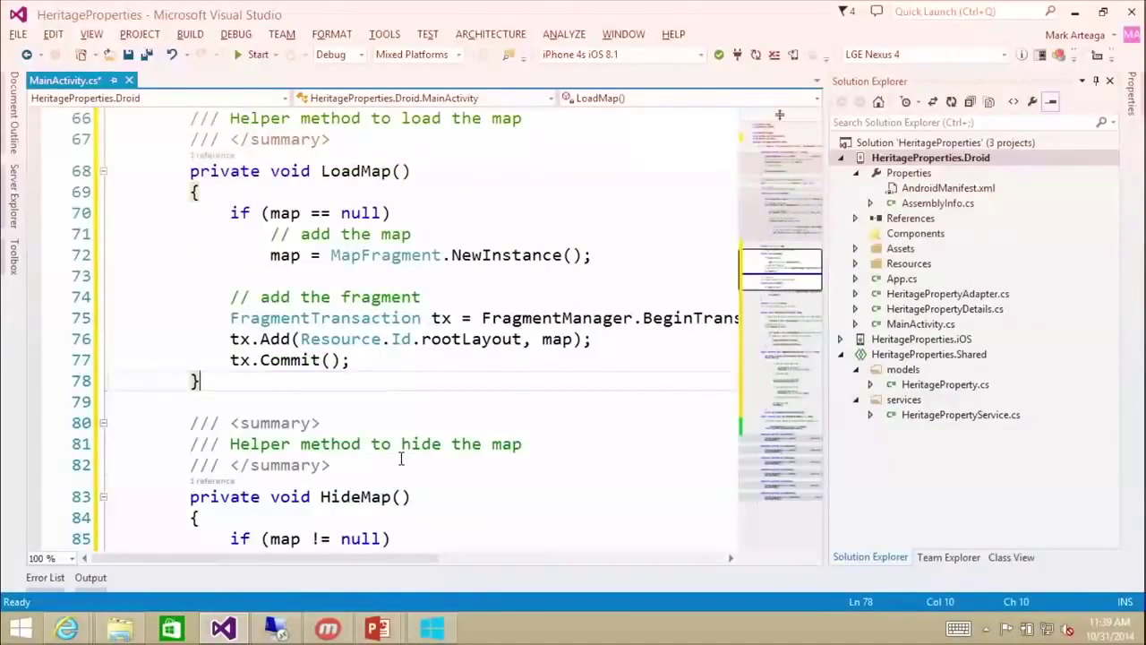
{"action": "scroll", "scroll_direction": "up", "scroll_amount": 3}
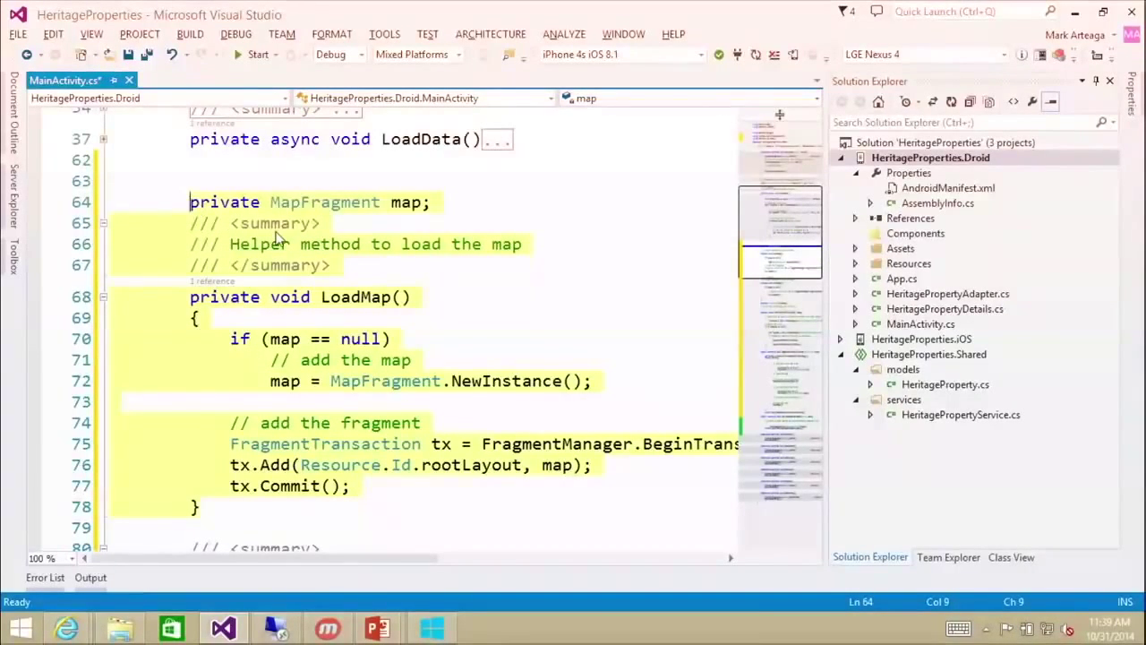
- Replace LoadMap with the m3 retry-until-ready version and add the m3d listView field and SetListVisibility helper
{"action": "type", "text": "m3"}
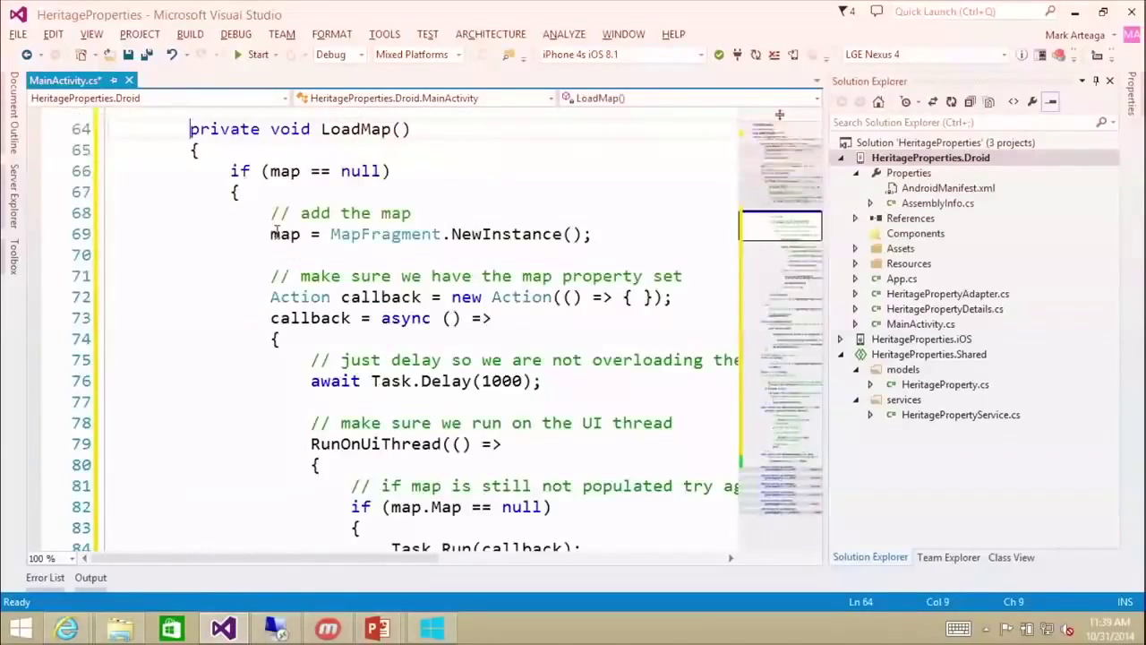
{"action": "scroll", "scroll_direction": "up", "scroll_amount": 3}
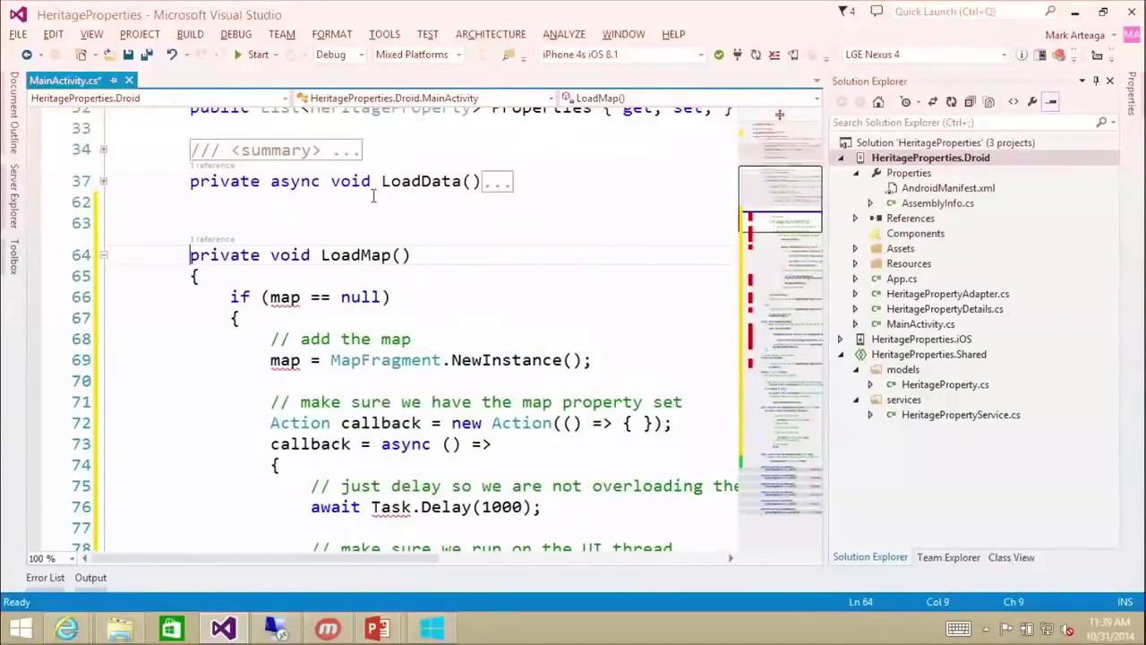
{"action": "scroll", "scroll_direction": "down", "scroll_amount": 3}
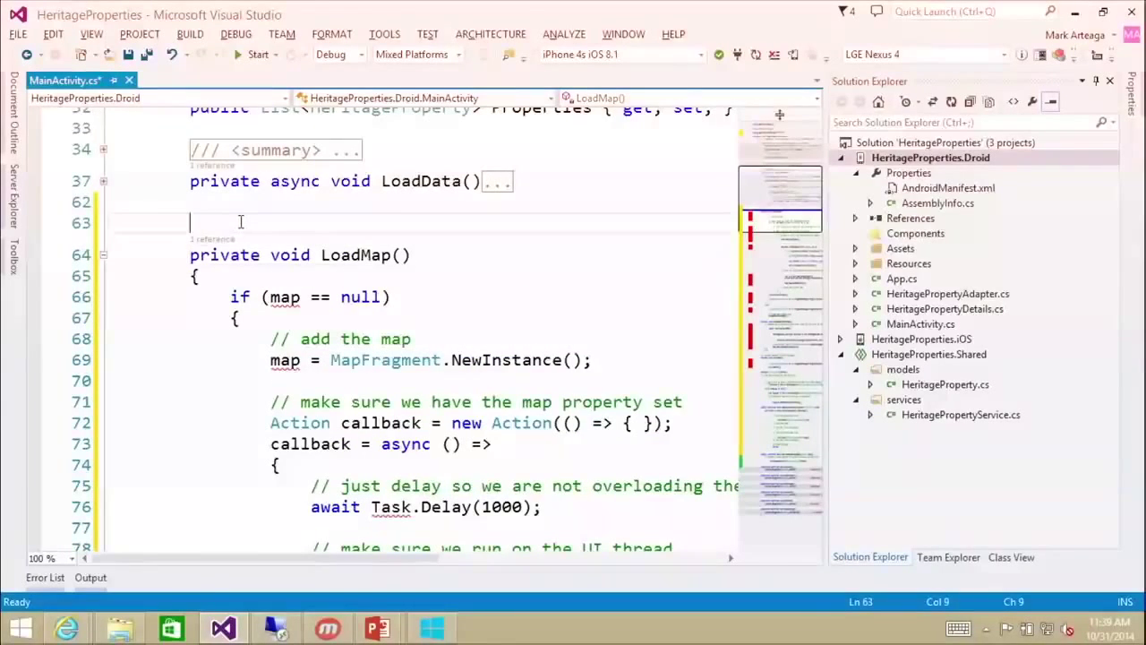
{"action": "type", "text": "m3d"}
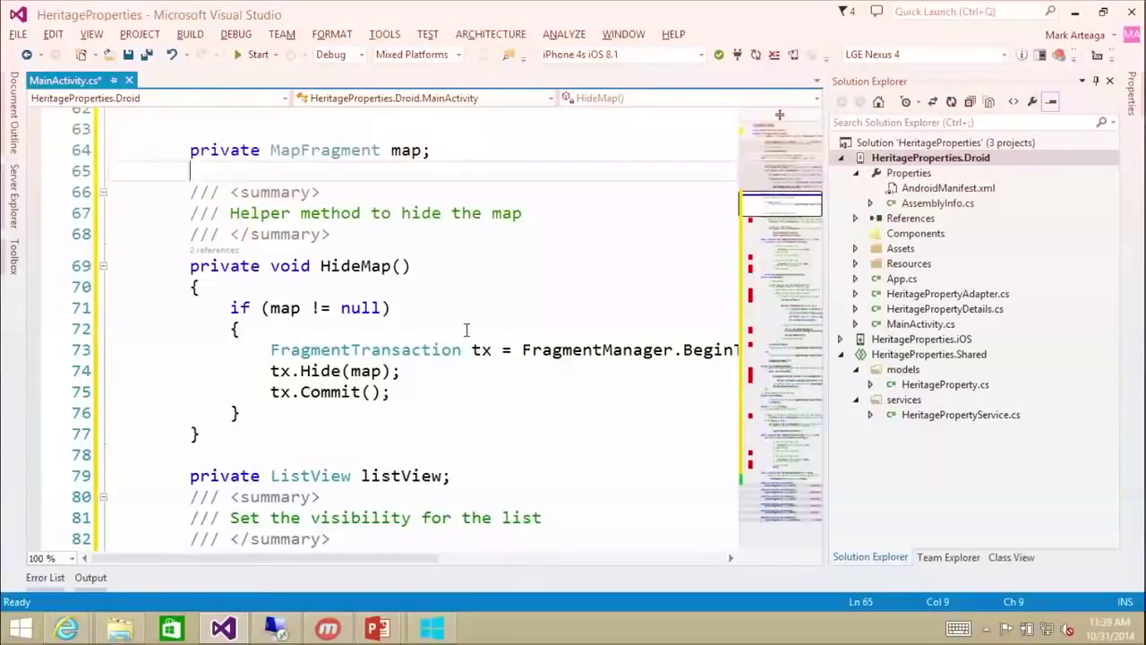
{"action": "scroll", "scroll_direction": "down", "scroll_amount": 3}
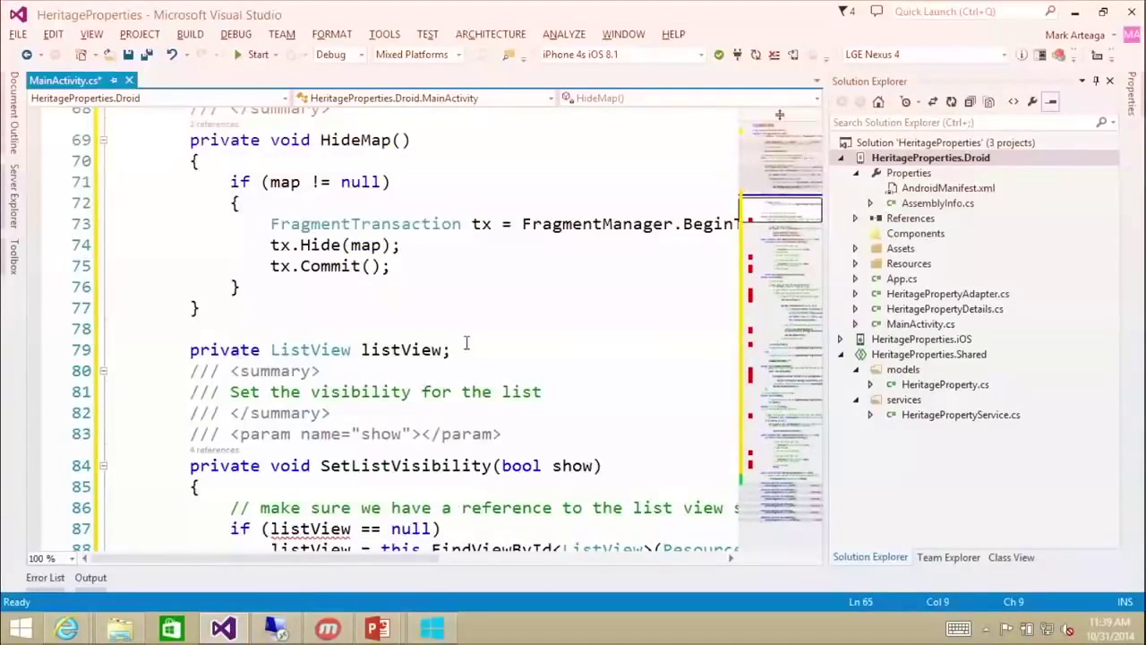